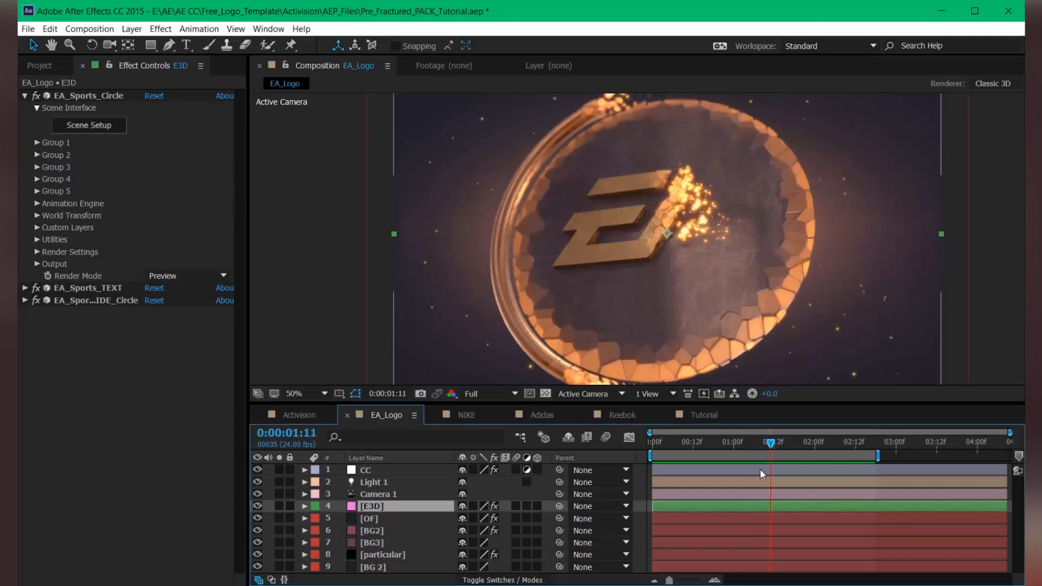
pyautogui.moveTo(735, 287)
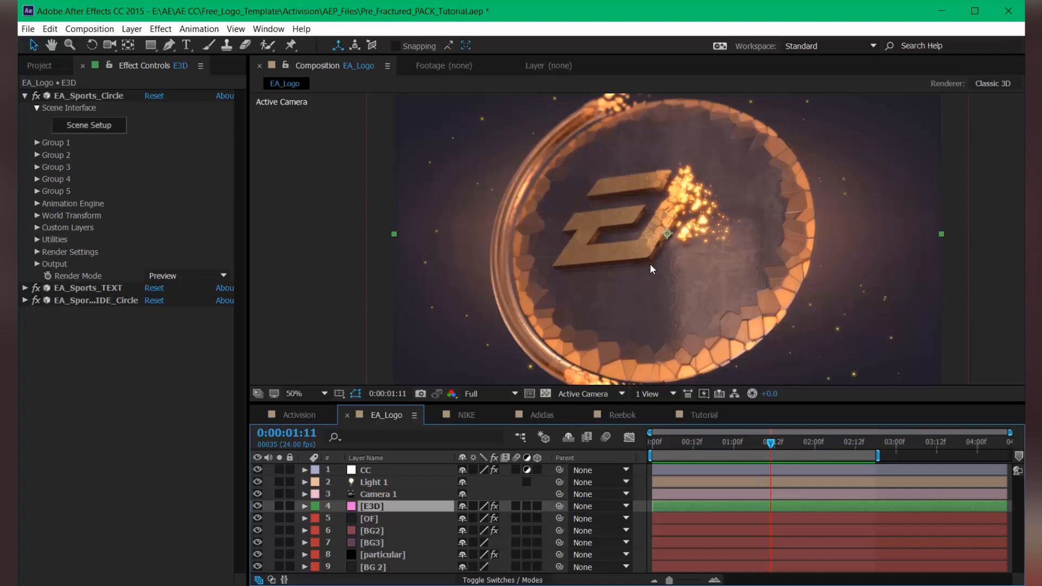
pyautogui.moveTo(598, 324)
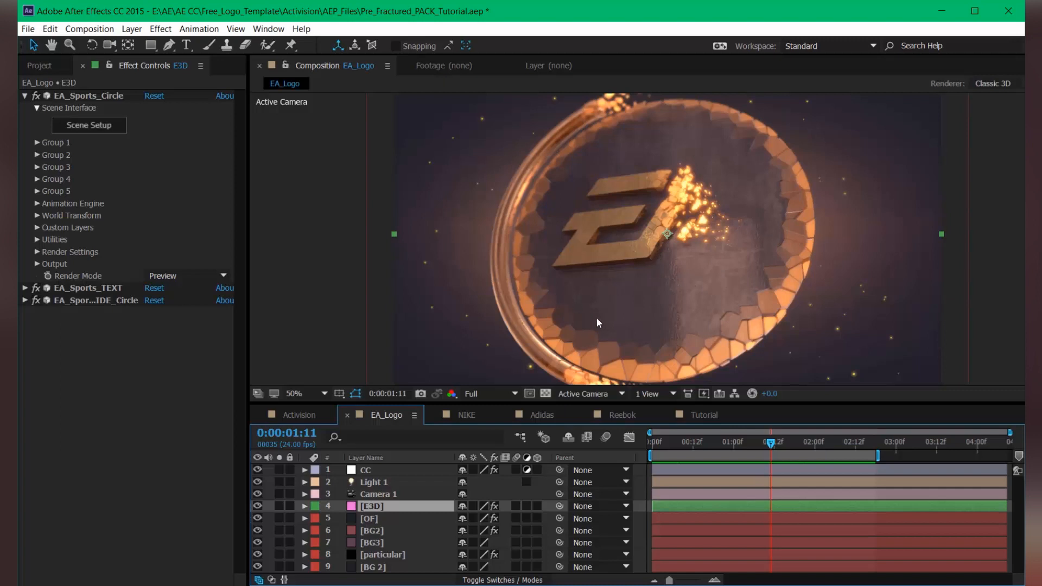
pyautogui.moveTo(769, 449)
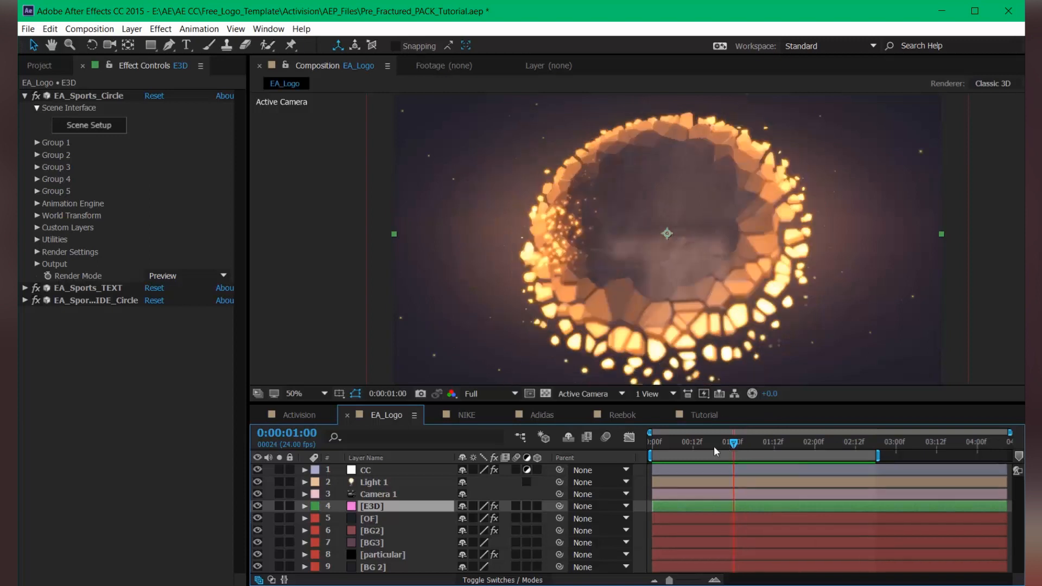
pyautogui.moveTo(717, 452)
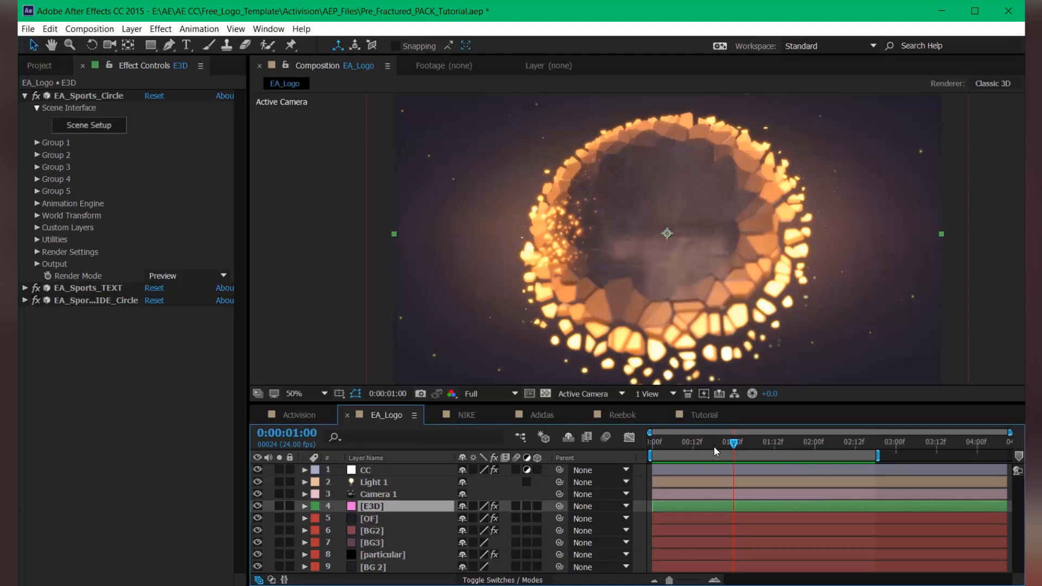
# Preview the shattering animation and switch to the Tutorial composition
pyautogui.moveTo(733, 442); pyautogui.dragTo(757, 442)
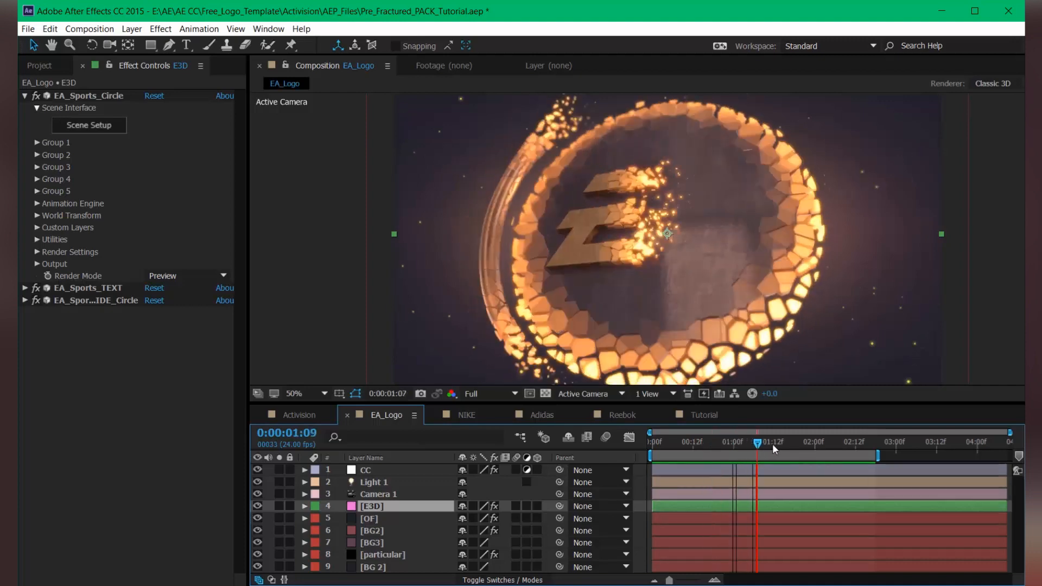
pyautogui.moveTo(757, 442); pyautogui.dragTo(743, 442)
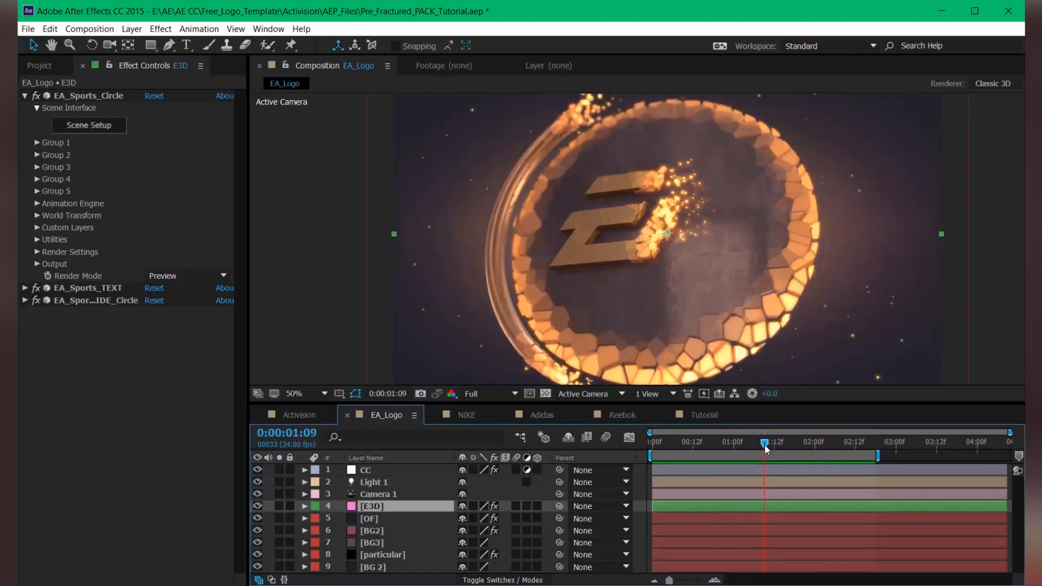
pyautogui.moveTo(667, 447)
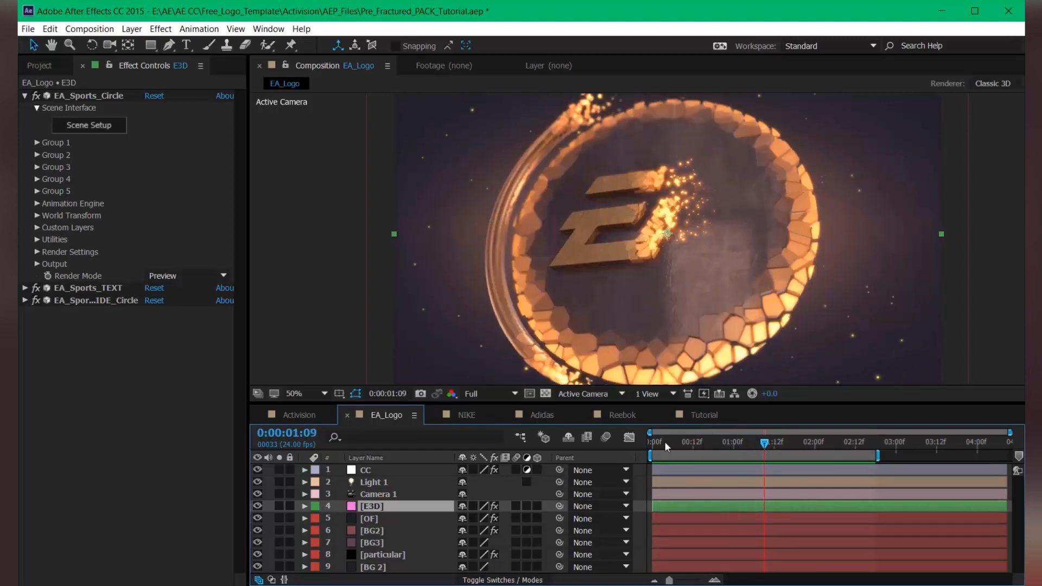
pyautogui.click(704, 414)
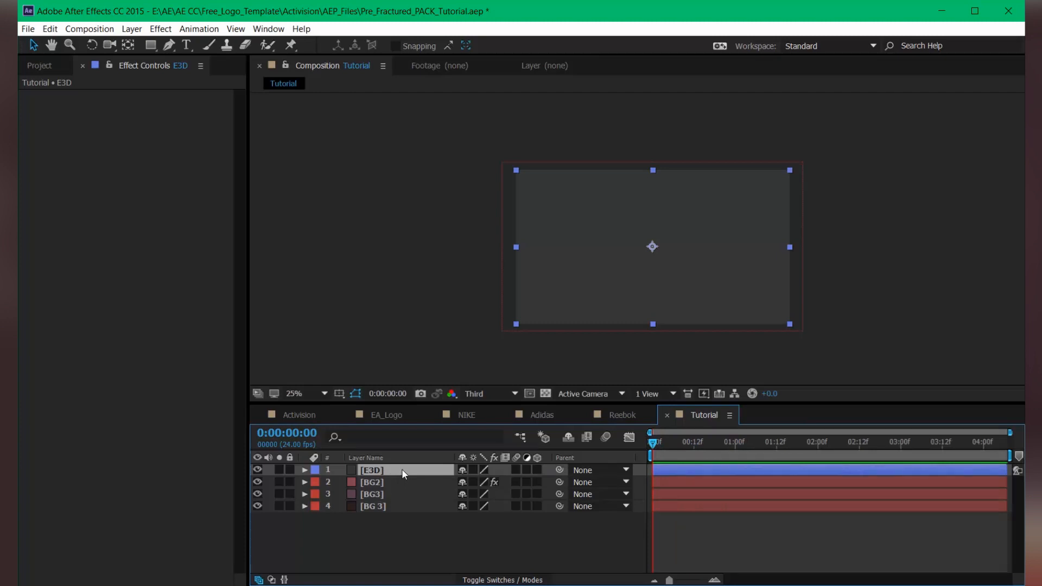
# Apply the Element effect to the E3D layer and launch its Scene Setup window
pyautogui.write('elem')
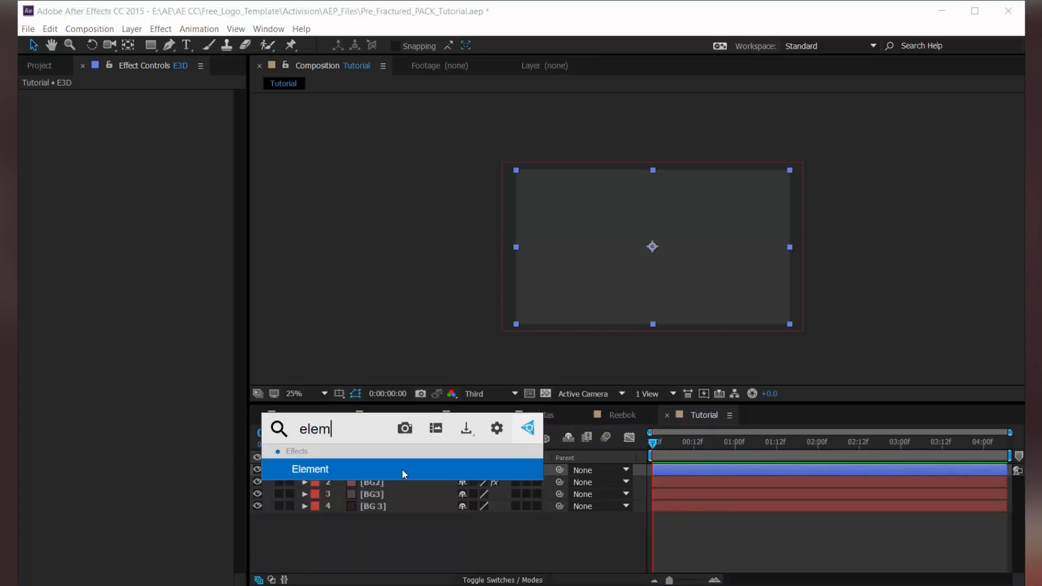
pyautogui.click(309, 469)
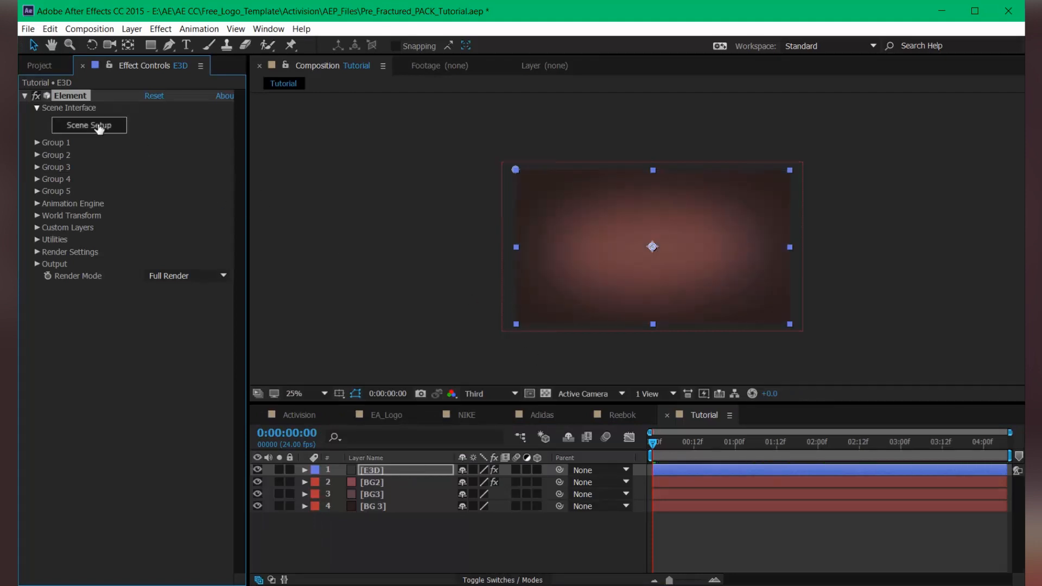
pyautogui.click(88, 124)
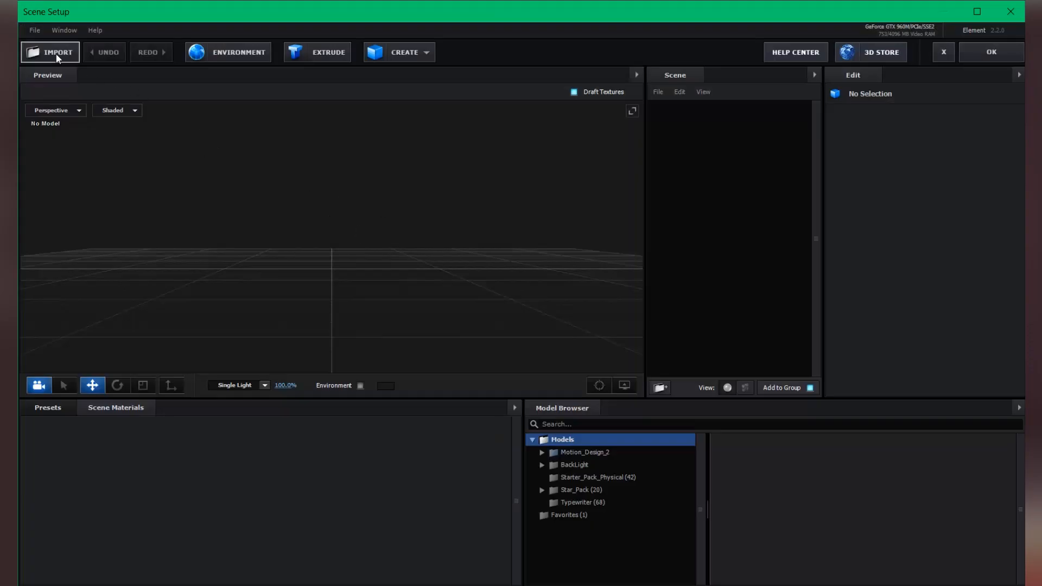
# Import NIKE_CUBE.obj from Pre-Fractured_E3D_Pack > NIKE > TEXT into the scene
pyautogui.click(49, 53)
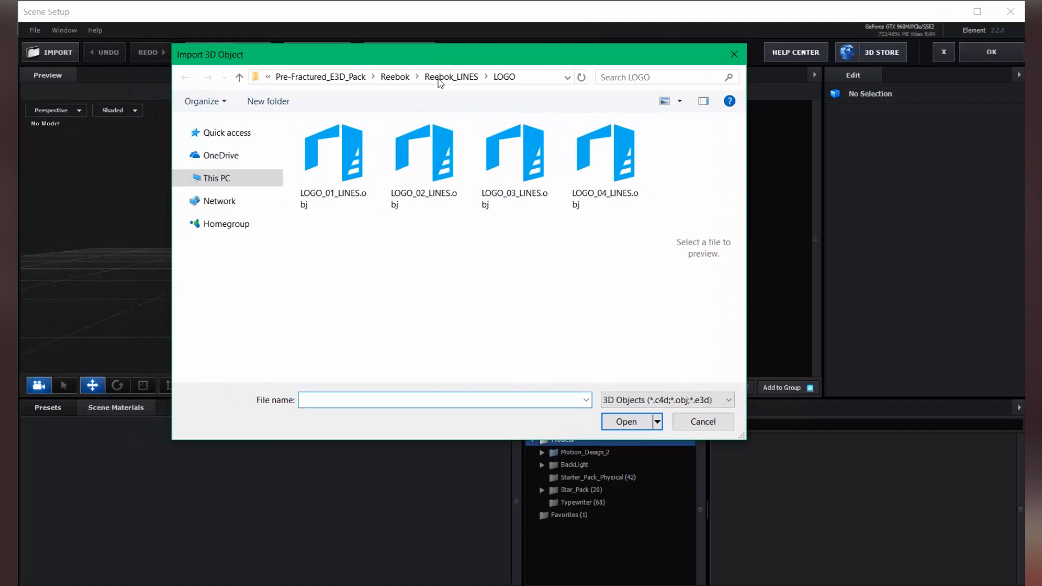
pyautogui.click(395, 76)
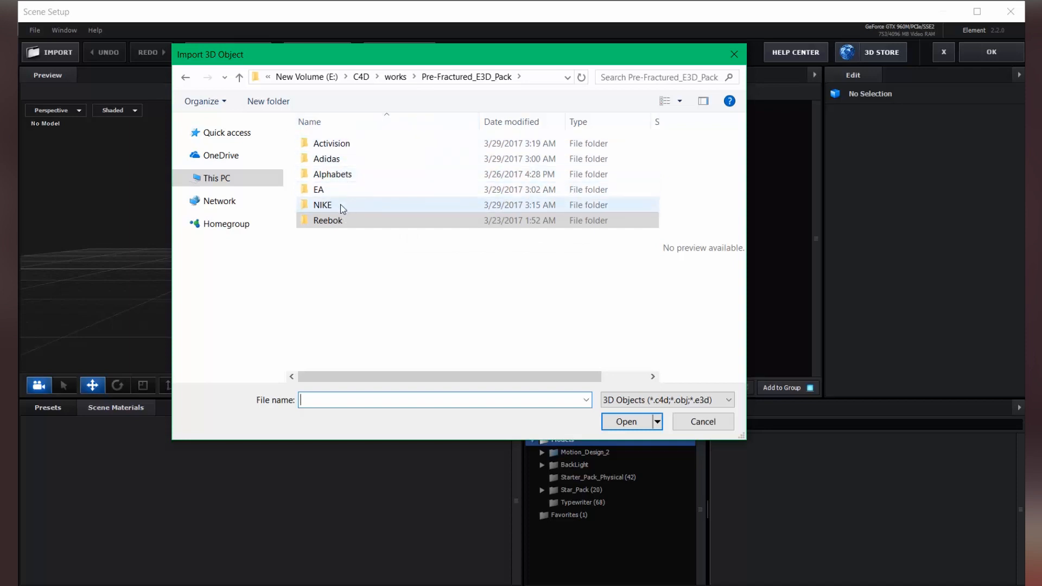
pyautogui.doubleClick(323, 205)
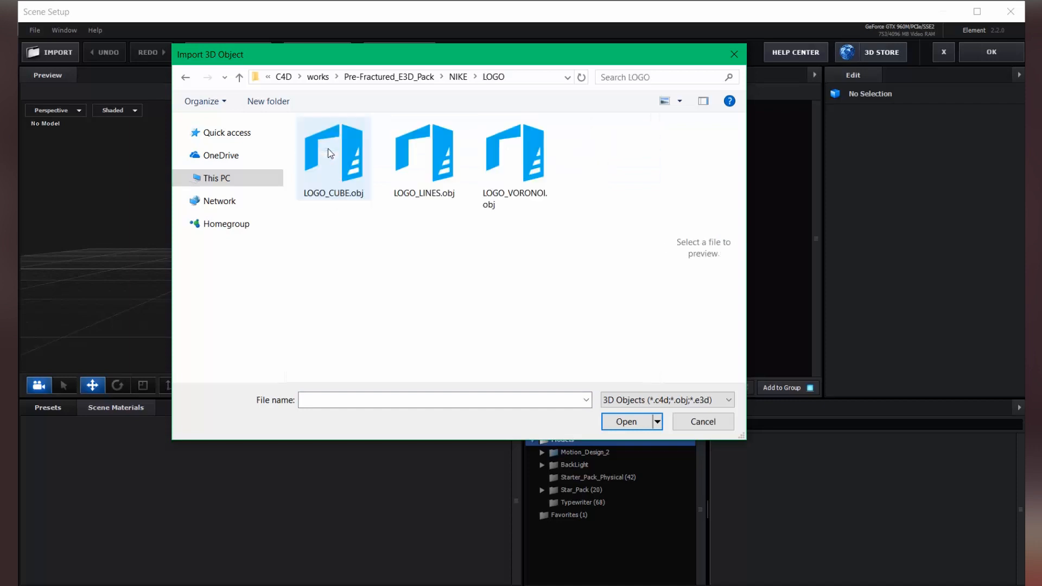
pyautogui.click(425, 153)
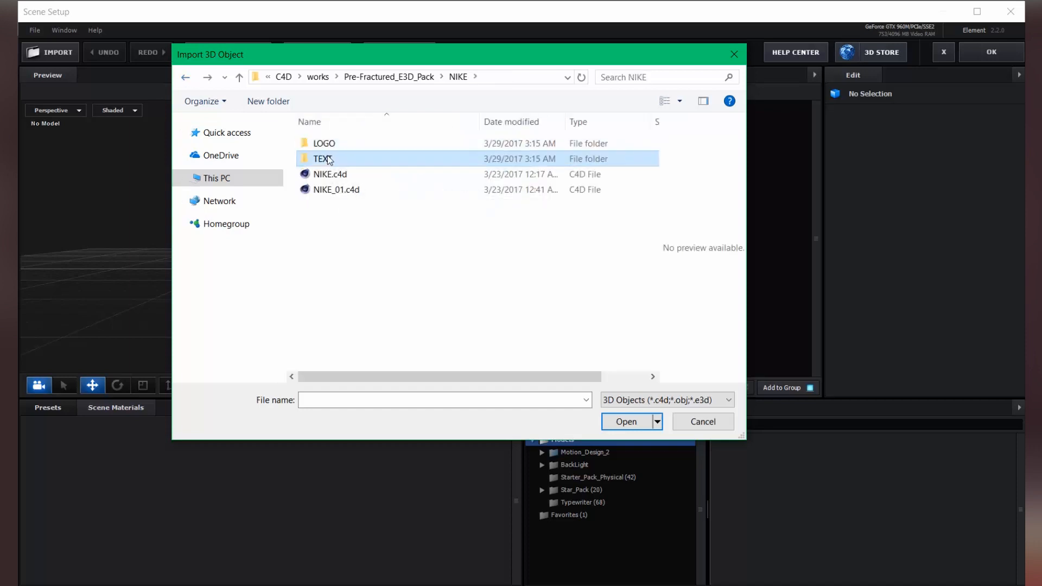
pyautogui.doubleClick(324, 159)
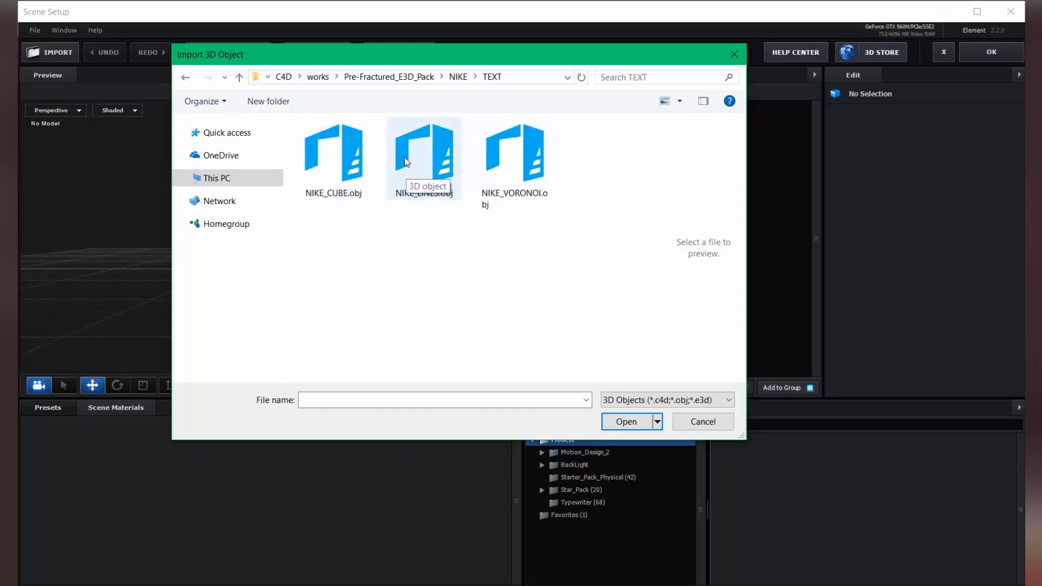
pyautogui.click(333, 154)
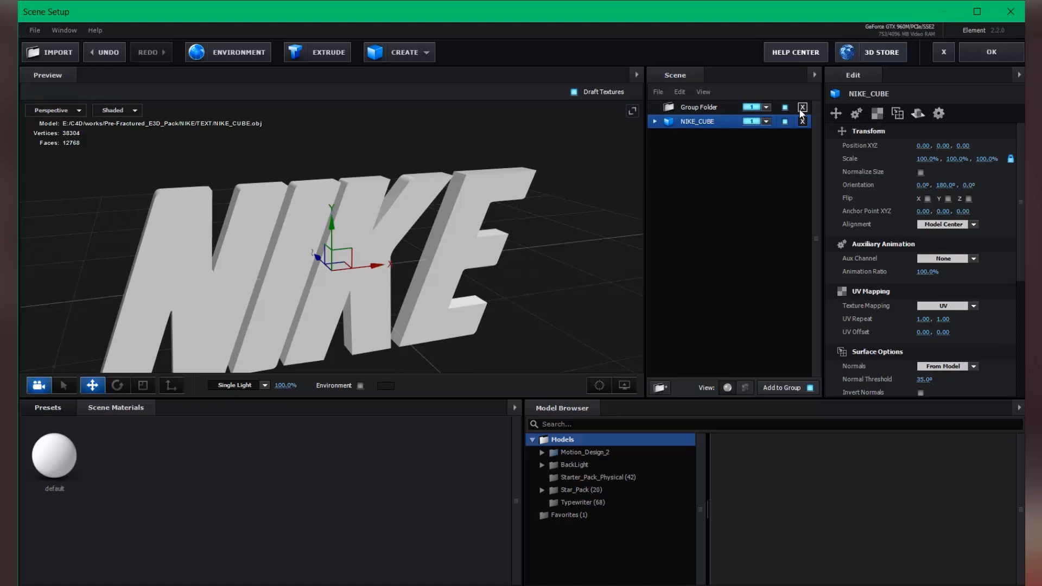
# Duplicate All on NIKE_CUBE and assign the copy to group 2
pyautogui.rightClick(699, 121)
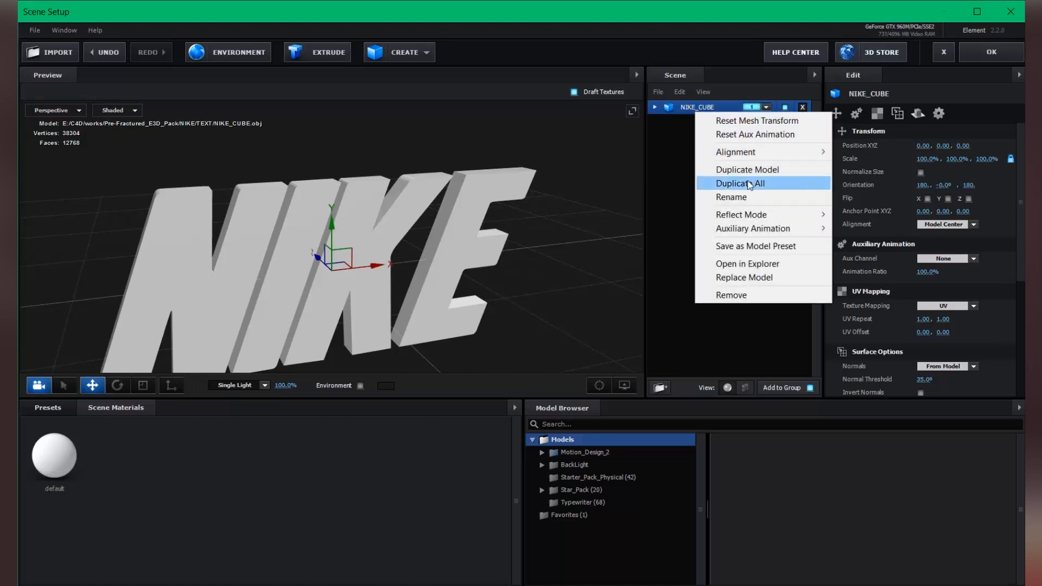
pyautogui.click(740, 182)
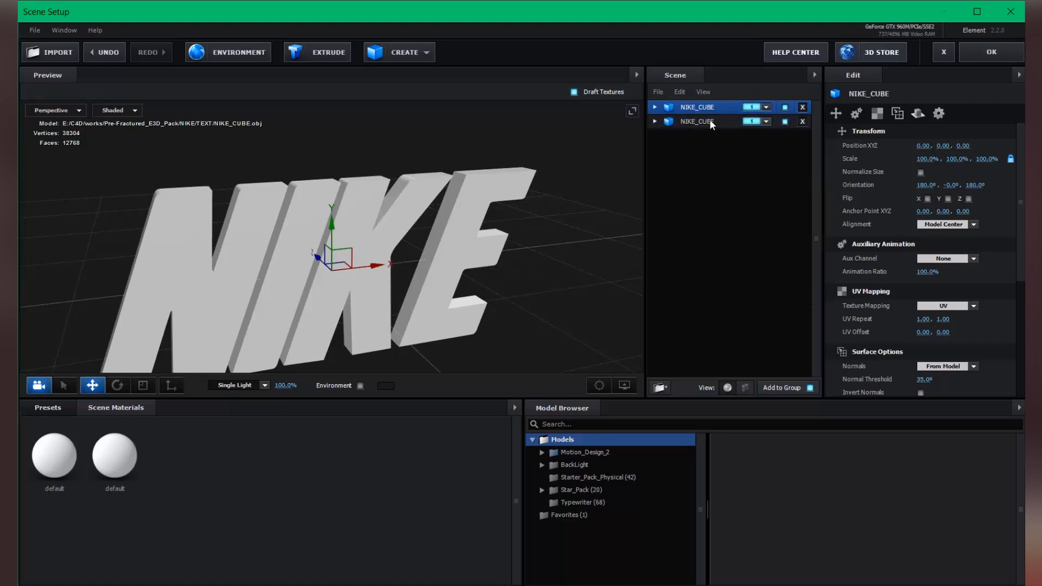
pyautogui.click(765, 121)
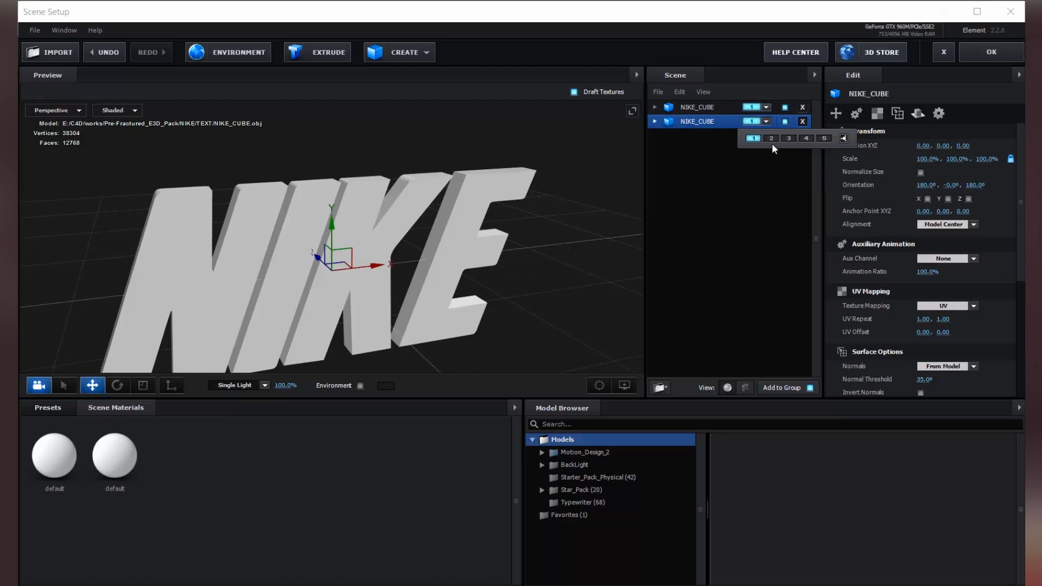
pyautogui.click(771, 138)
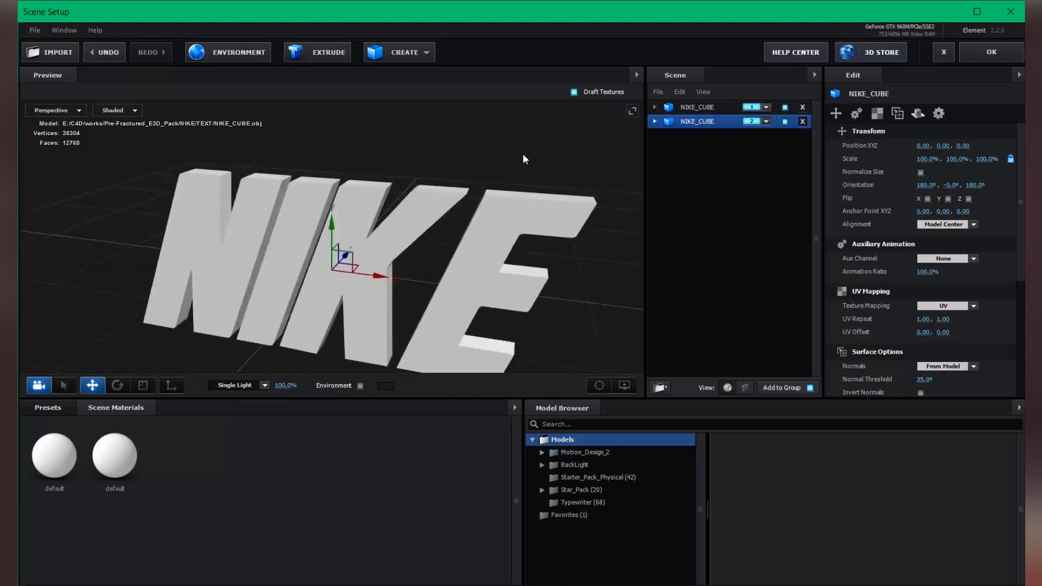
pyautogui.moveTo(523, 159); pyautogui.dragTo(448, 204)
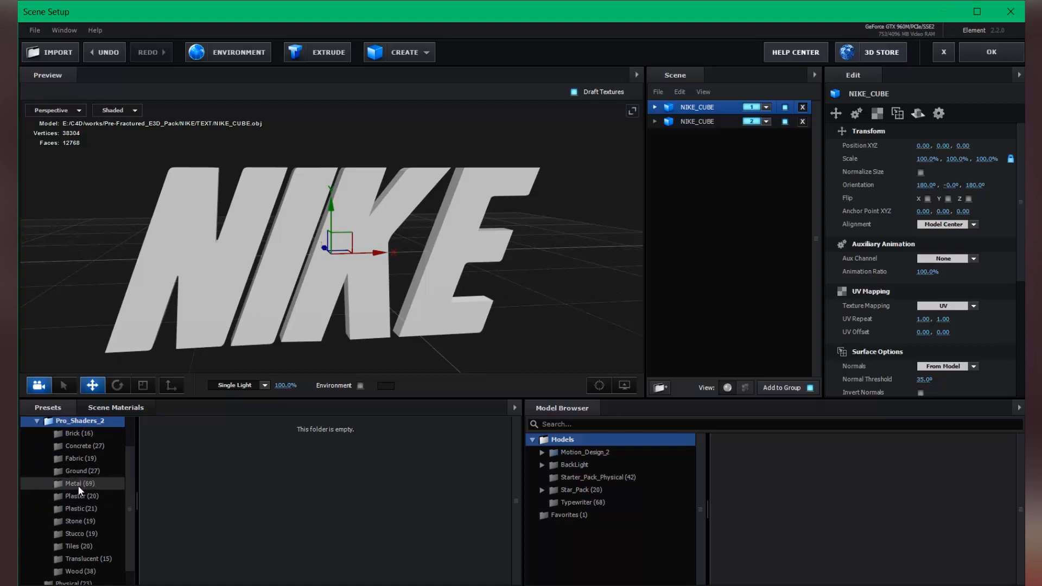
# Apply a Pro_Shaders_2 metal shader to the first NIKE model with Box Repeat texture mapping
pyautogui.click(72, 483)
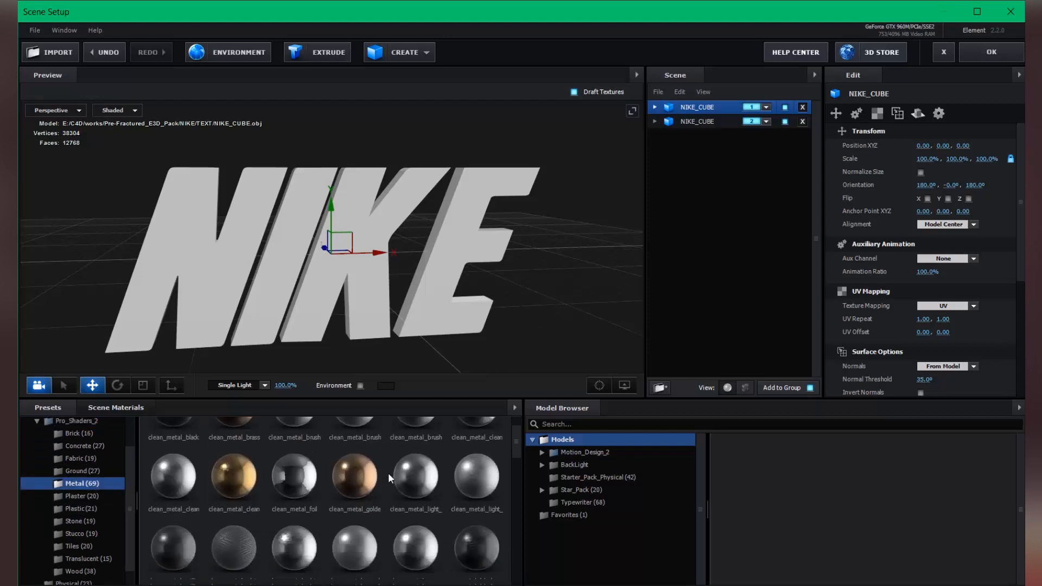
pyautogui.scroll(-3)
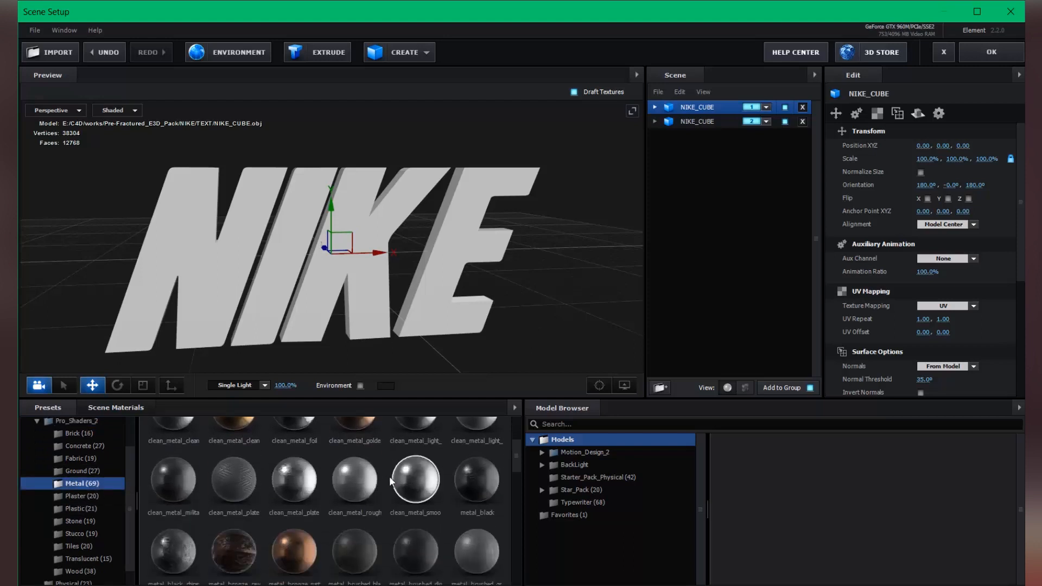
pyautogui.moveTo(223, 221)
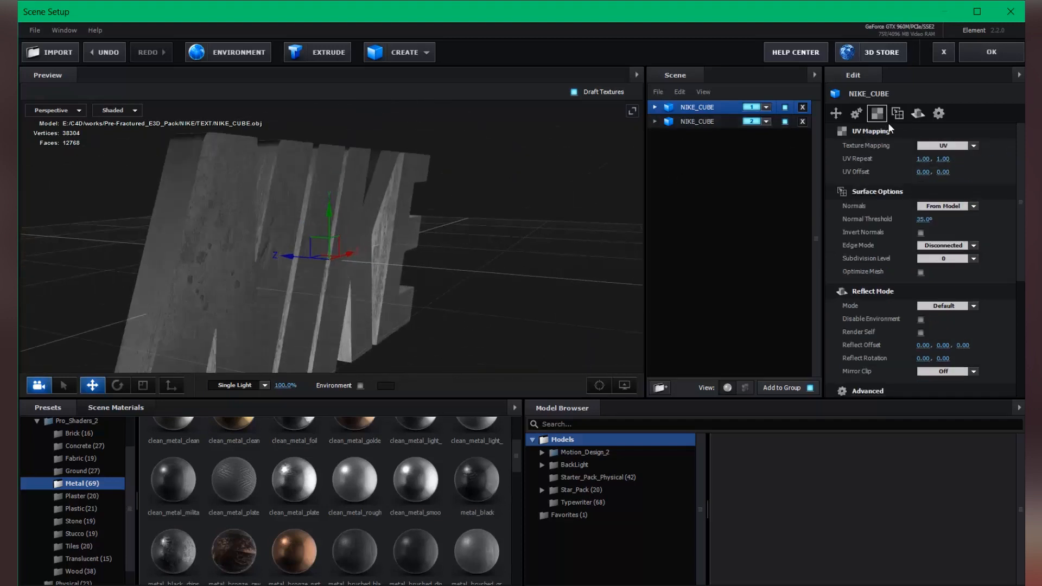
pyautogui.click(945, 145)
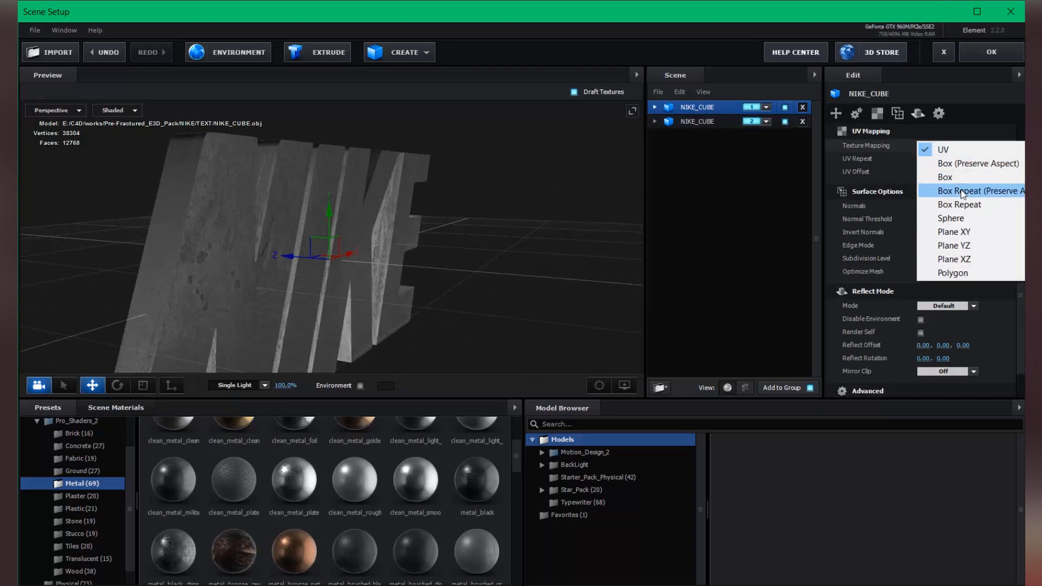
pyautogui.click(960, 204)
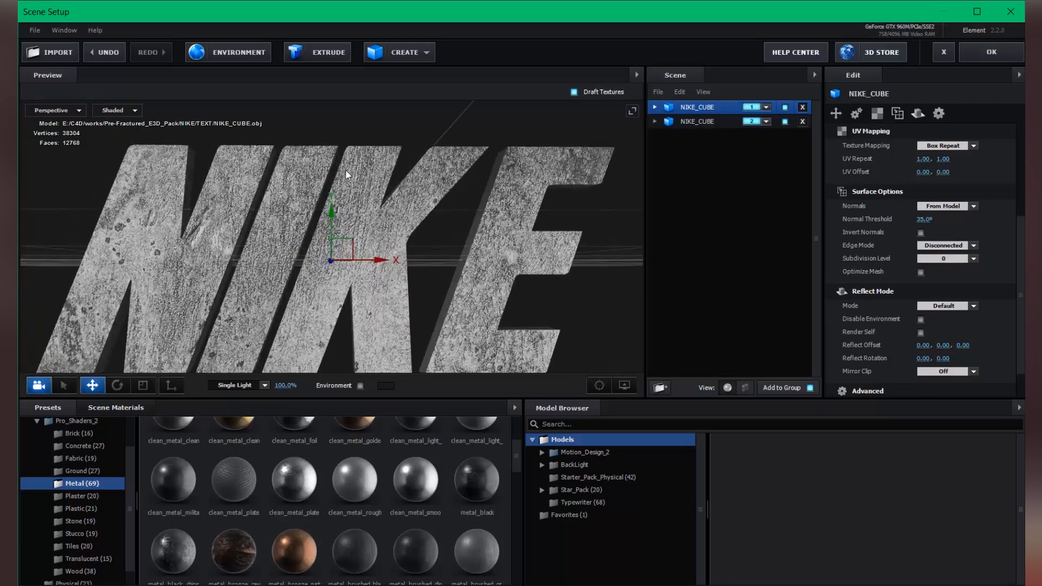
pyautogui.click(697, 120)
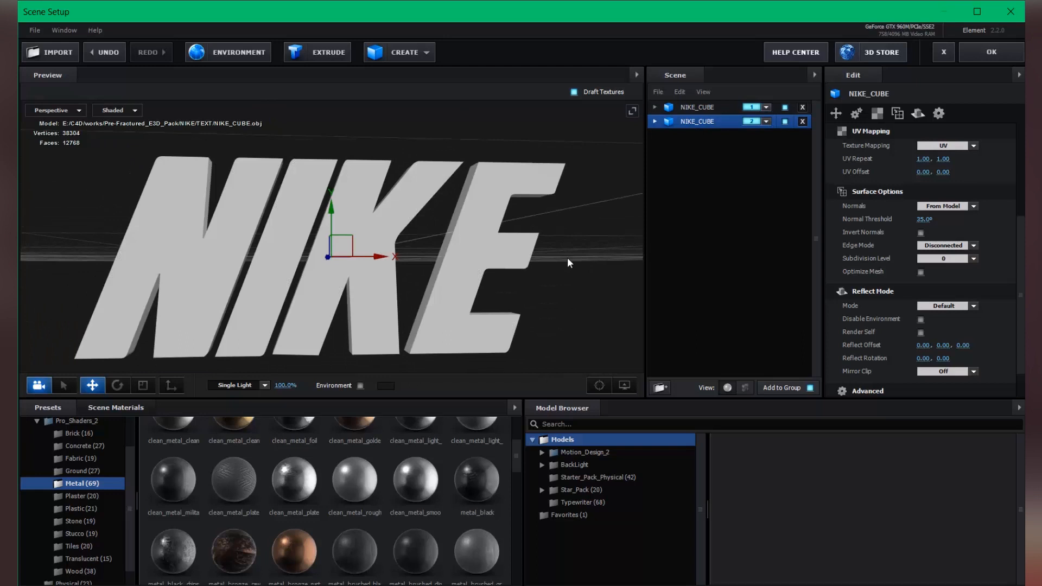
pyautogui.click(37, 421)
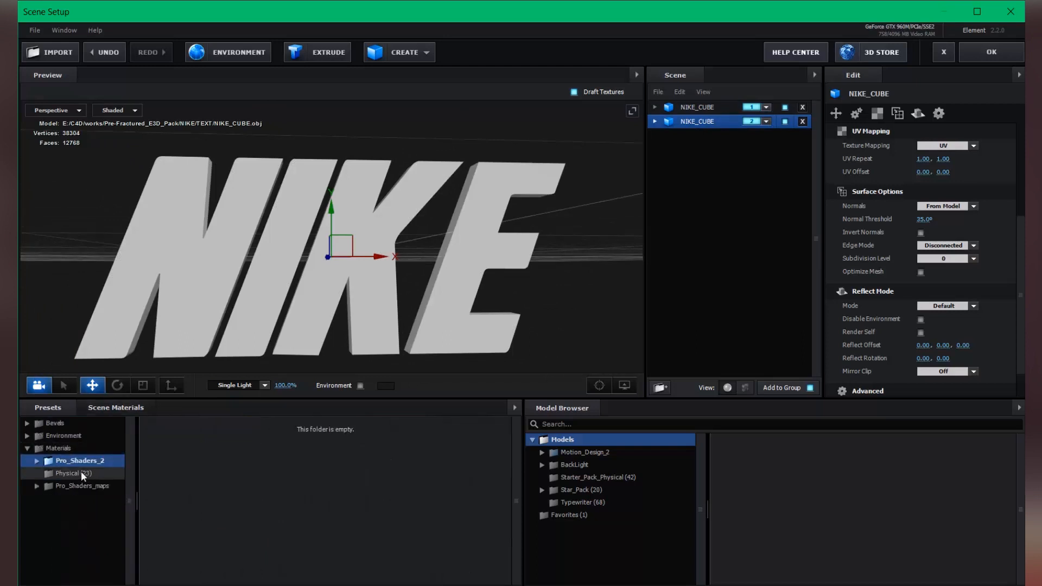
# Apply the Bright_Light material to the second NIKE copy and set a new Illumination Color
pyautogui.click(72, 473)
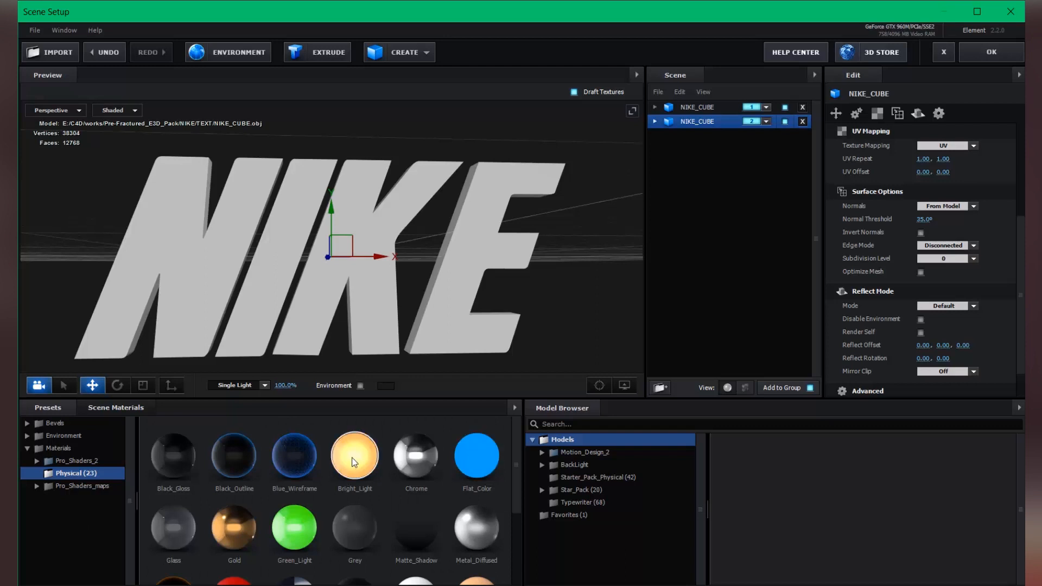
pyautogui.moveTo(354, 457); pyautogui.dragTo(337, 276)
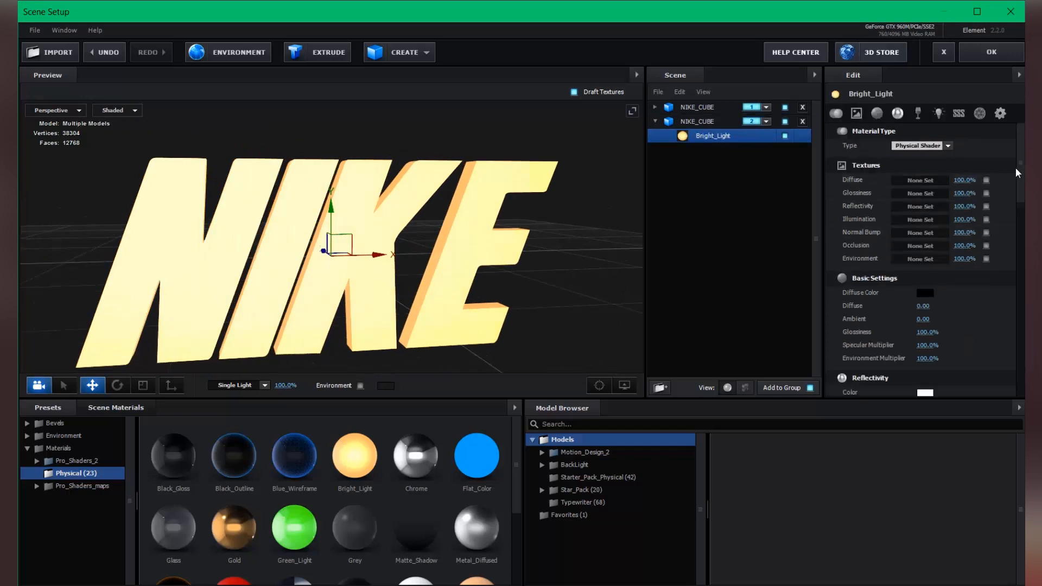
pyautogui.scroll(-3)
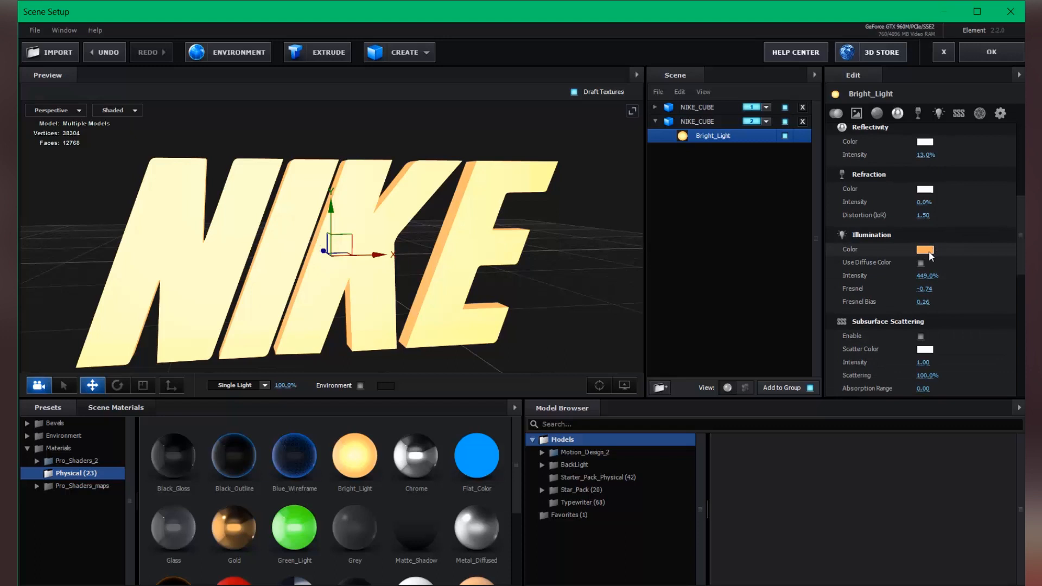
pyautogui.click(924, 250)
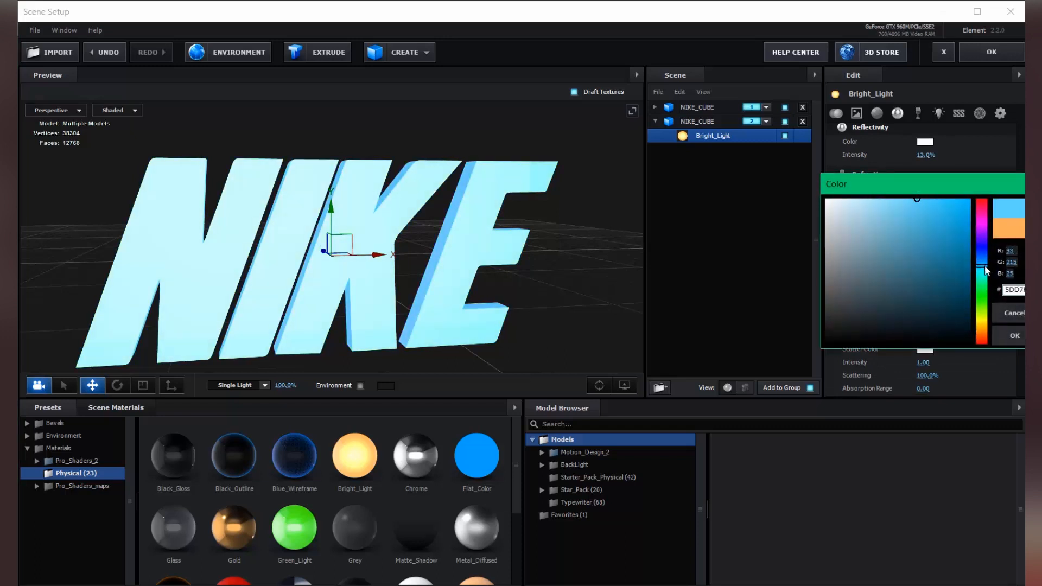
pyautogui.click(984, 336)
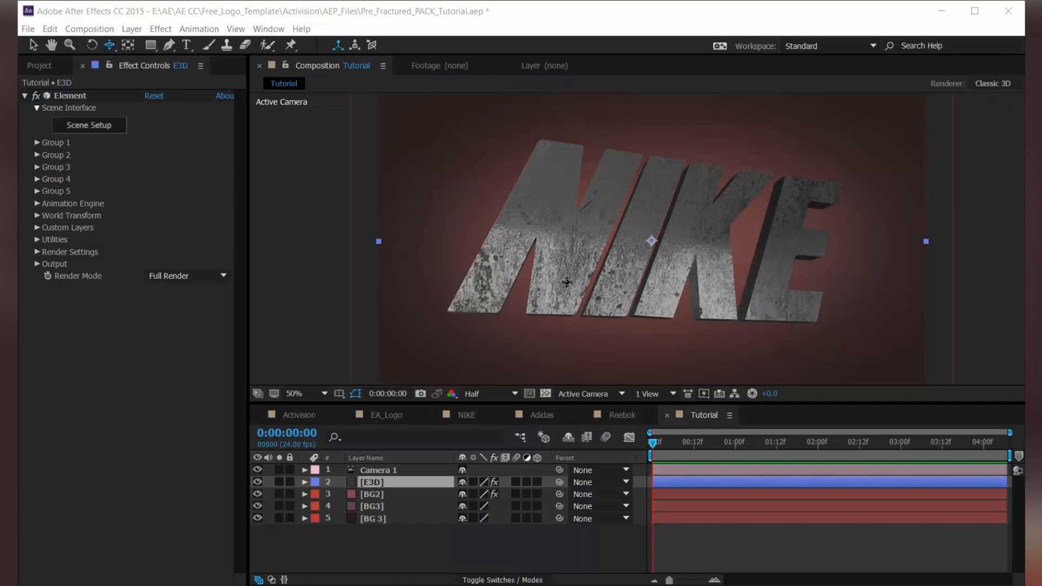
pyautogui.moveTo(507, 214)
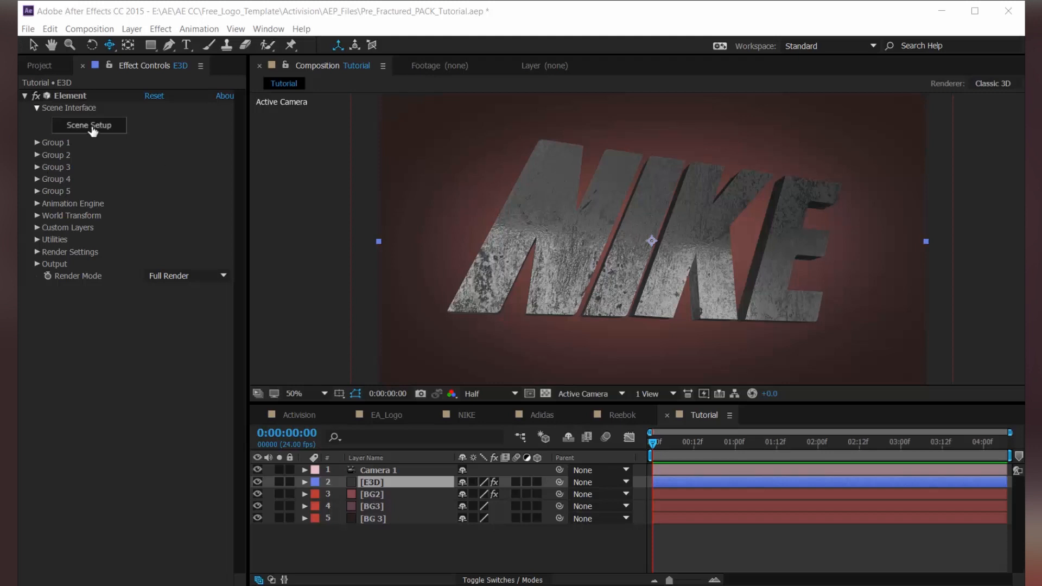
# Set the metal_black_chips material's Reflectivity Color to pink
pyautogui.click(88, 125)
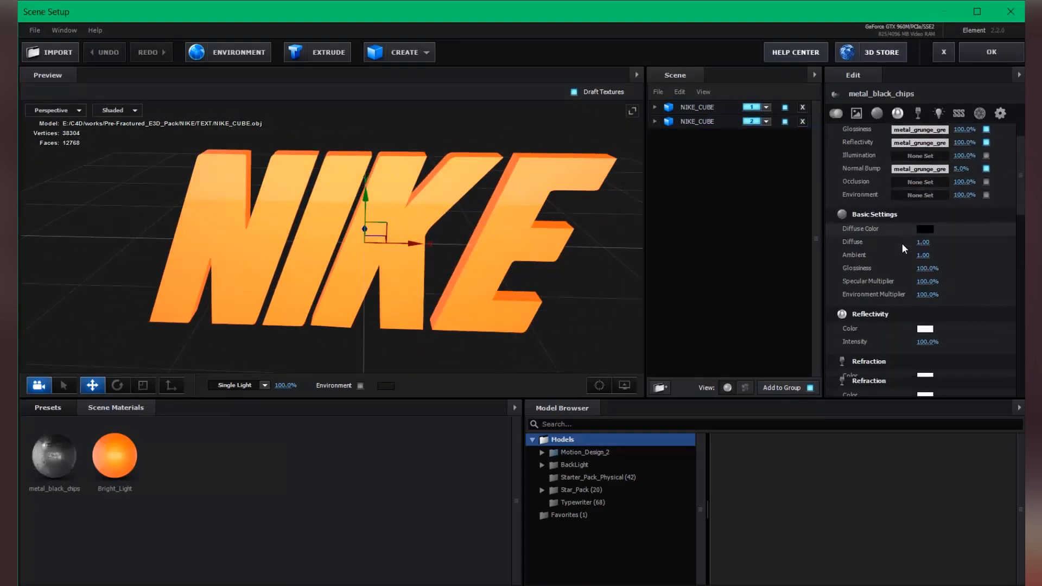
pyautogui.scroll(-3)
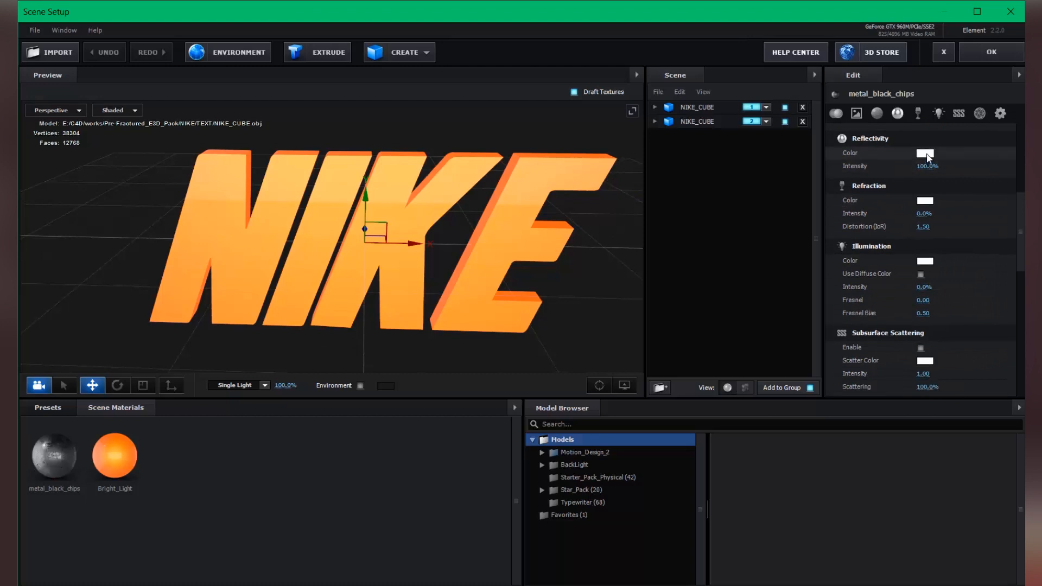
pyautogui.click(925, 153)
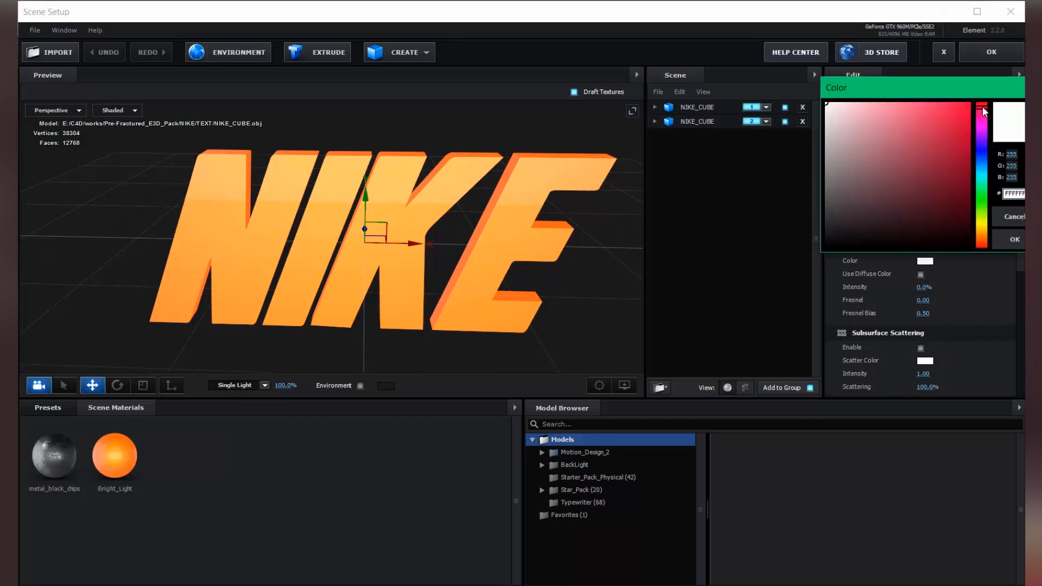
pyautogui.click(878, 100)
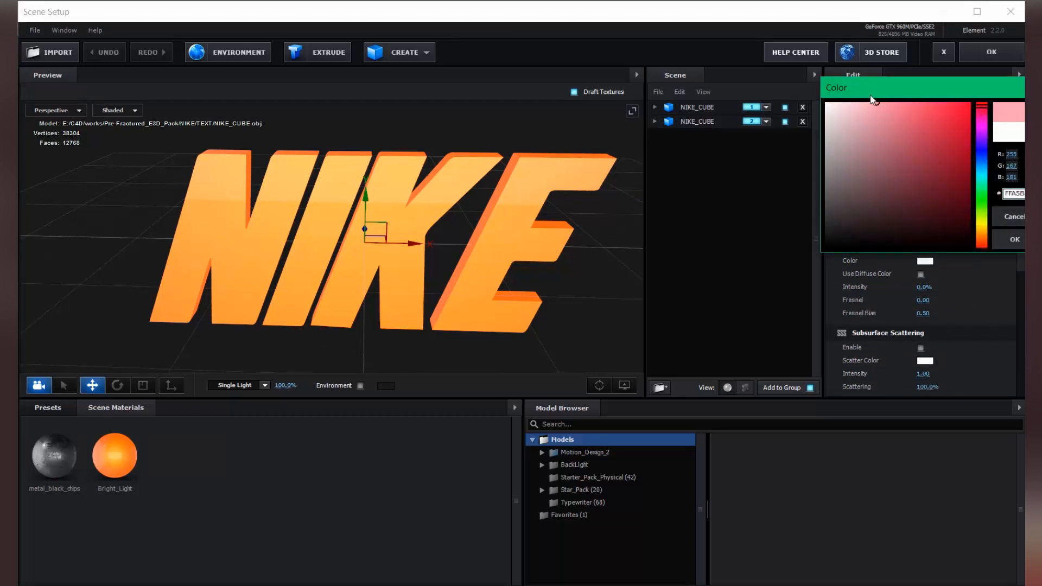
pyautogui.click(872, 103)
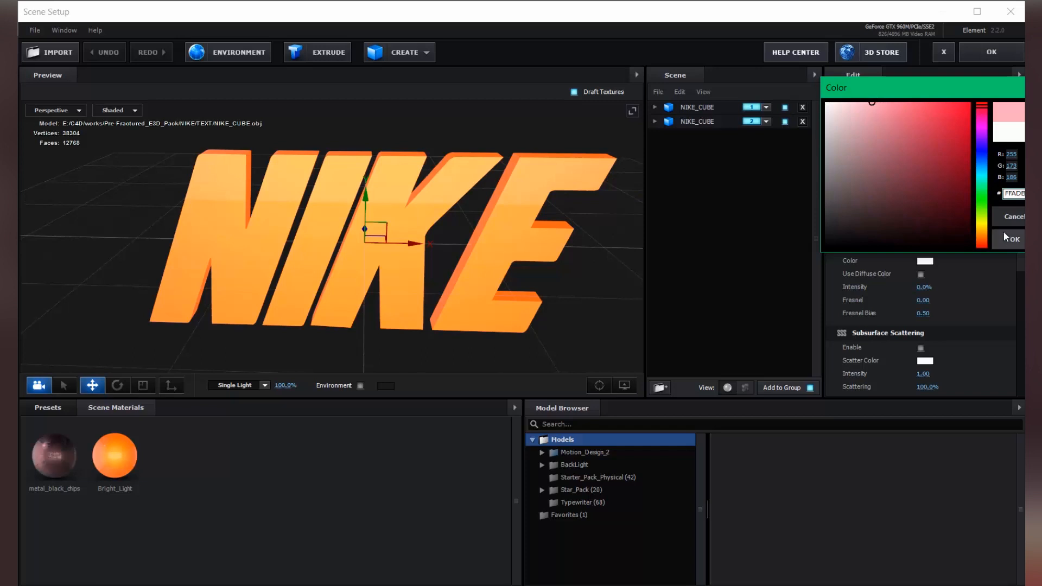
pyautogui.click(1012, 238)
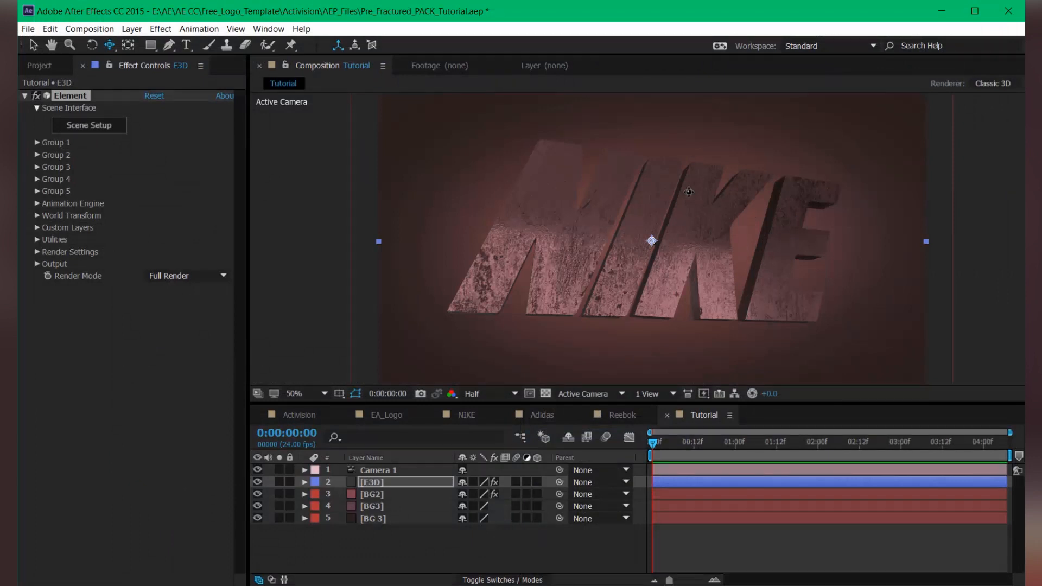
pyautogui.moveTo(30, 203)
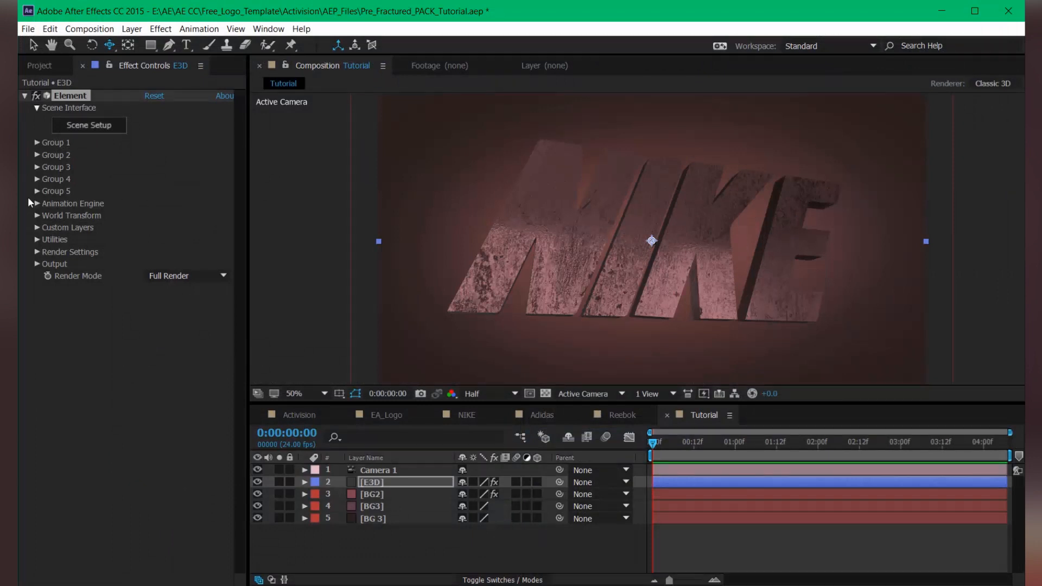
# Tick Enable under the Element effect's Animation Engine
pyautogui.click(36, 203)
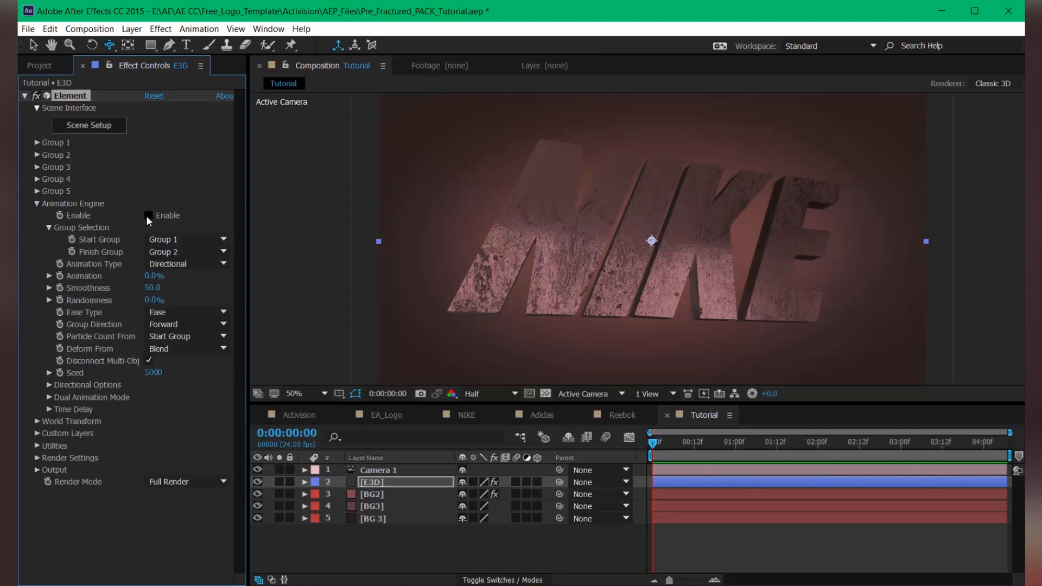
pyautogui.click(150, 215)
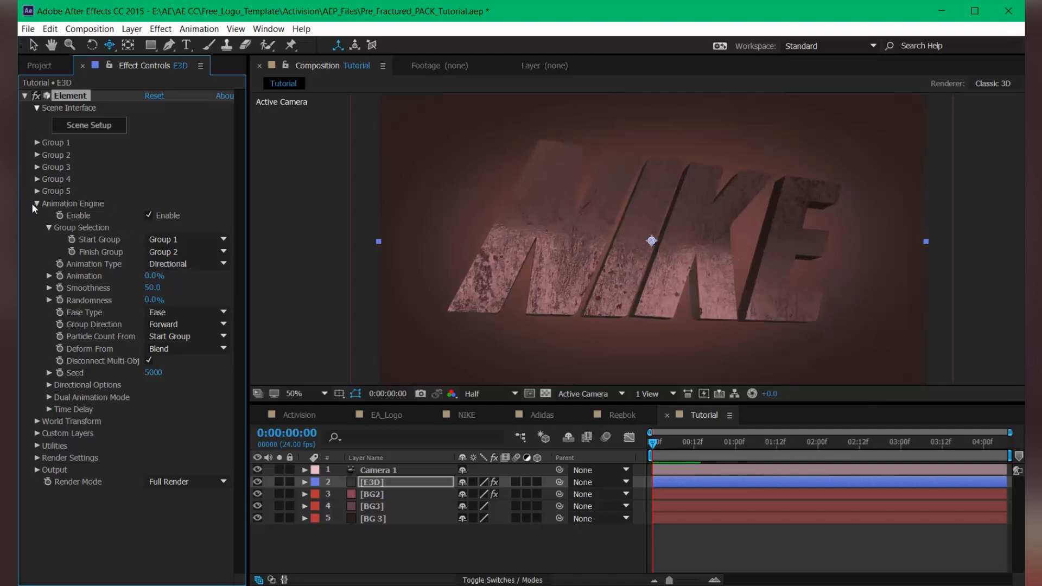
pyautogui.click(37, 204)
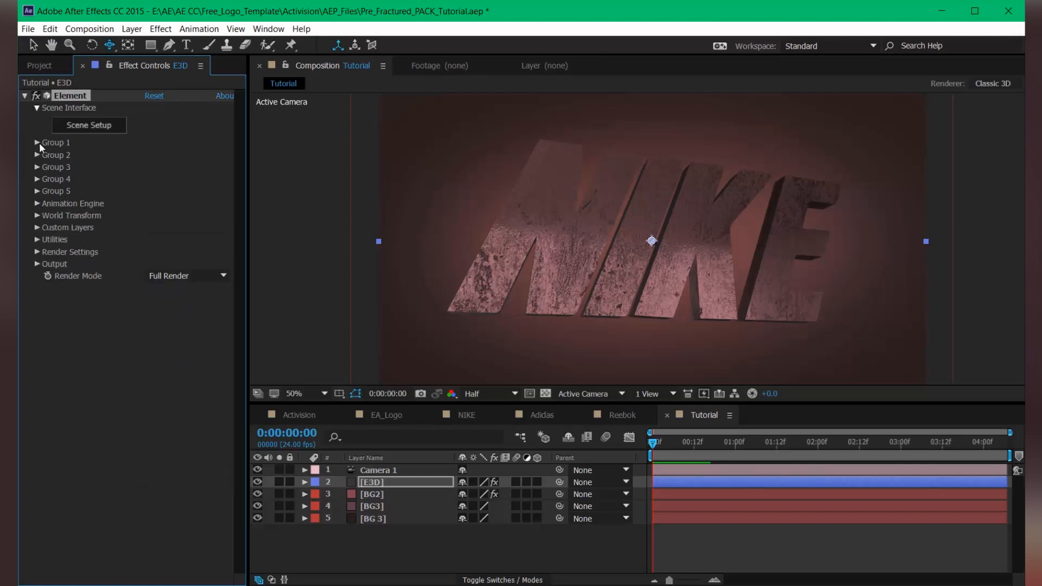
# Tick Multi-Object Enable in Particle Look for Group 1 and Group 2
pyautogui.click(38, 142)
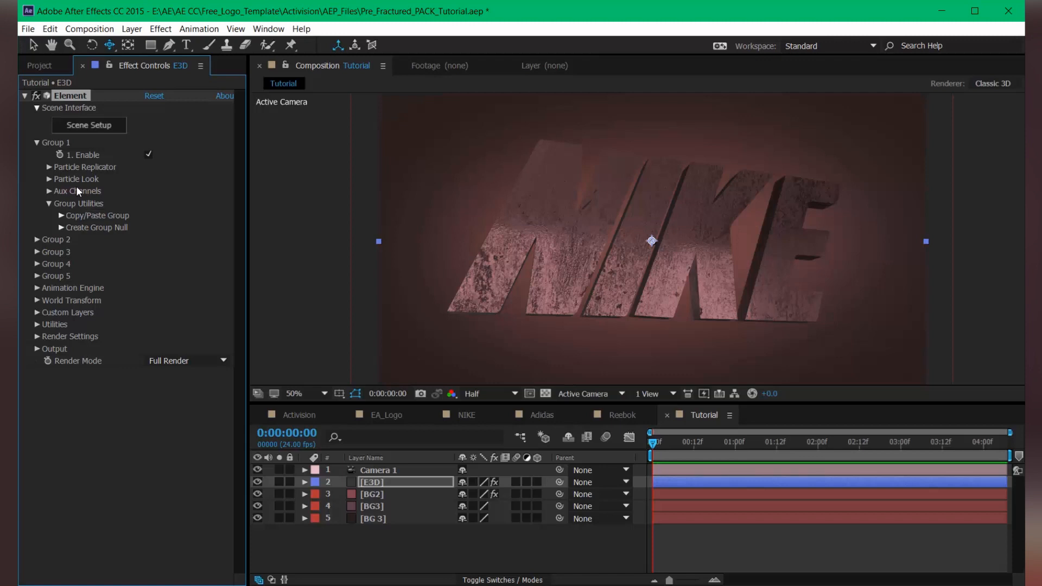
pyautogui.moveTo(78, 172)
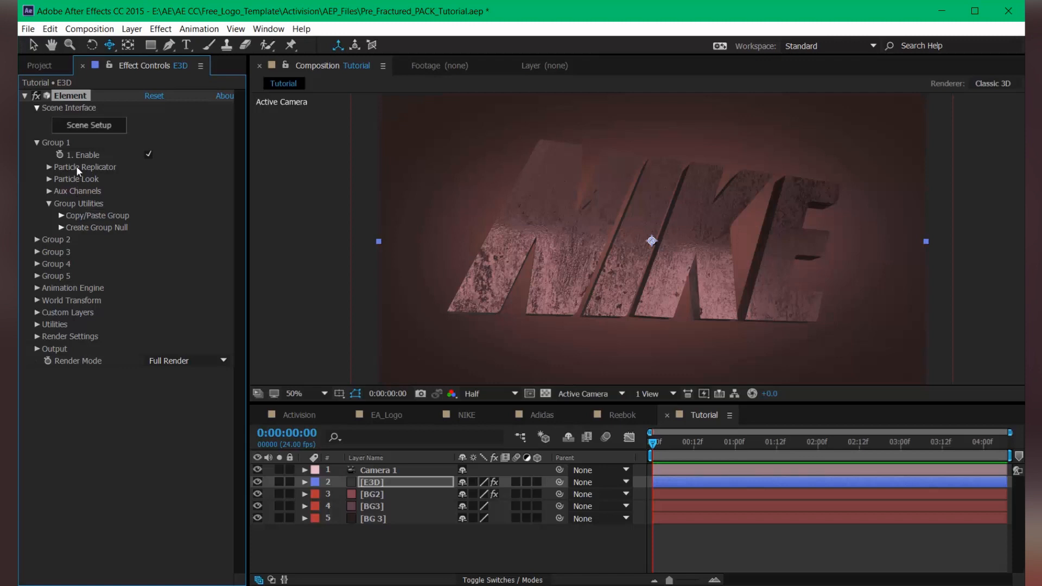
pyautogui.moveTo(78, 170)
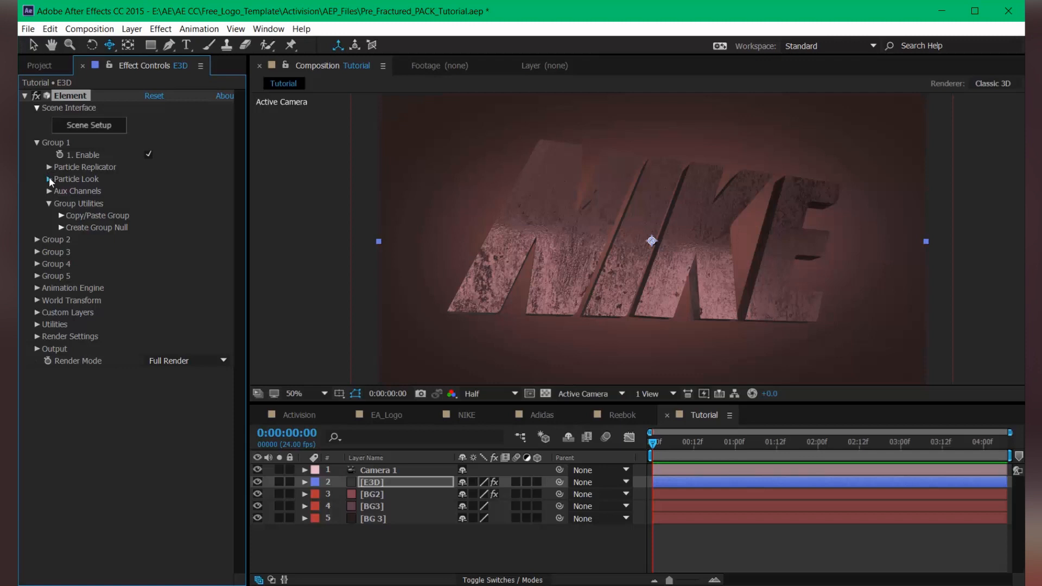
pyautogui.click(49, 179)
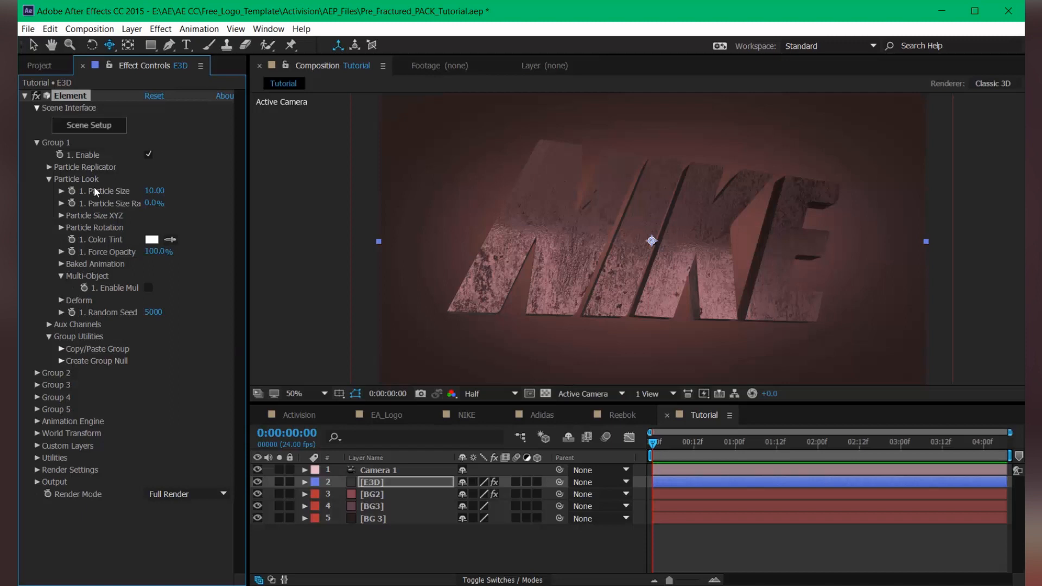
pyautogui.moveTo(54, 215)
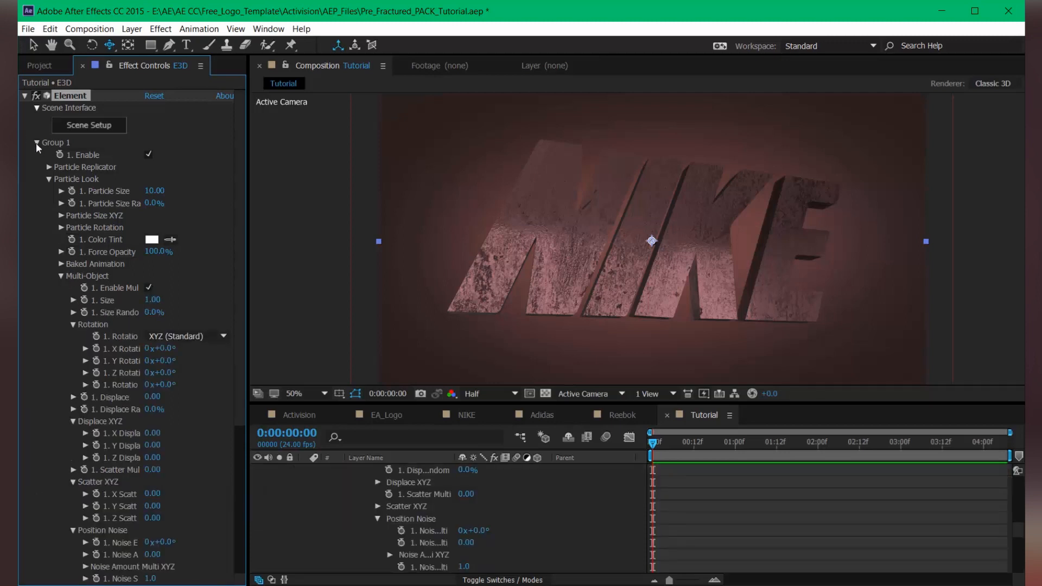
pyautogui.click(37, 142)
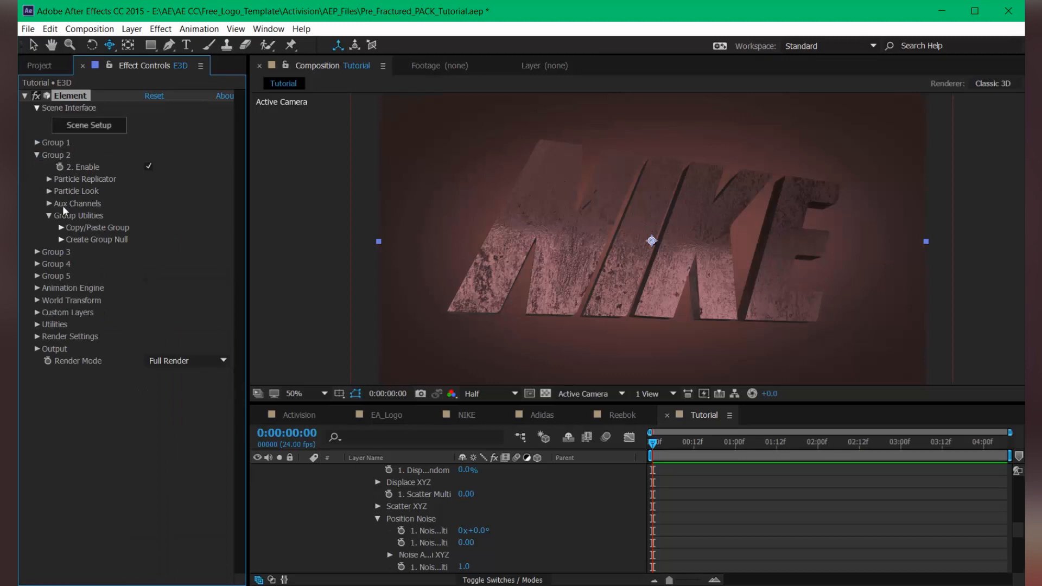
pyautogui.click(50, 191)
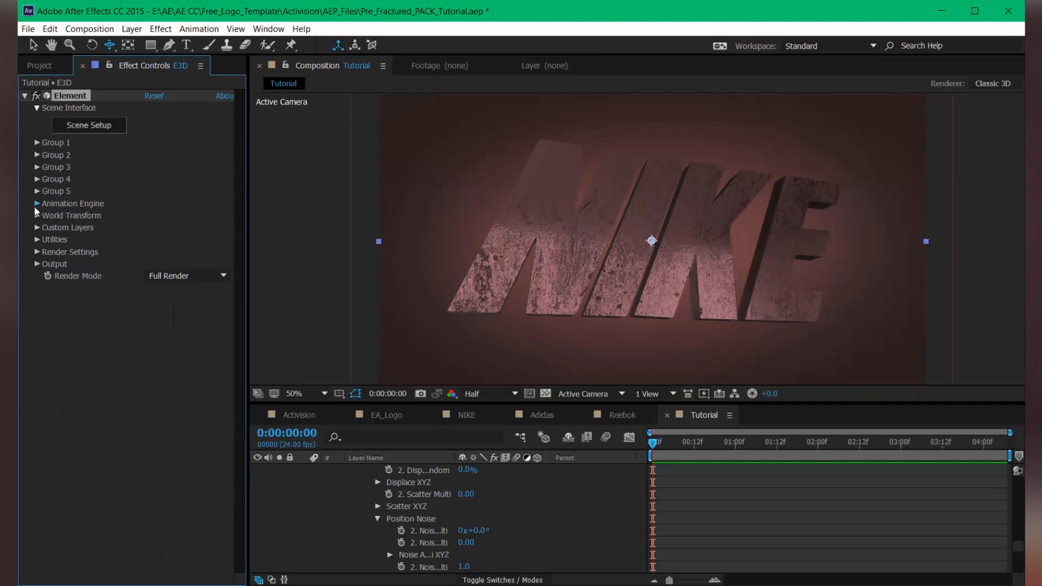
pyautogui.click(38, 203)
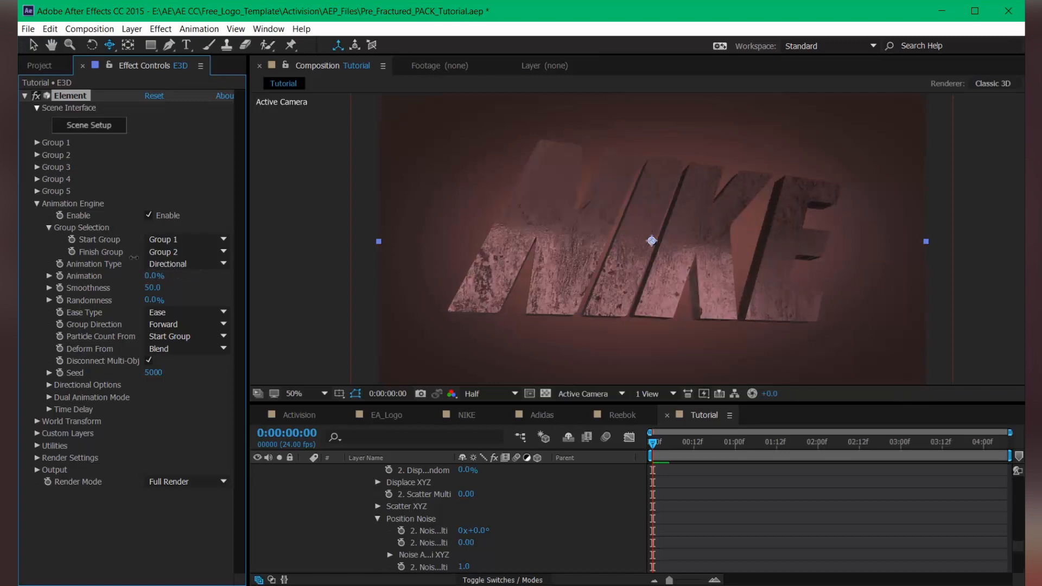
pyautogui.moveTo(154, 275); pyautogui.dragTo(163, 275)
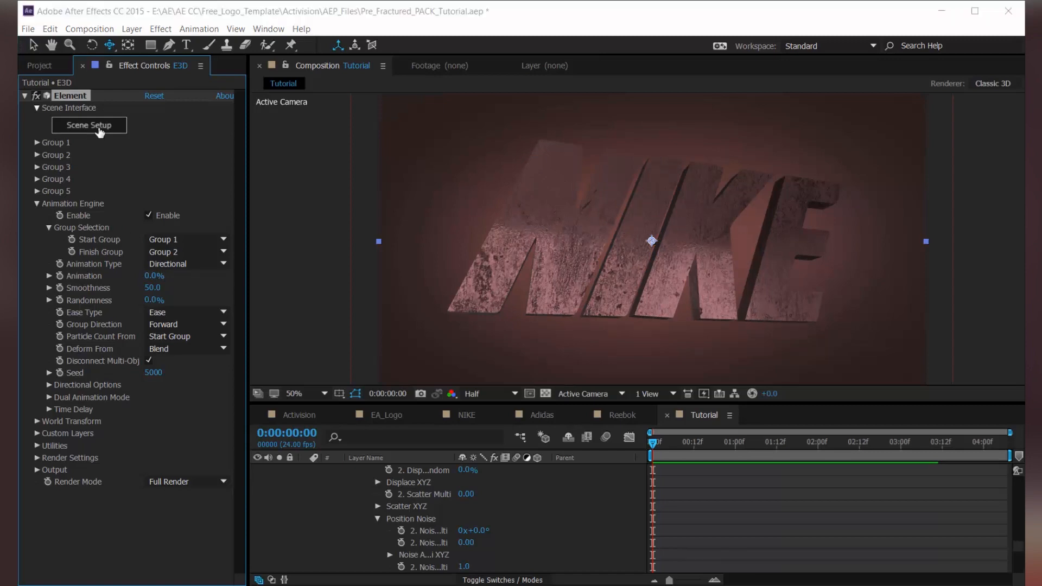
# Duplicate All on NIKE_CUBE in Scene Setup and move the Bright_Light copy to Group 2
pyautogui.click(88, 125)
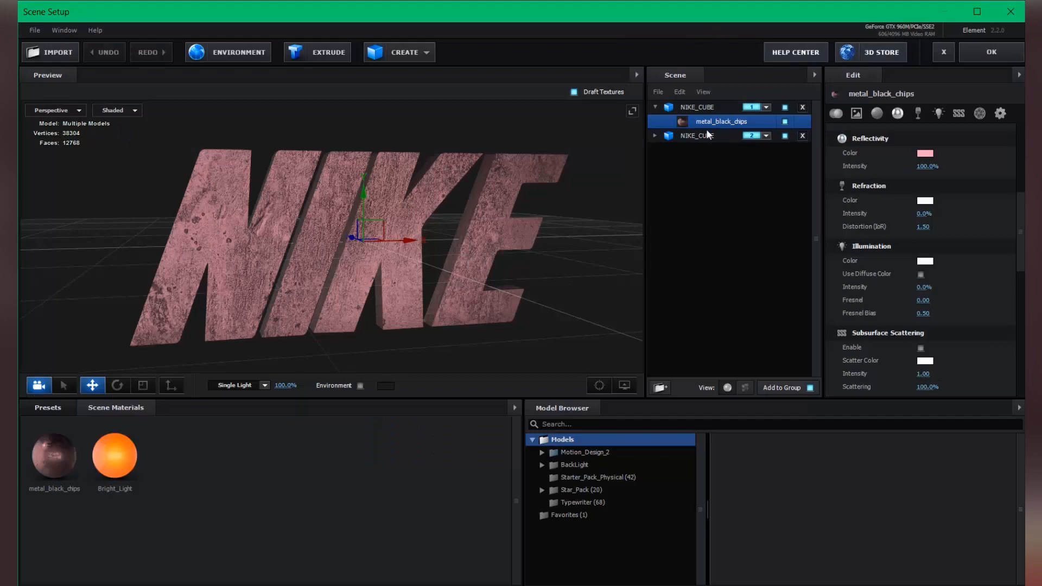
pyautogui.click(697, 136)
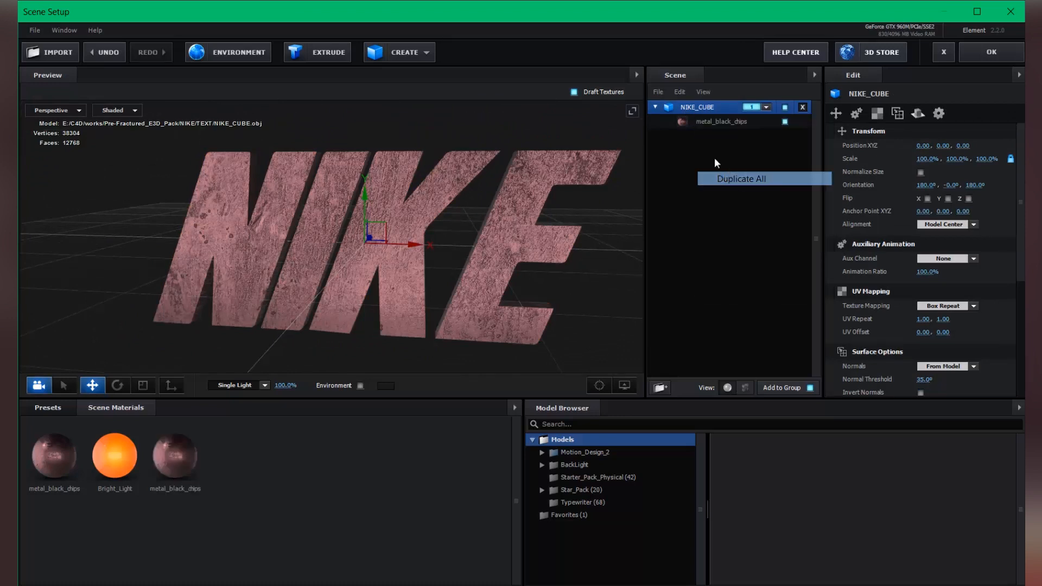
pyautogui.click(740, 178)
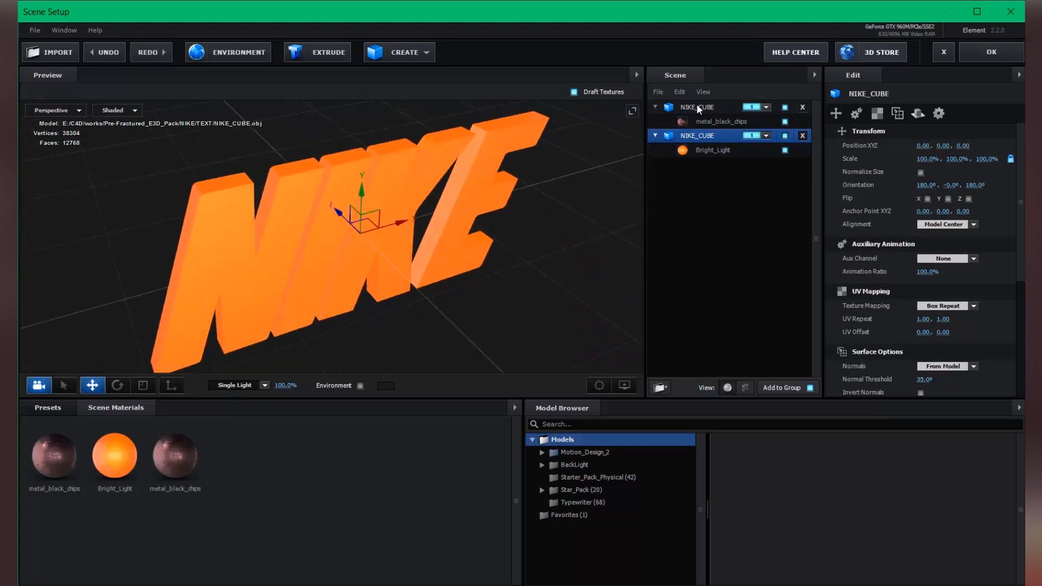
pyautogui.click(765, 134)
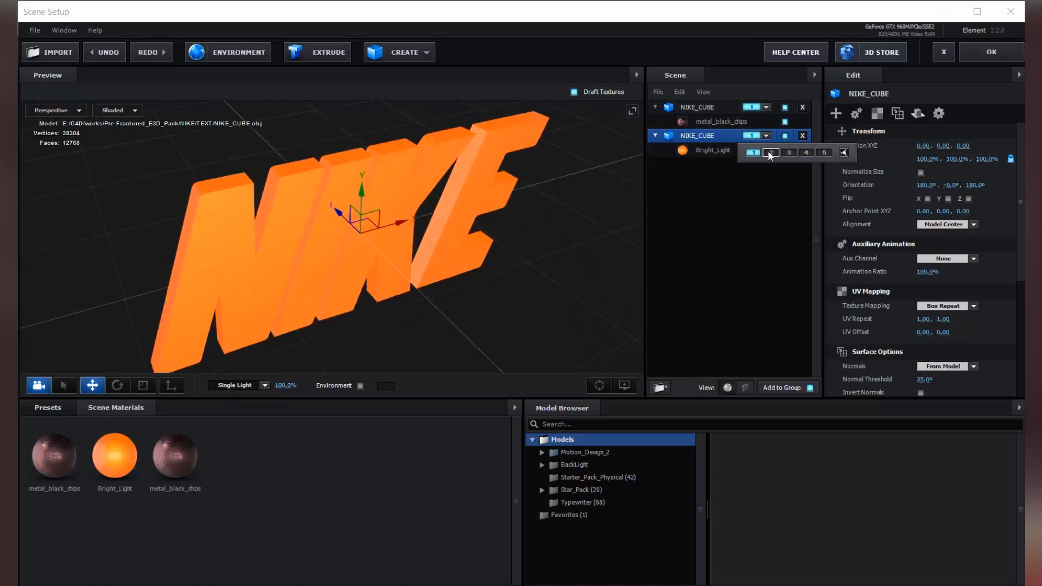
pyautogui.click(991, 52)
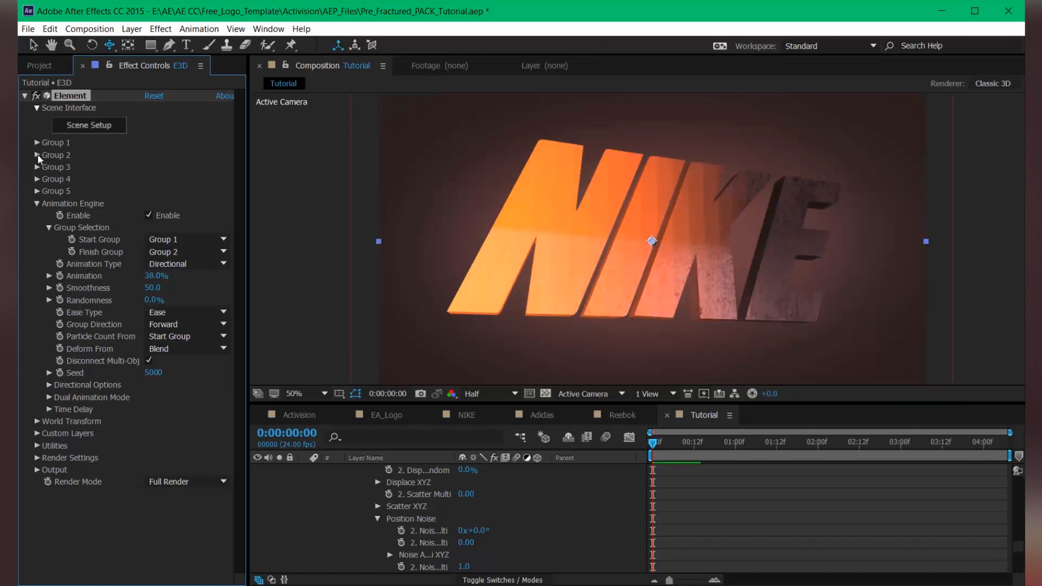
# Set Group 2 Multi-Object Size to 0, Scatter Multiplier 3.65 and Rotation 1x+34°
pyautogui.click(38, 155)
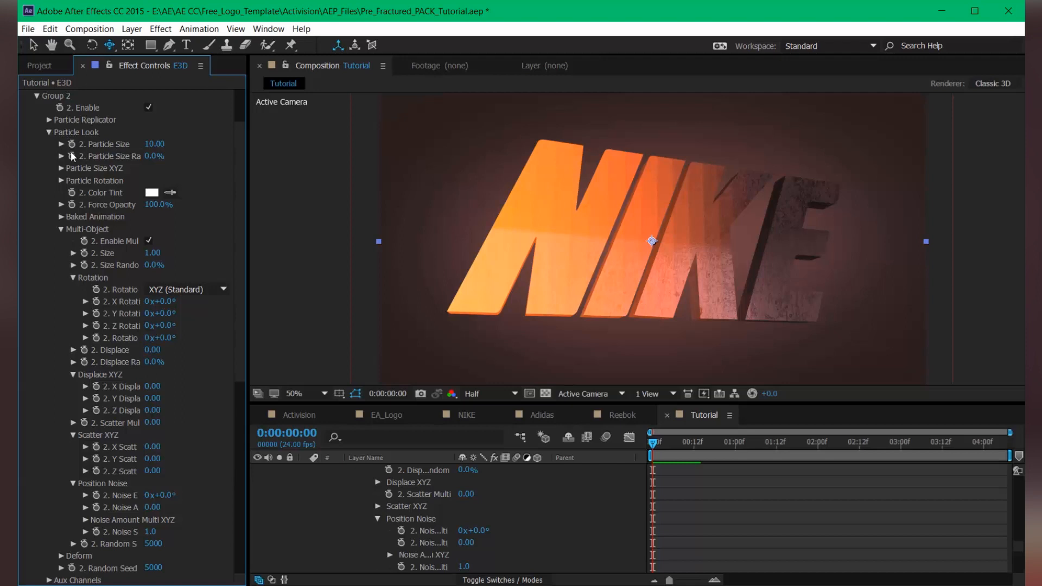
pyautogui.scroll(-3)
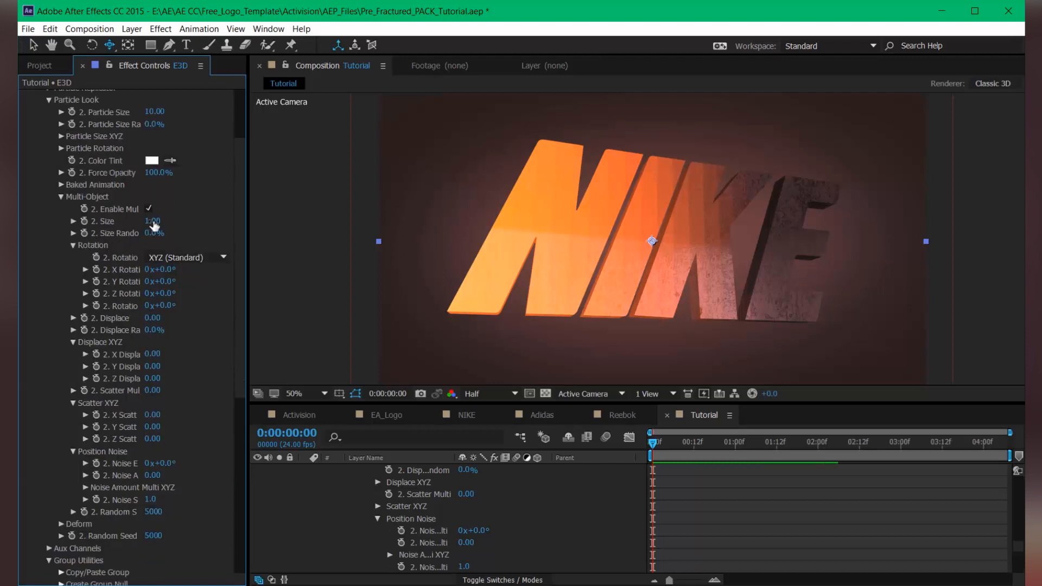
pyautogui.click(152, 220)
pyautogui.write('0')
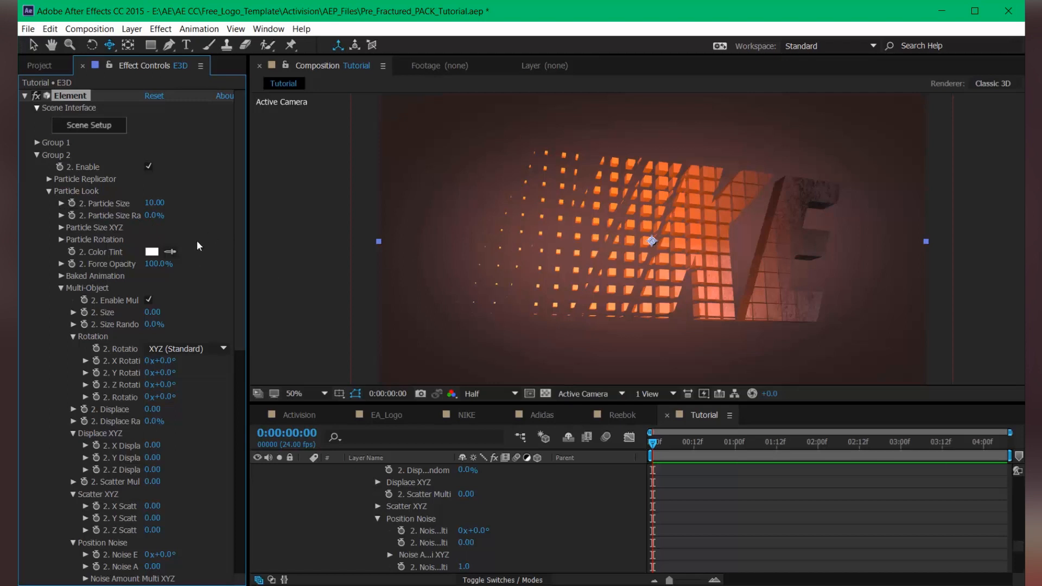
pyautogui.scroll(-3)
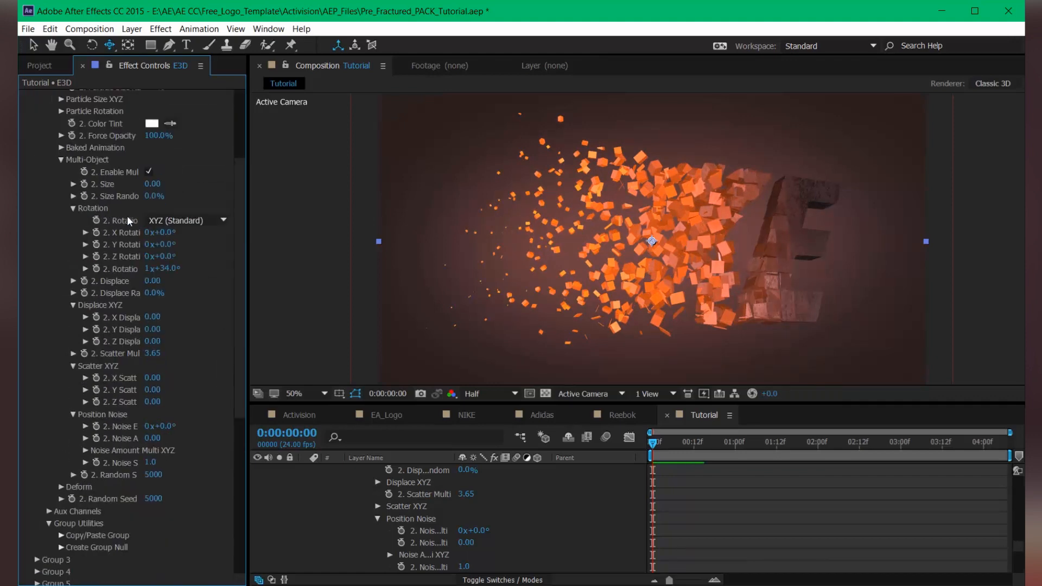
pyautogui.scroll(-3)
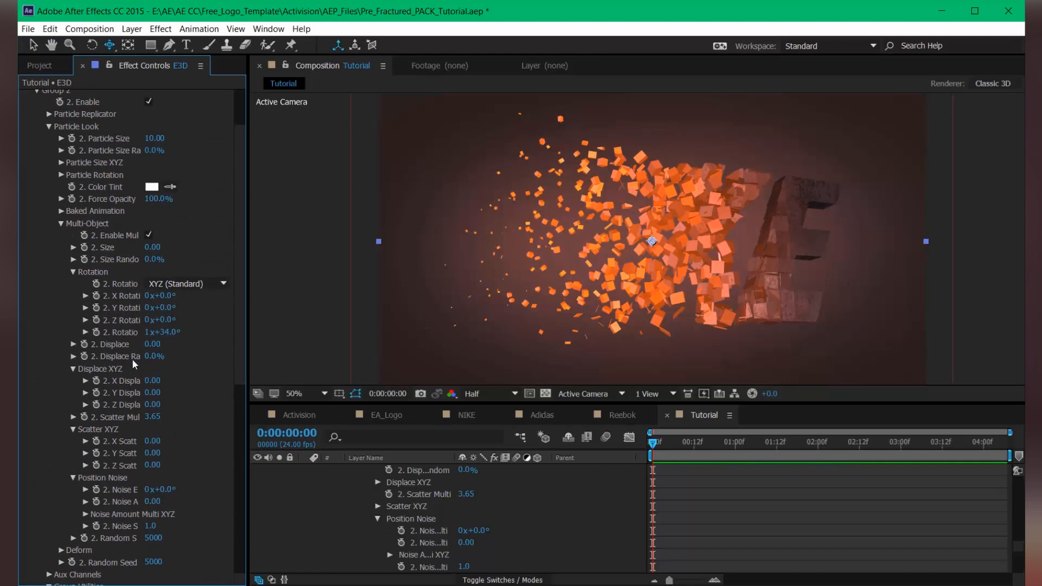
pyautogui.scroll(-3)
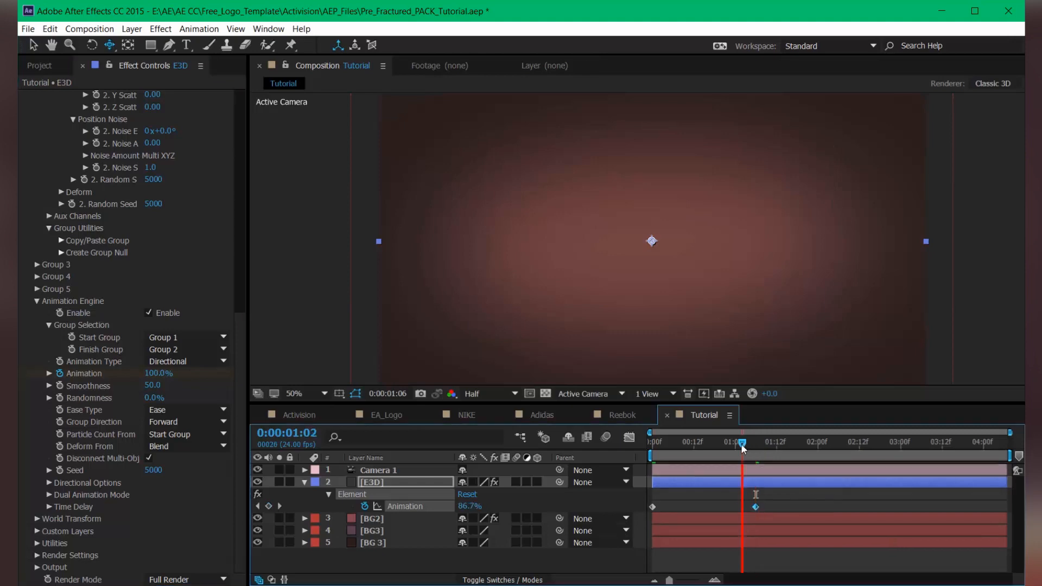
pyautogui.moveTo(742, 442); pyautogui.dragTo(762, 441)
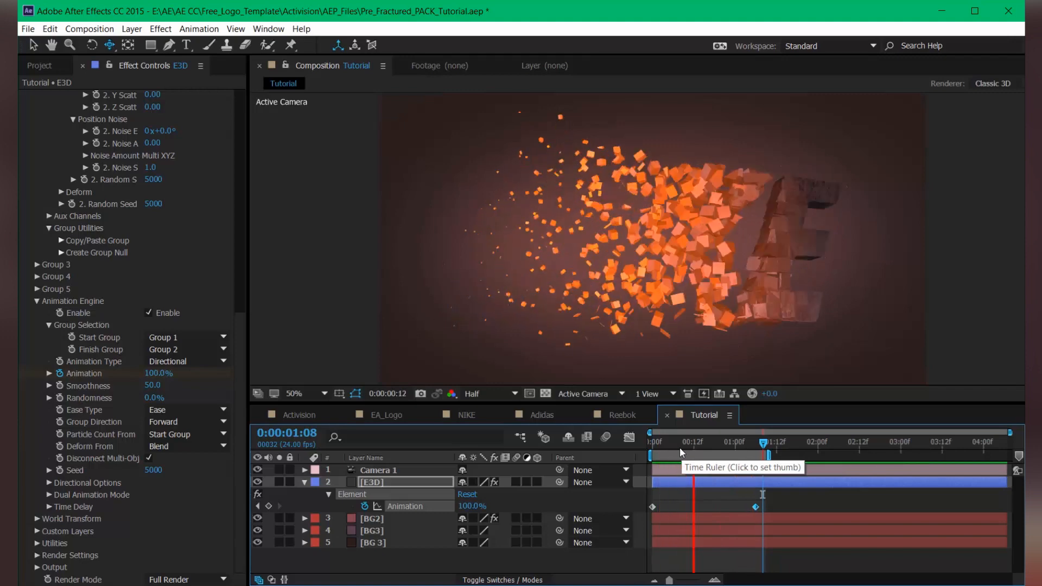
pyautogui.click(666, 442)
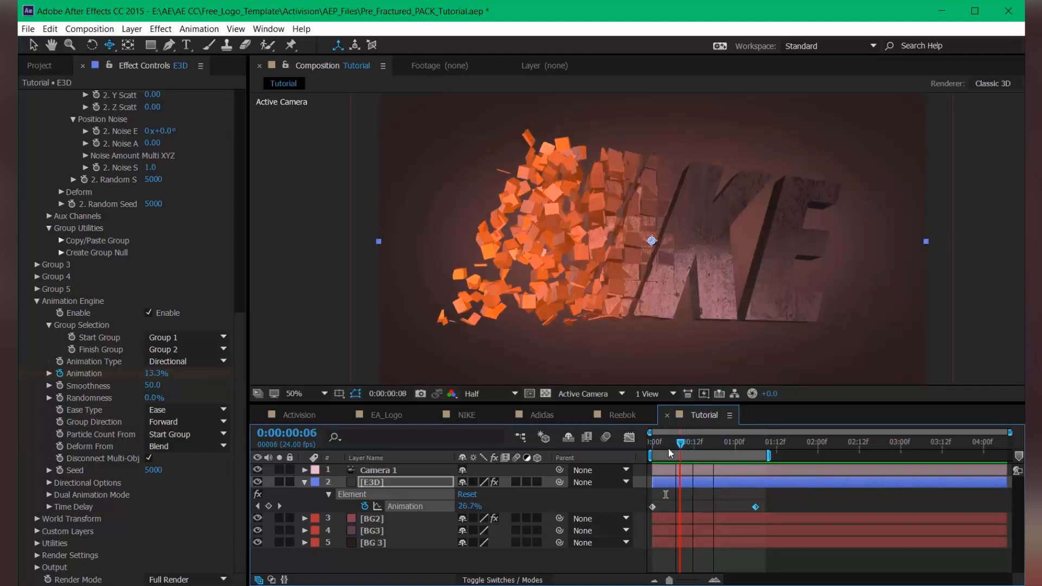
pyautogui.moveTo(681, 442); pyautogui.dragTo(658, 442)
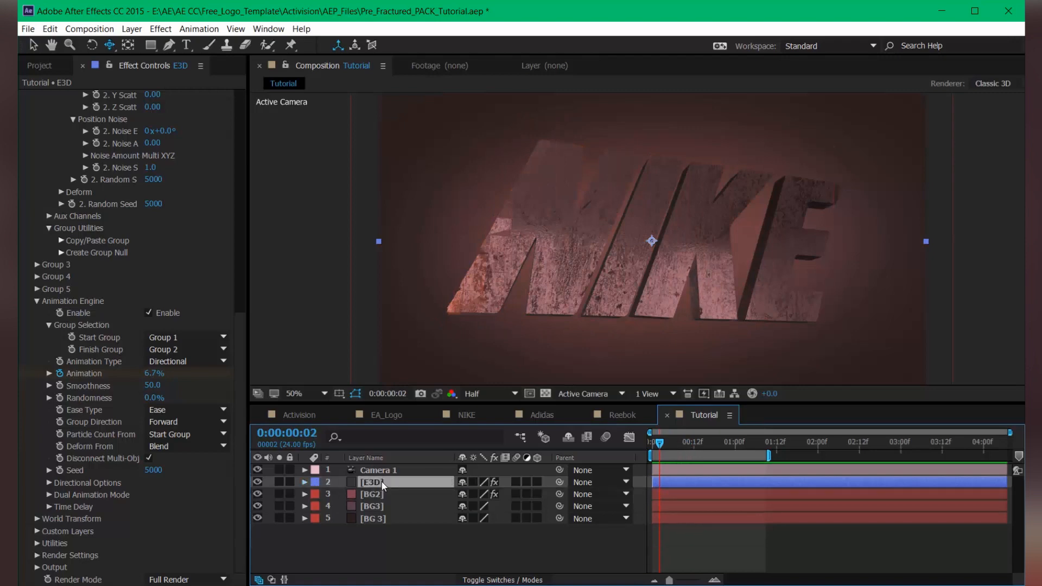
pyautogui.click(131, 28)
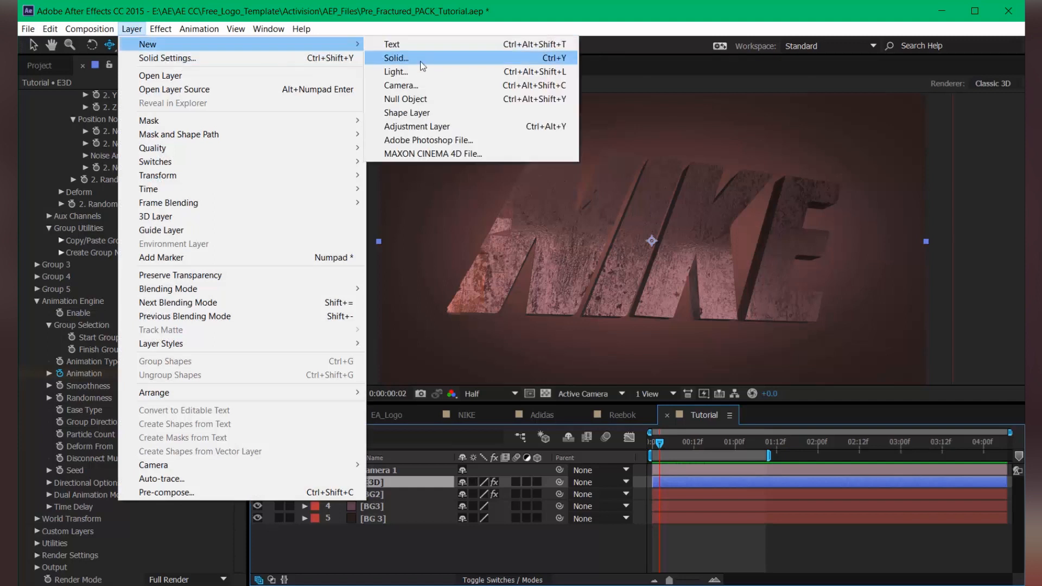
# Create Light 1 as a parallel light with a pale pink colour at 117% intensity
pyautogui.click(395, 72)
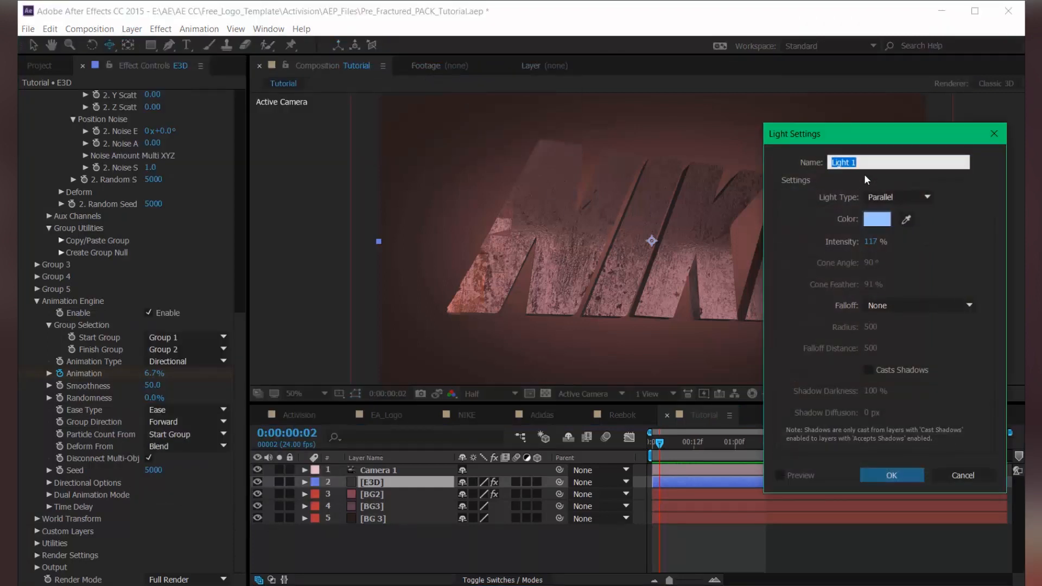
pyautogui.moveTo(883, 134); pyautogui.dragTo(689, 106)
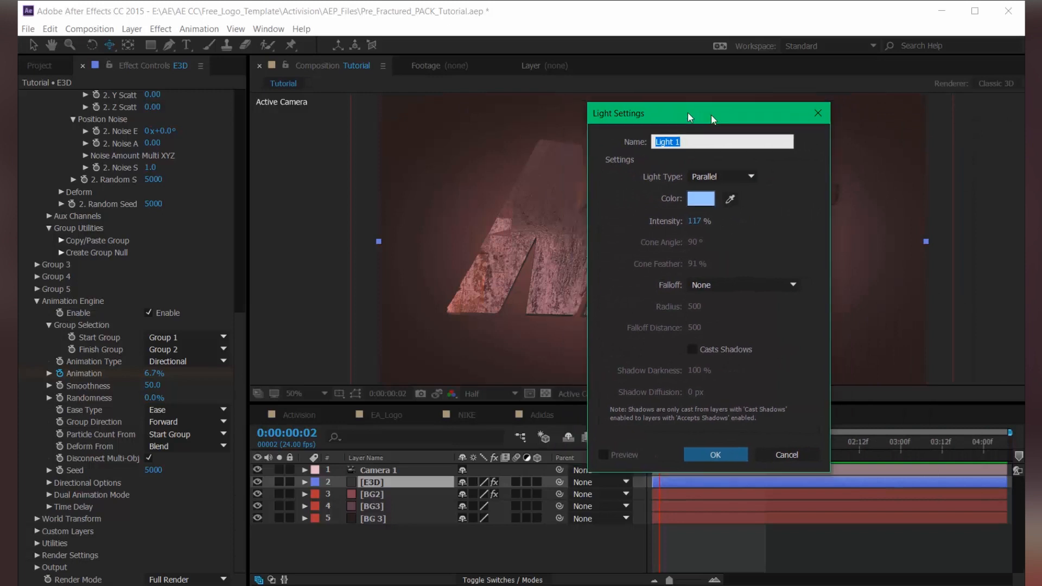
pyautogui.click(700, 197)
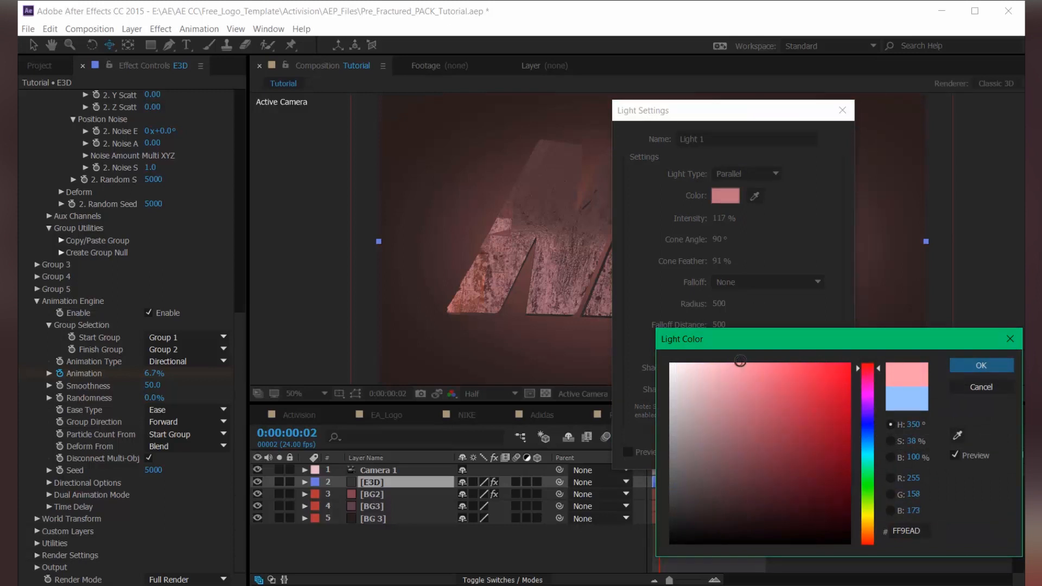
pyautogui.click(980, 365)
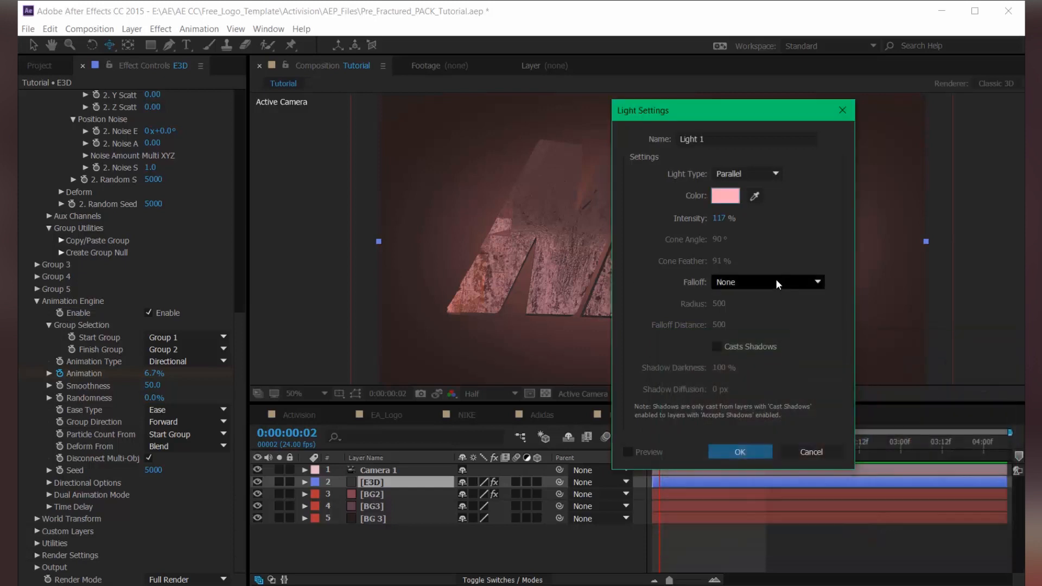
pyautogui.click(738, 451)
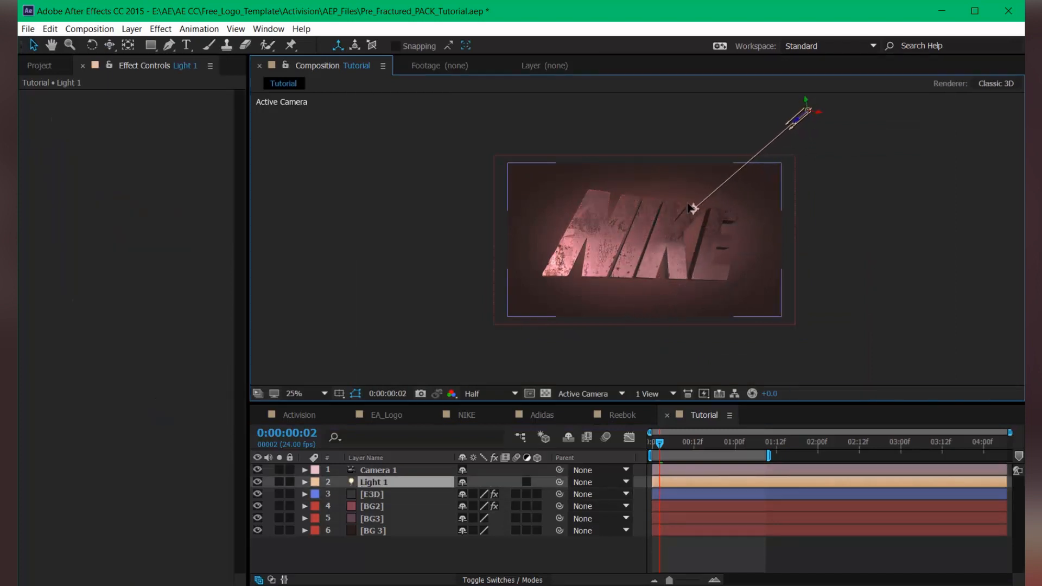
# Aim Light 1's point of interest lower on the letters and place Light 2 left of the text
pyautogui.moveTo(694, 208); pyautogui.dragTo(590, 352)
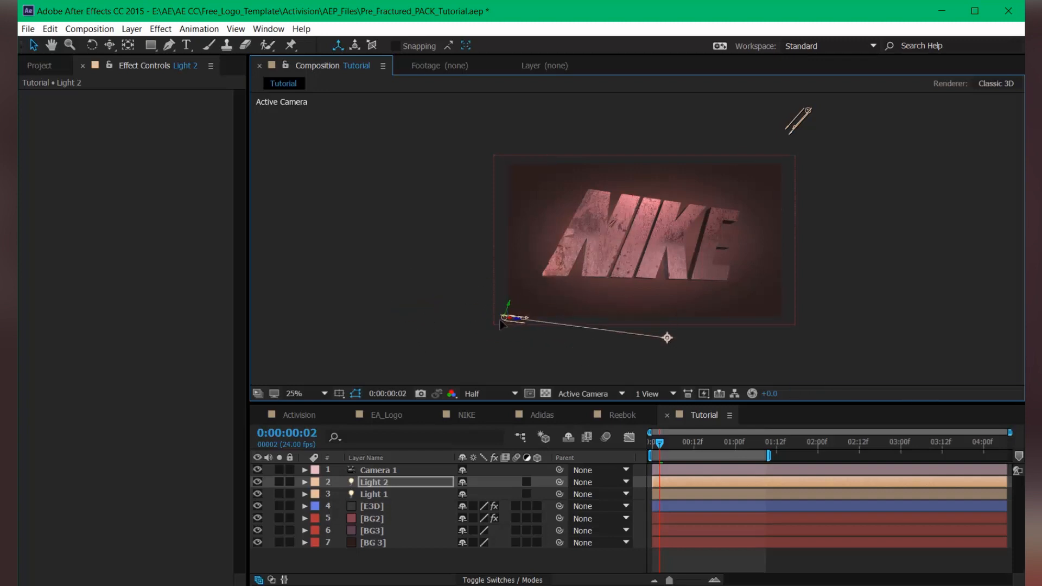
pyautogui.moveTo(503, 321); pyautogui.dragTo(454, 195)
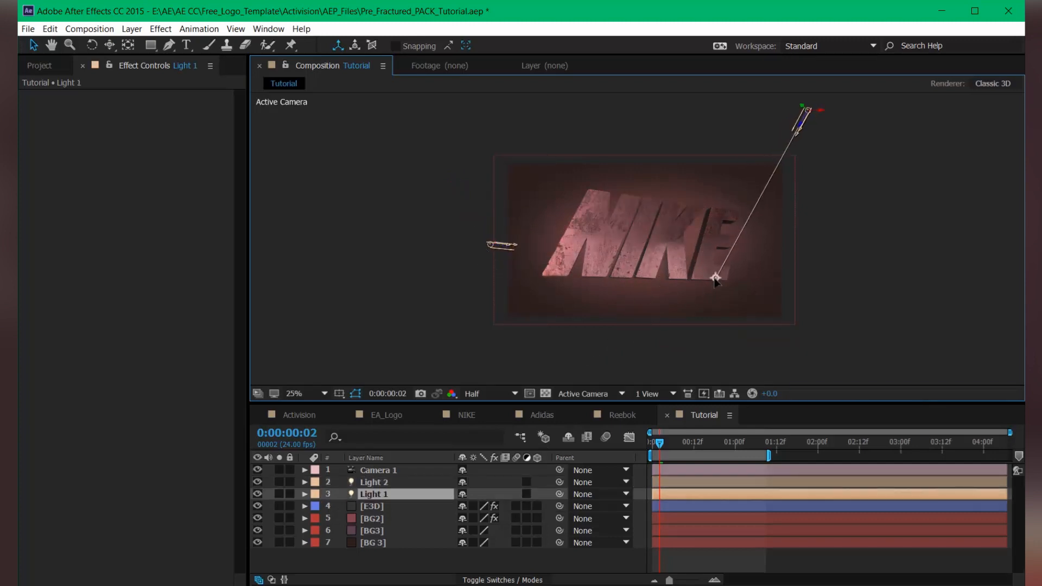
pyautogui.moveTo(714, 278); pyautogui.dragTo(705, 271)
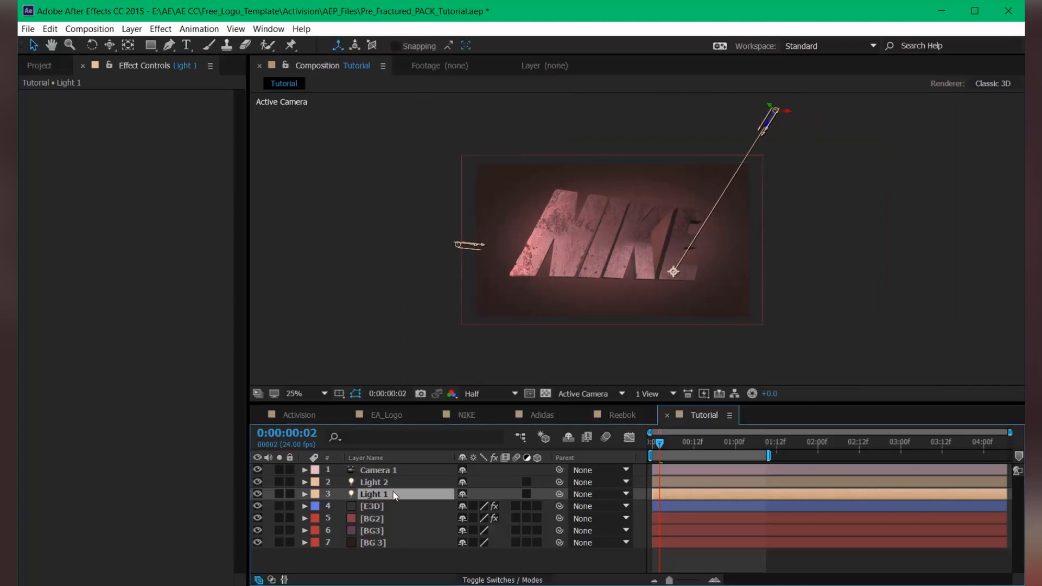
# Create Light 3 as a pale pink point light at 112% intensity
pyautogui.doubleClick(373, 494)
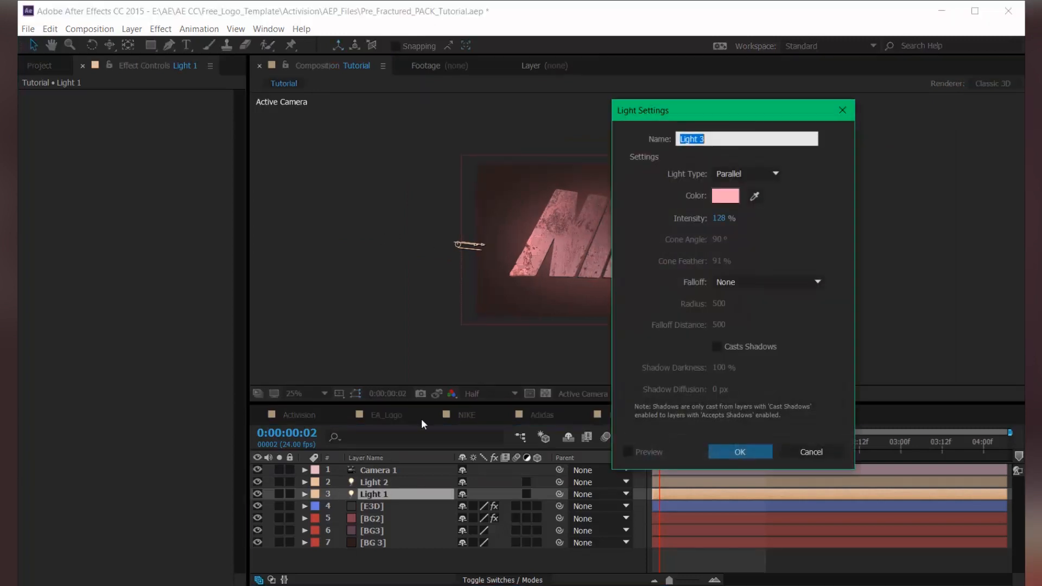
pyautogui.click(745, 174)
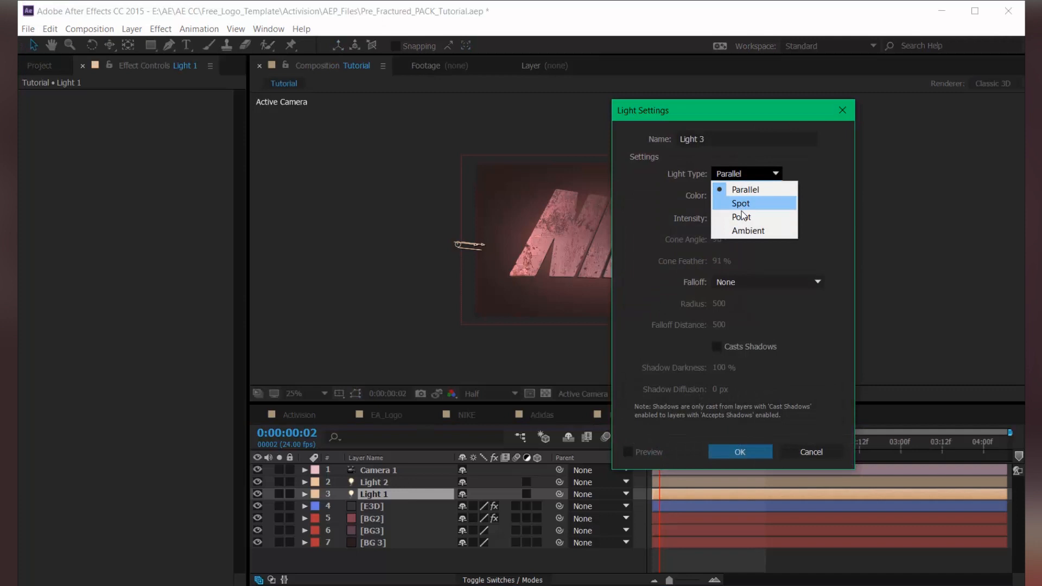
pyautogui.click(742, 217)
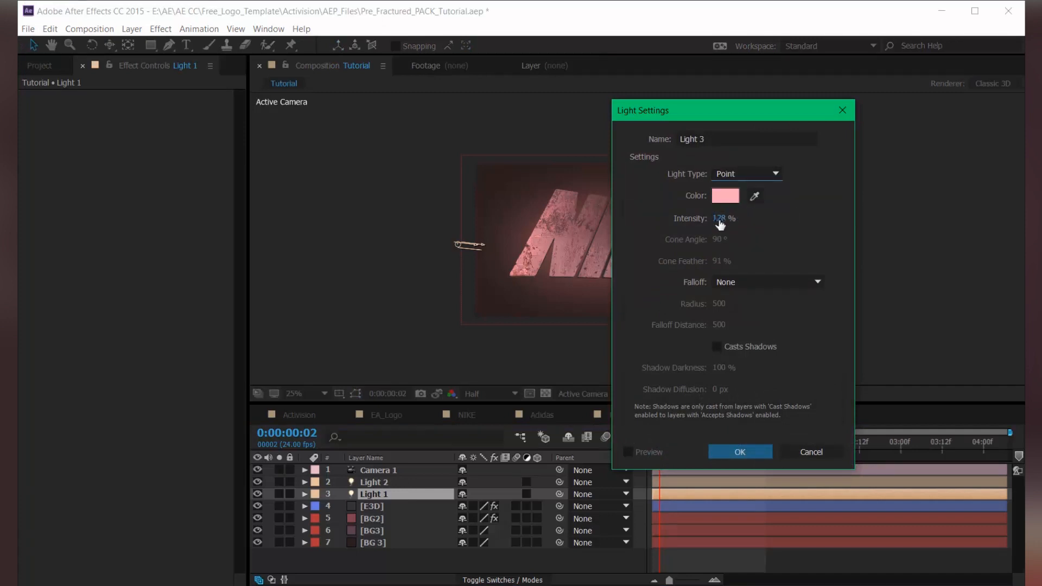
pyautogui.click(724, 195)
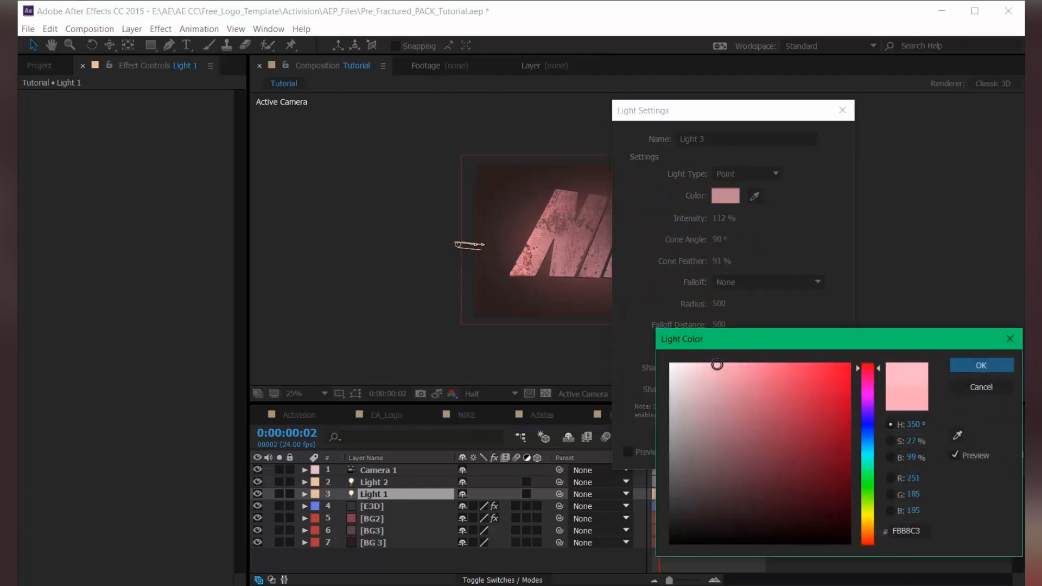
pyautogui.click(979, 364)
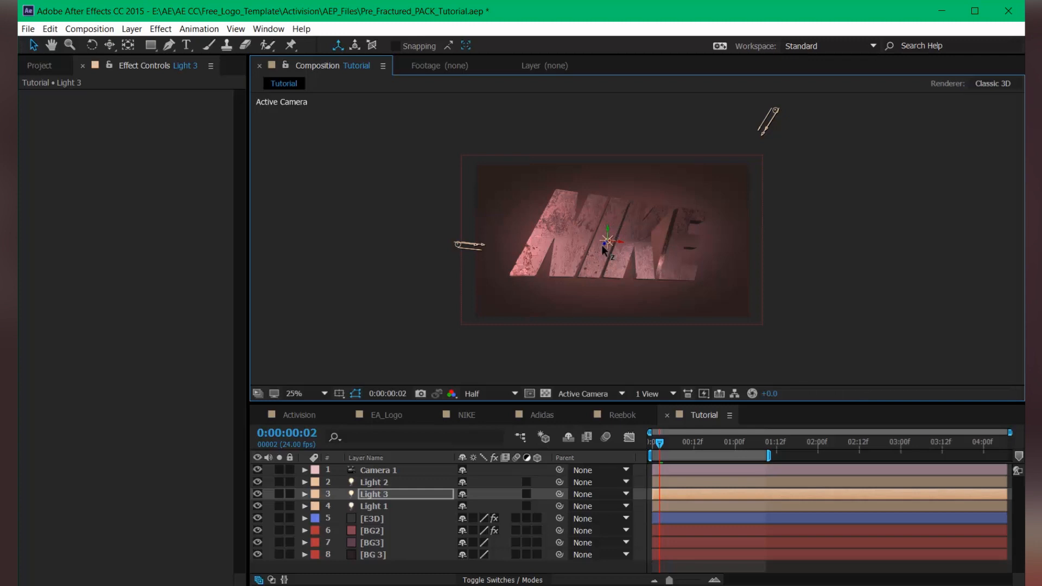
# Position the point lights across the NIKE letters, one in the centre and Light 4 near the N
pyautogui.click(299, 393)
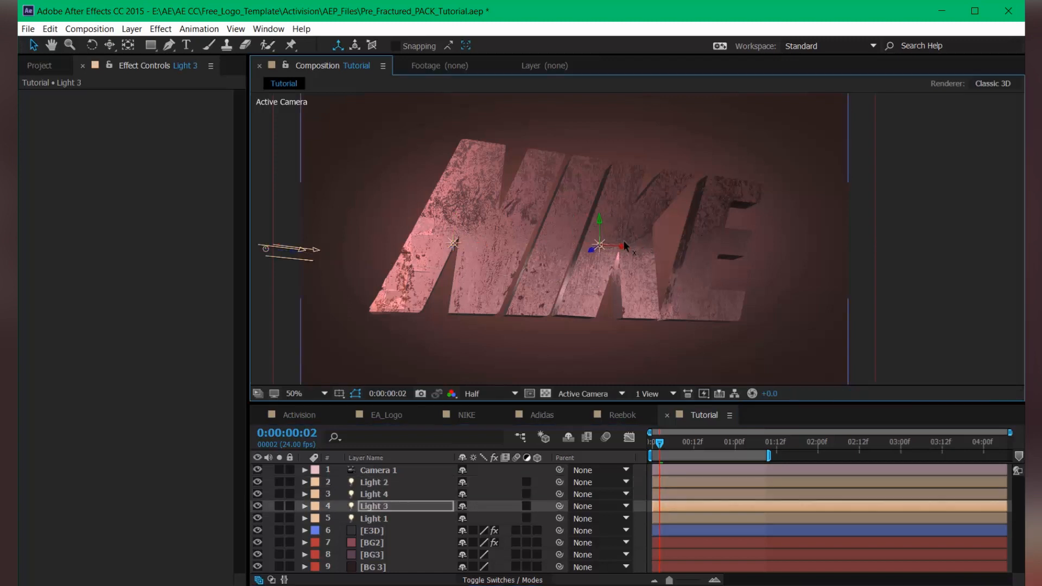
pyautogui.moveTo(626, 247); pyautogui.dragTo(592, 239)
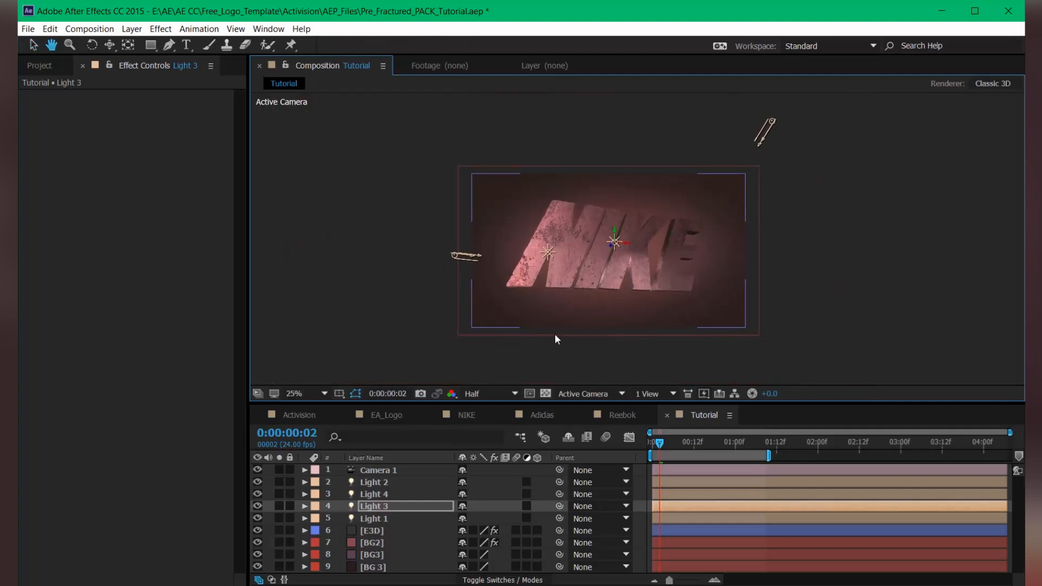
pyautogui.click(295, 393)
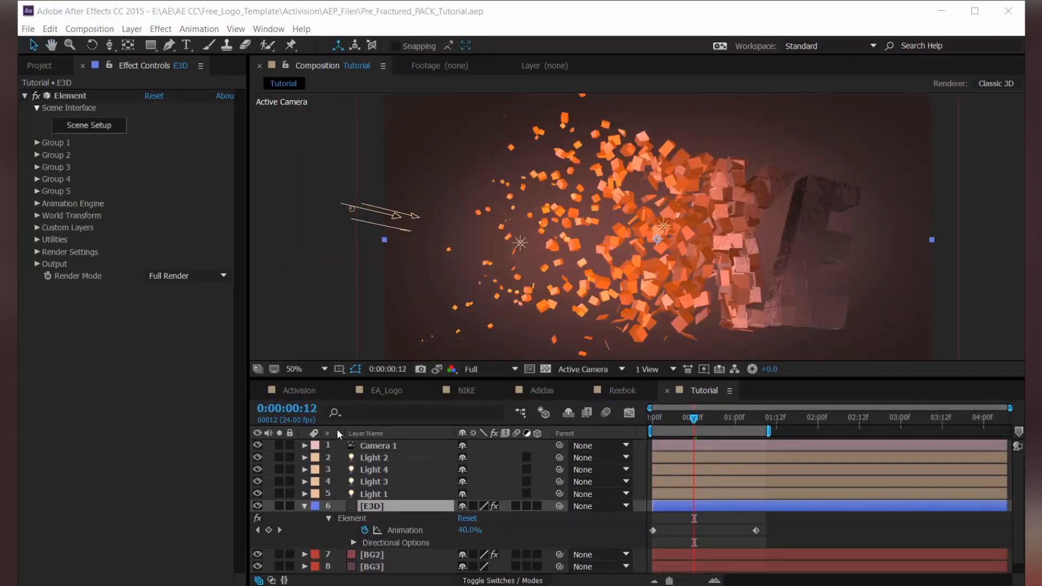
# Set Element's Add Lighting to Natural with a 50% Brightness Multiplier after trying Spot Blue and Dramatic
pyautogui.click(39, 252)
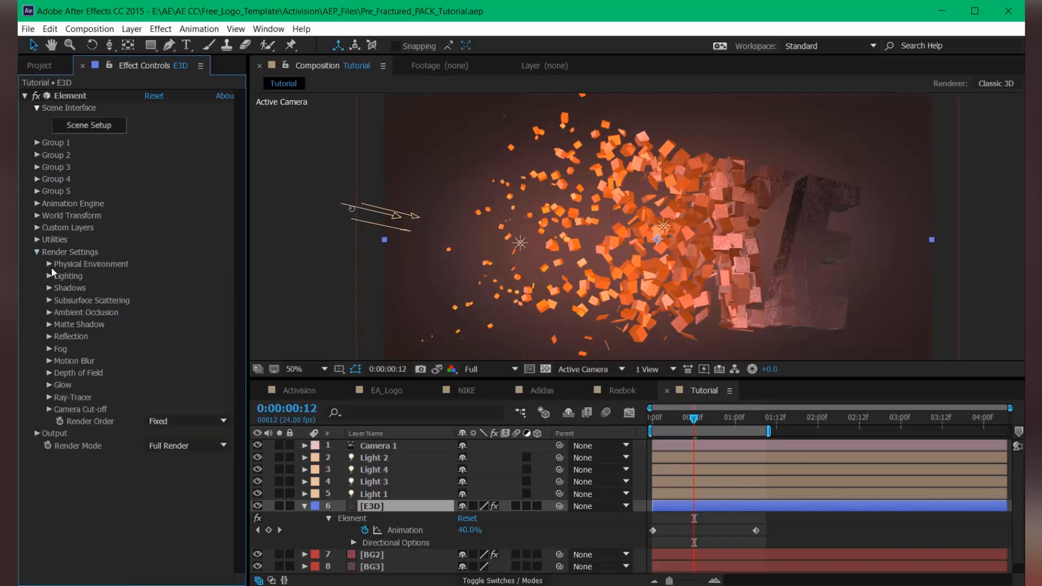
pyautogui.moveTo(66, 277)
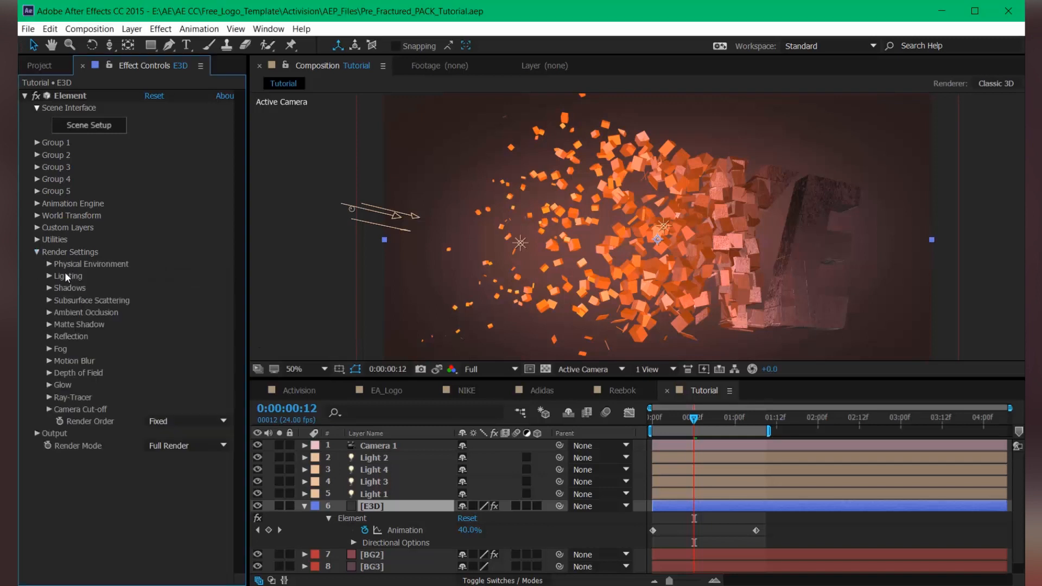
pyautogui.moveTo(54, 280)
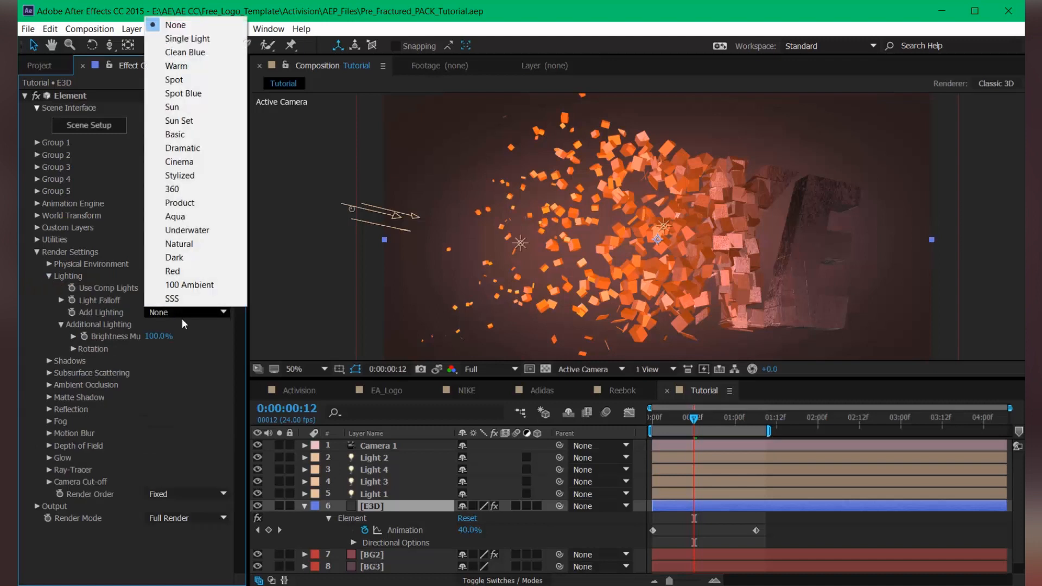
pyautogui.moveTo(188, 39)
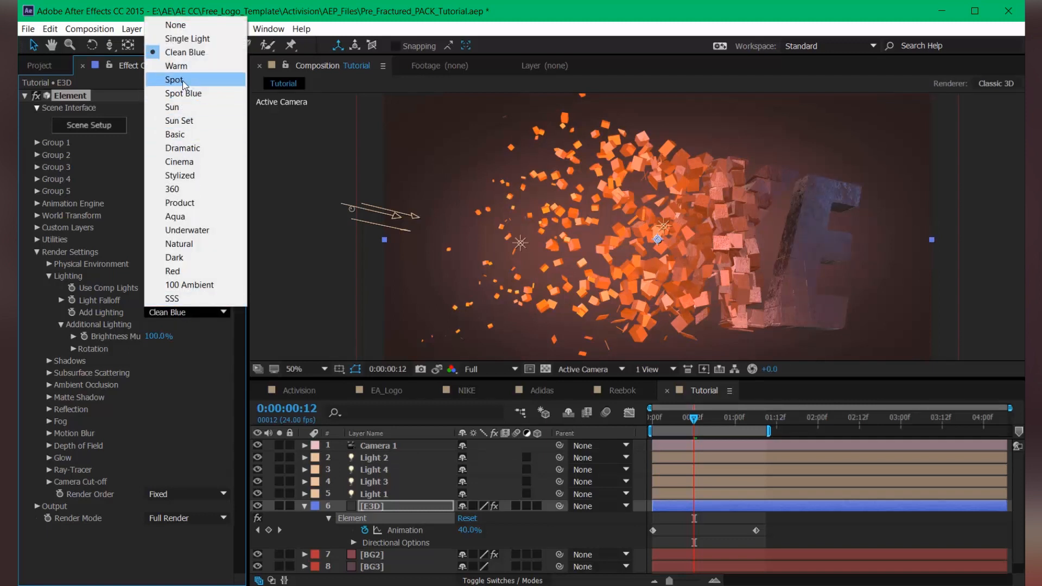
pyautogui.click(183, 94)
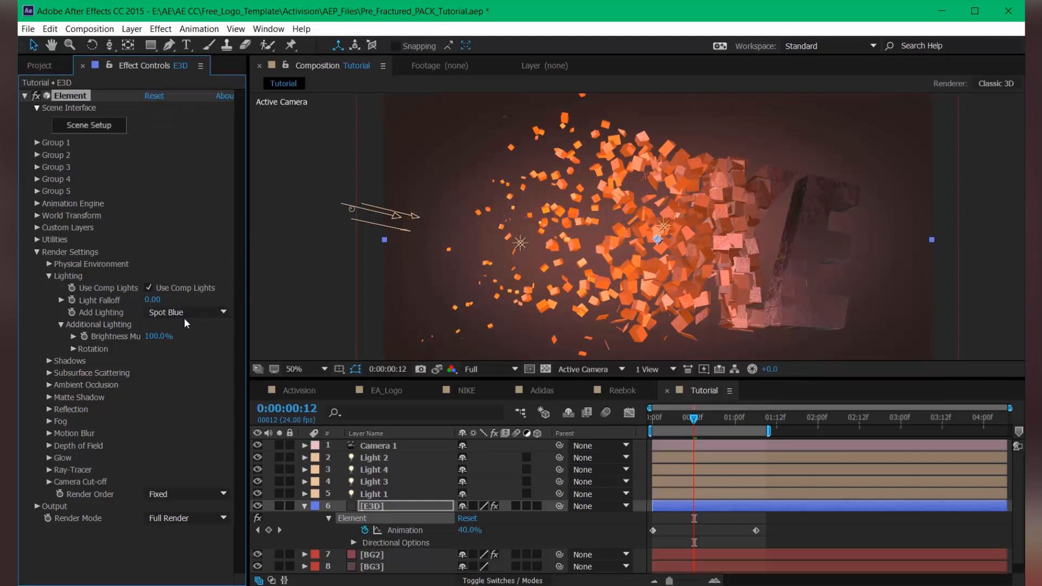
pyautogui.click(186, 313)
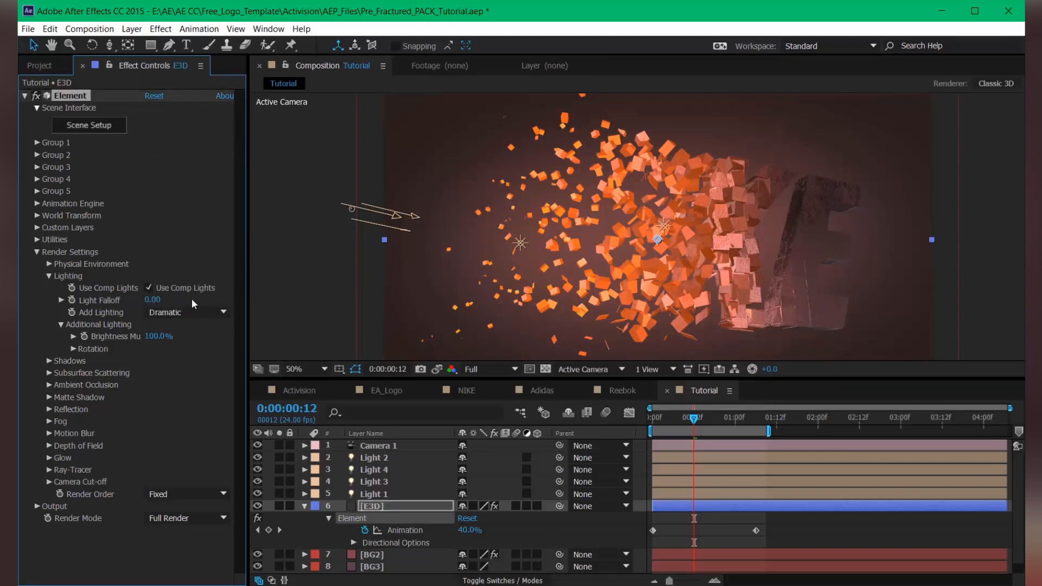
pyautogui.click(186, 313)
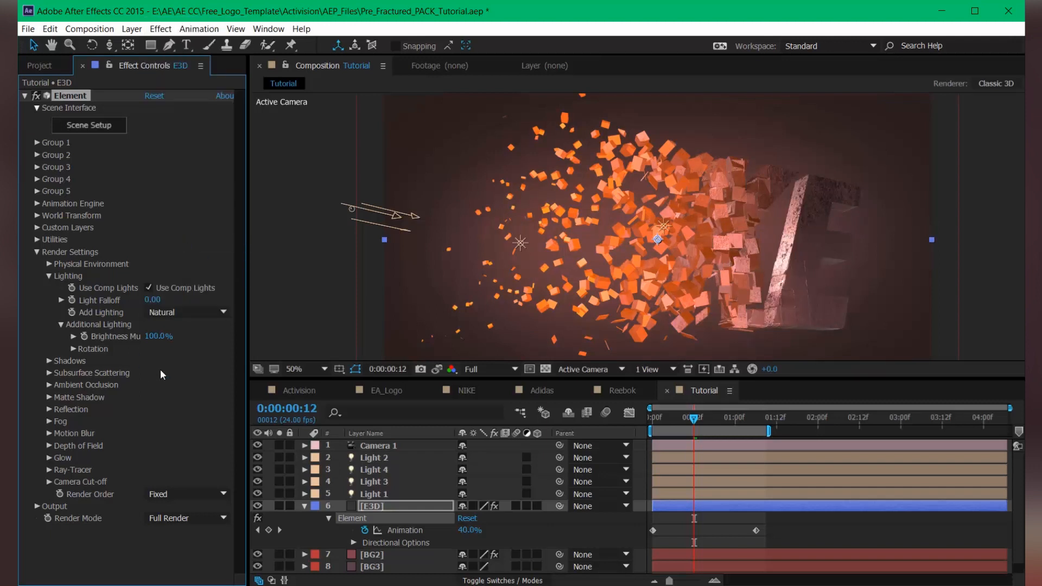
pyautogui.click(158, 337)
pyautogui.write('50')
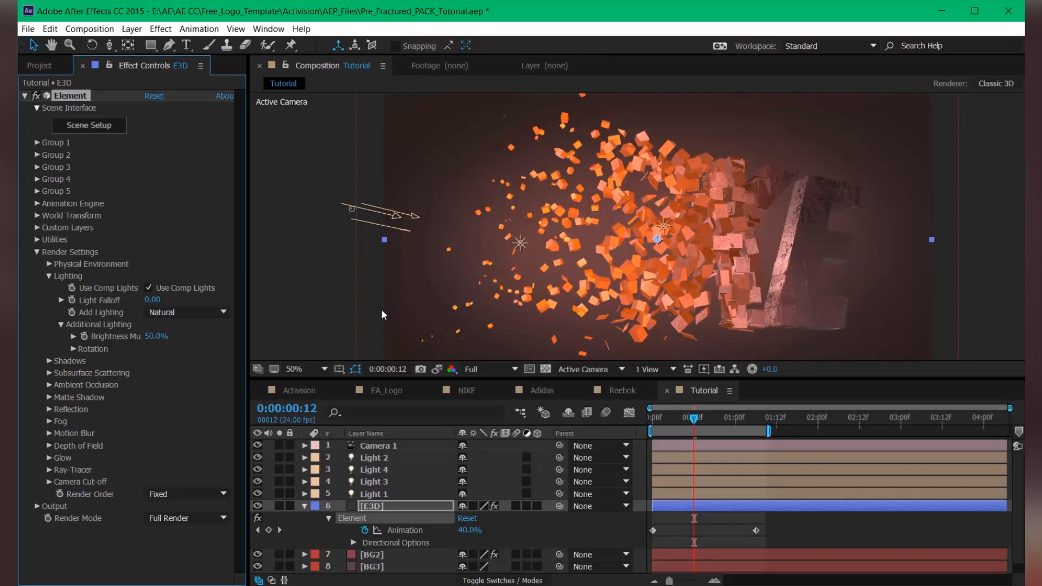
pyautogui.click(48, 276)
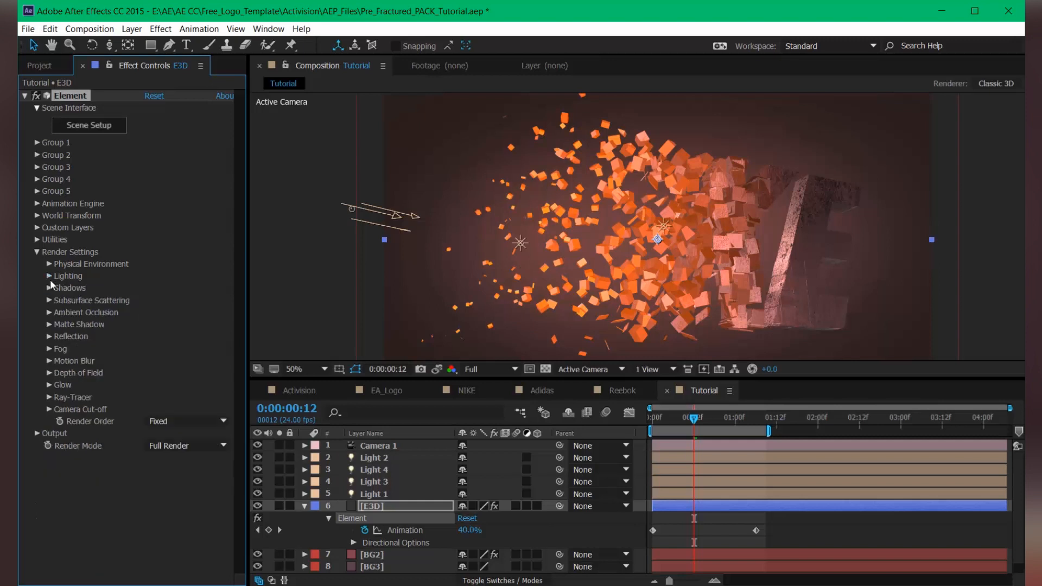
# Enable Glow in Element's render settings so the orange fragments glow, previewing a later frame
pyautogui.click(49, 313)
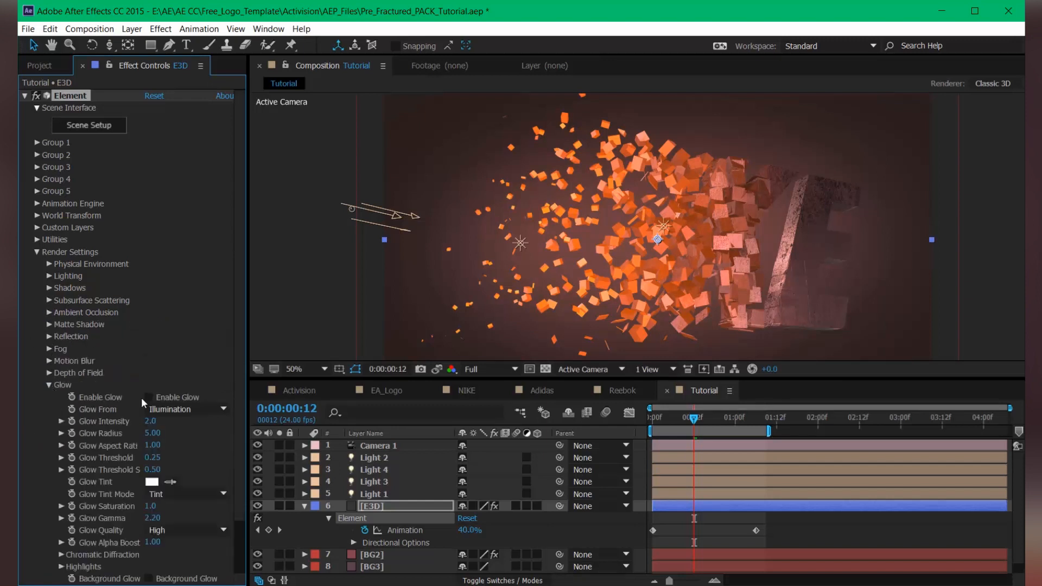
pyautogui.click(149, 398)
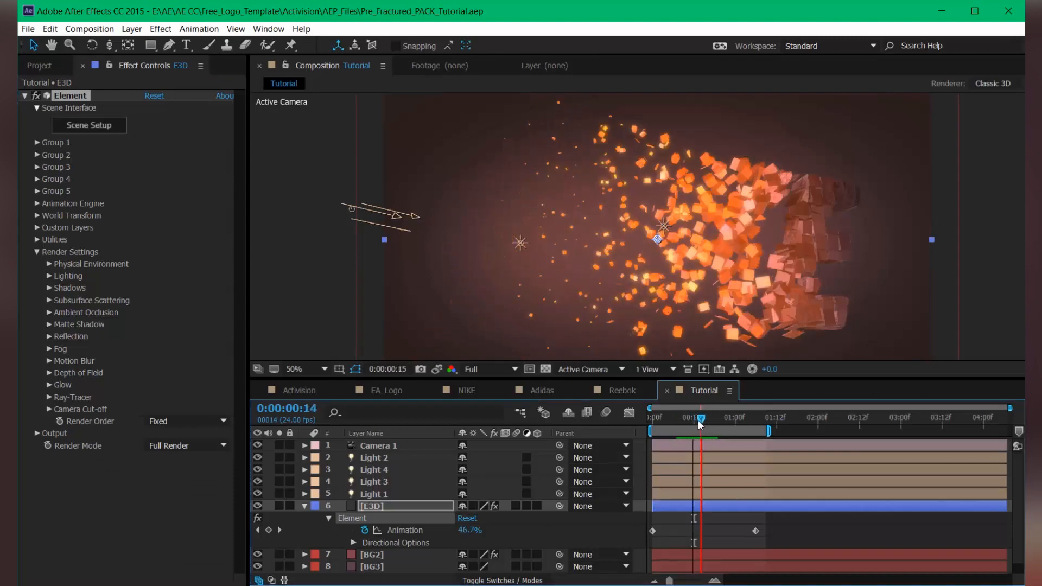
pyautogui.moveTo(698, 417); pyautogui.dragTo(735, 417)
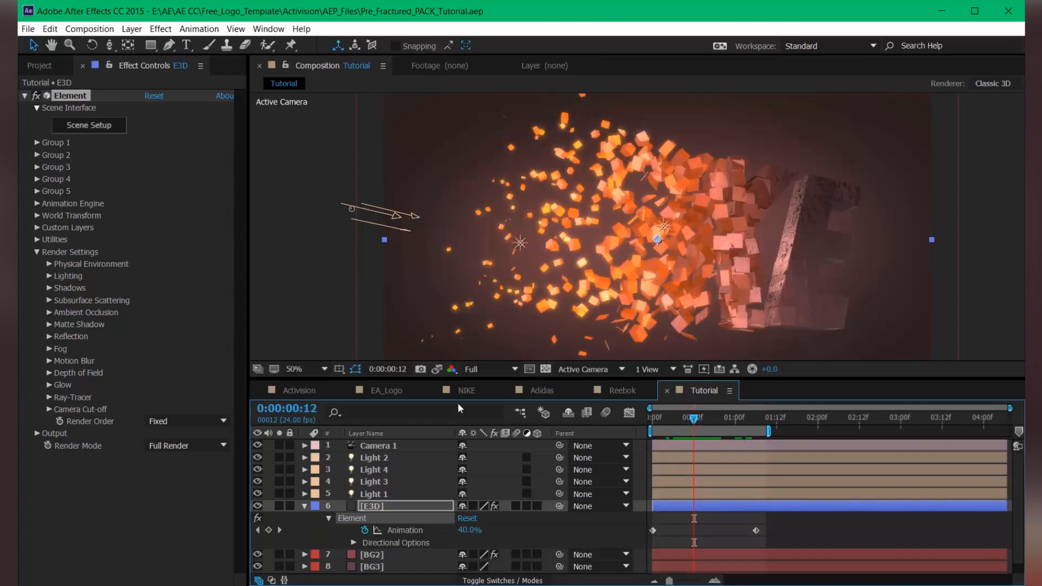
pyautogui.click(39, 251)
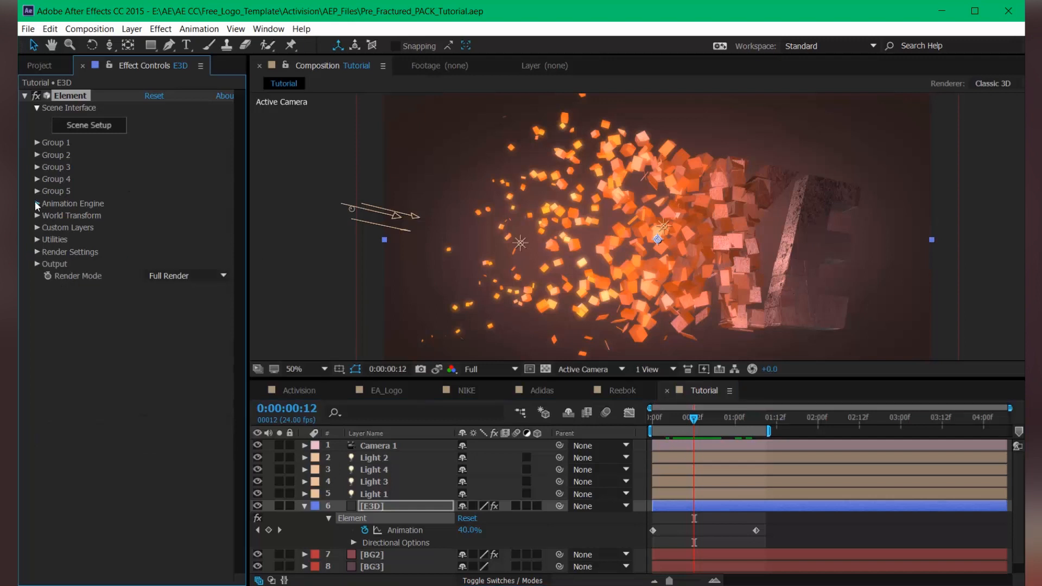
# Set the Animation Engine's Animation Type to Radial and preview the burst around frames 10-17
pyautogui.click(38, 204)
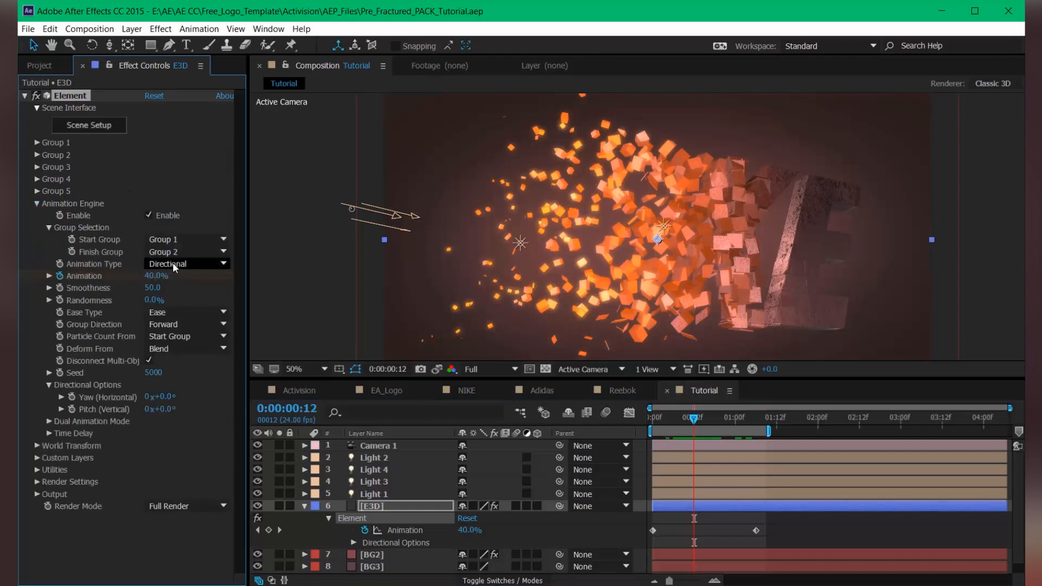
pyautogui.click(186, 263)
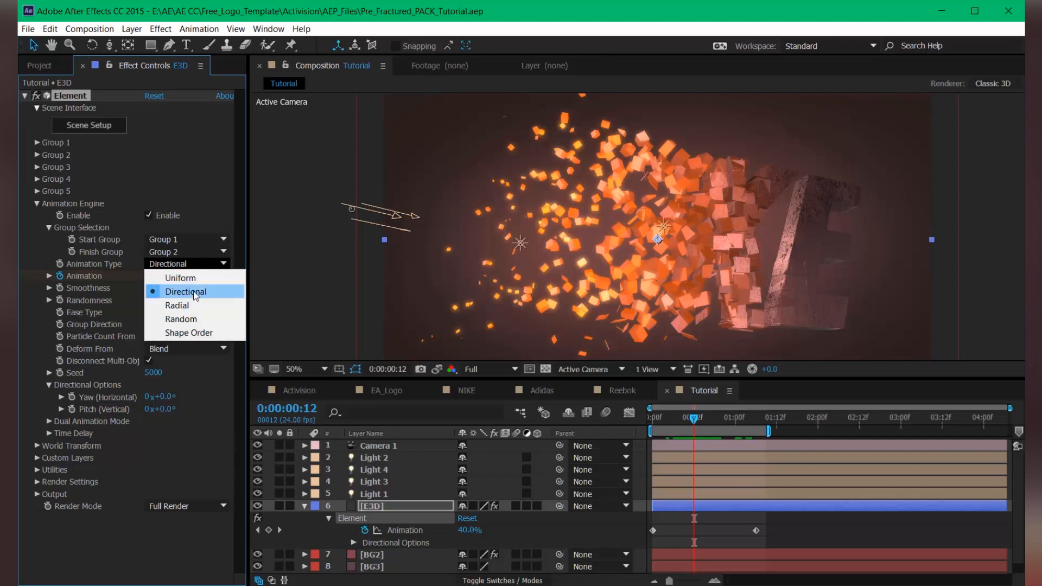
pyautogui.click(177, 305)
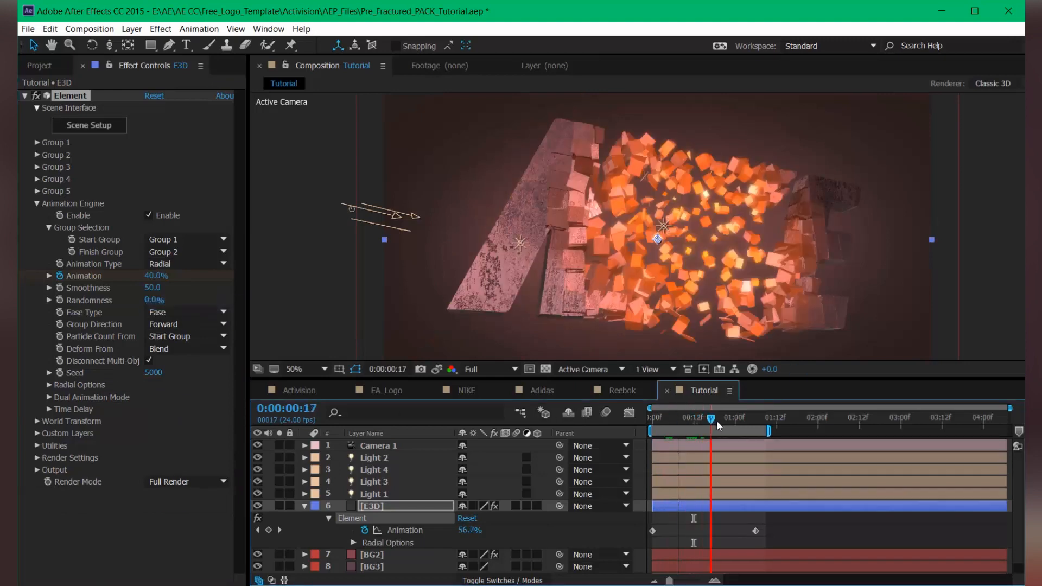
pyautogui.moveTo(710, 417); pyautogui.dragTo(680, 417)
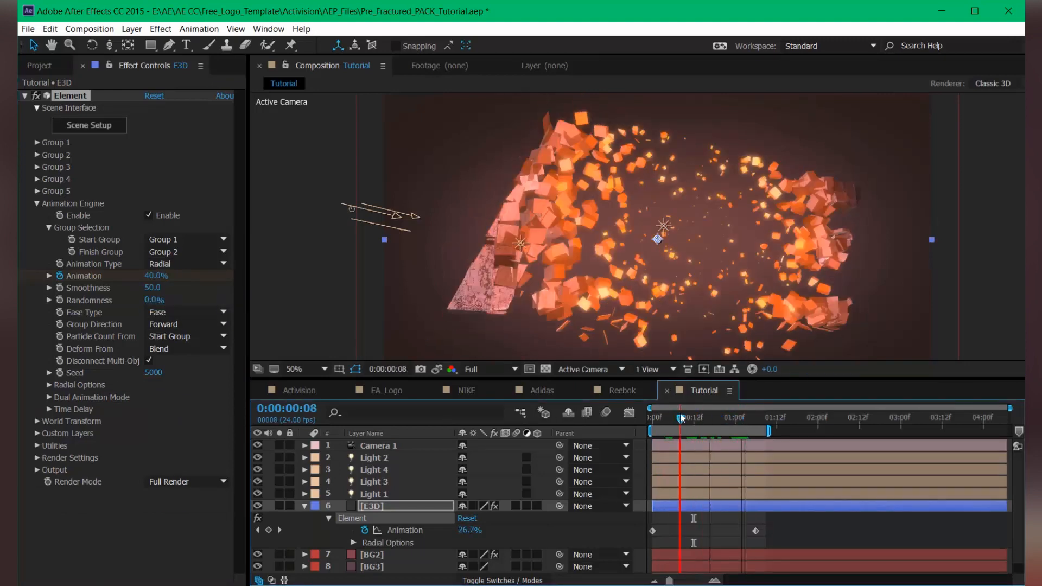
pyautogui.click(685, 416)
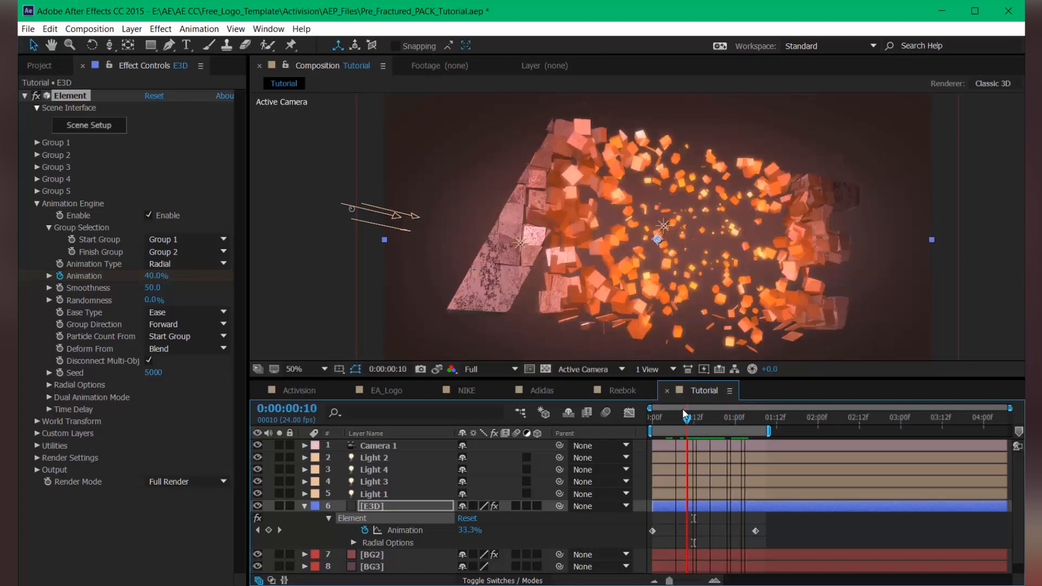
pyautogui.click(735, 417)
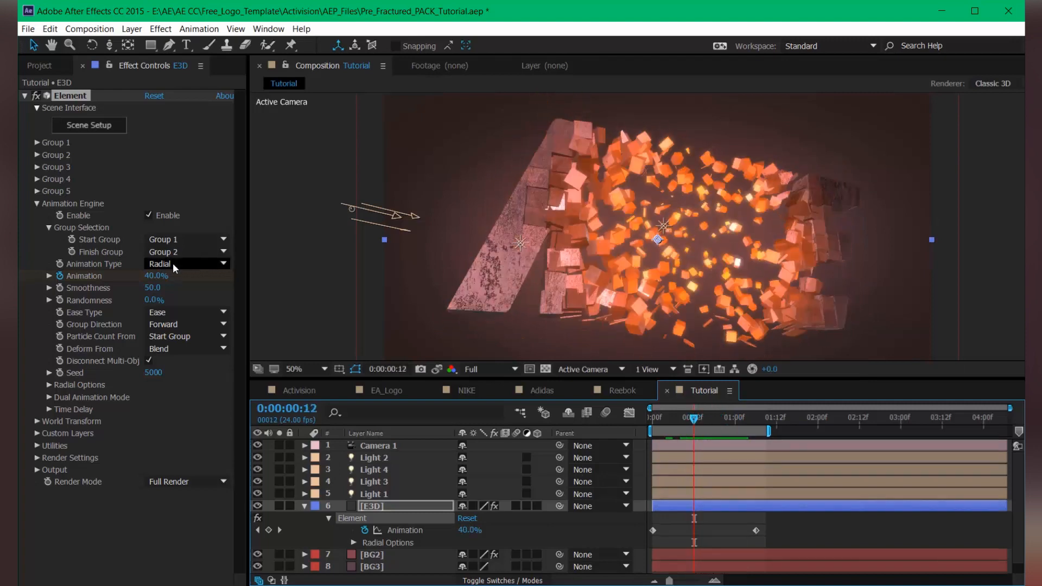
# Review the radial burst near frames 17-22 and revisit the Animation Type choices
pyautogui.click(186, 264)
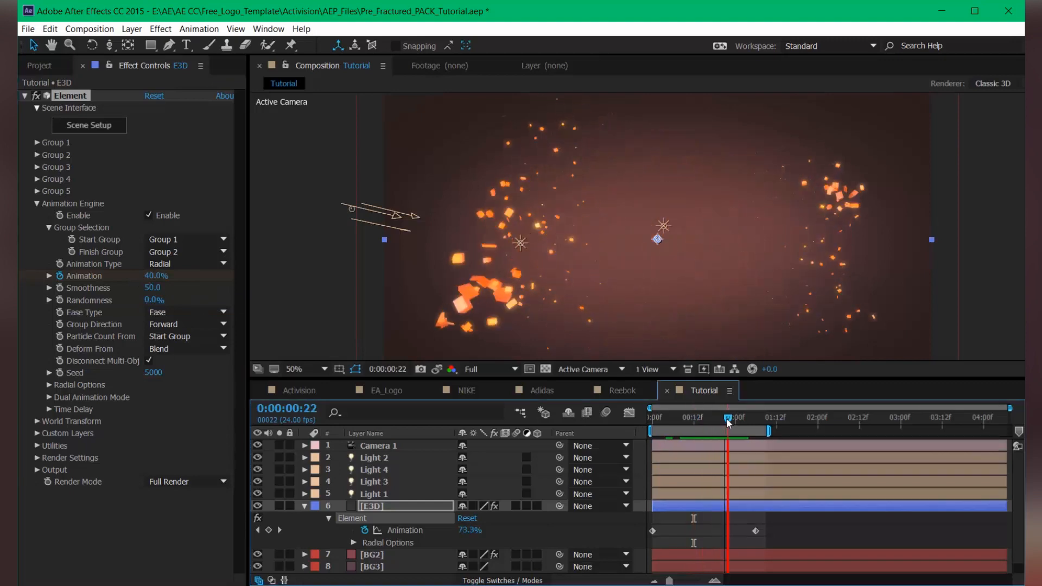
pyautogui.moveTo(728, 417); pyautogui.dragTo(682, 417)
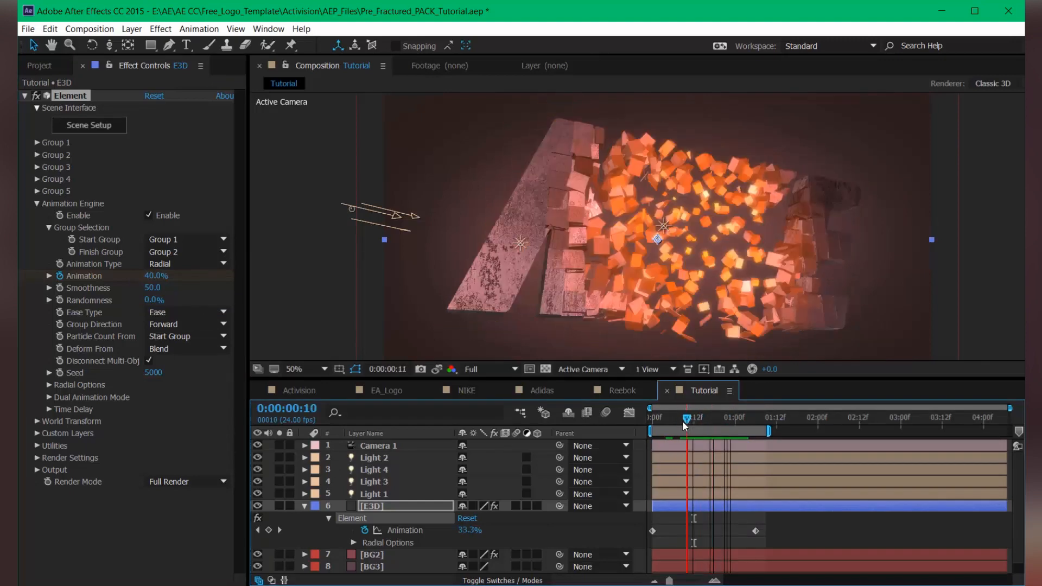
pyautogui.moveTo(688, 417); pyautogui.dragTo(708, 416)
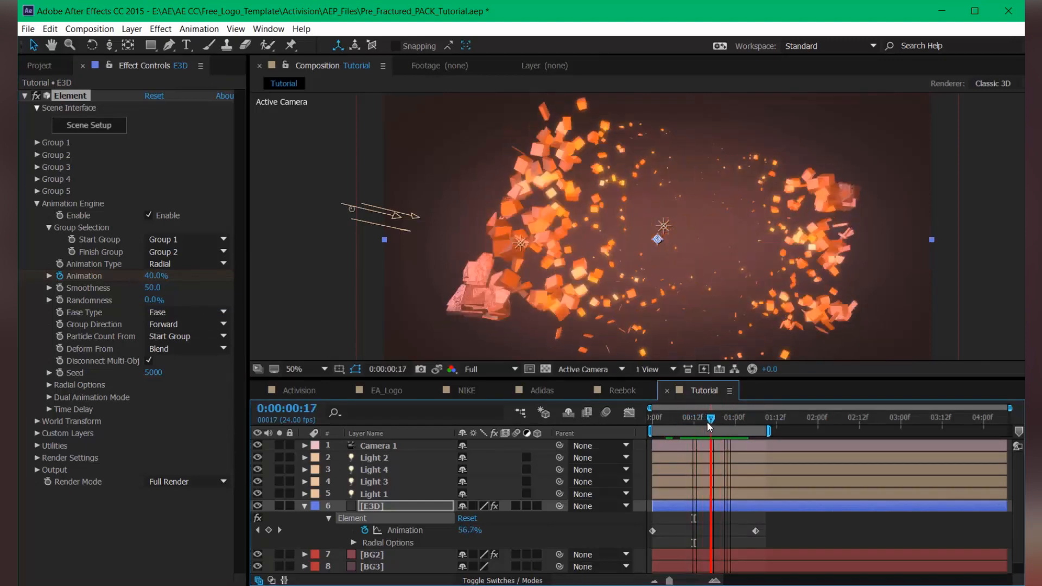
pyautogui.click(186, 263)
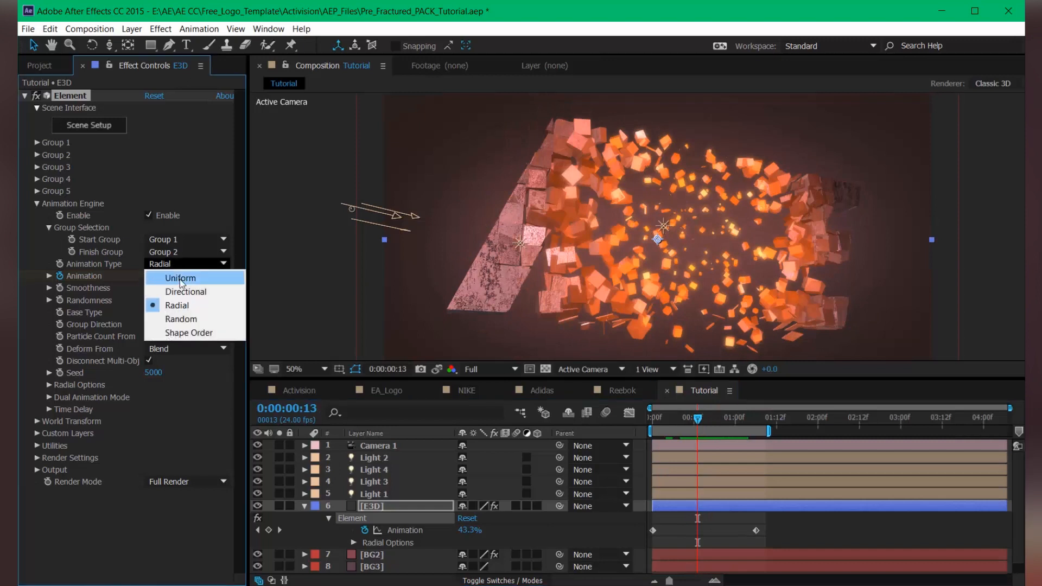
# Switch the shatter back to Directional with a 94° pitch and preview at frame 15
pyautogui.click(186, 292)
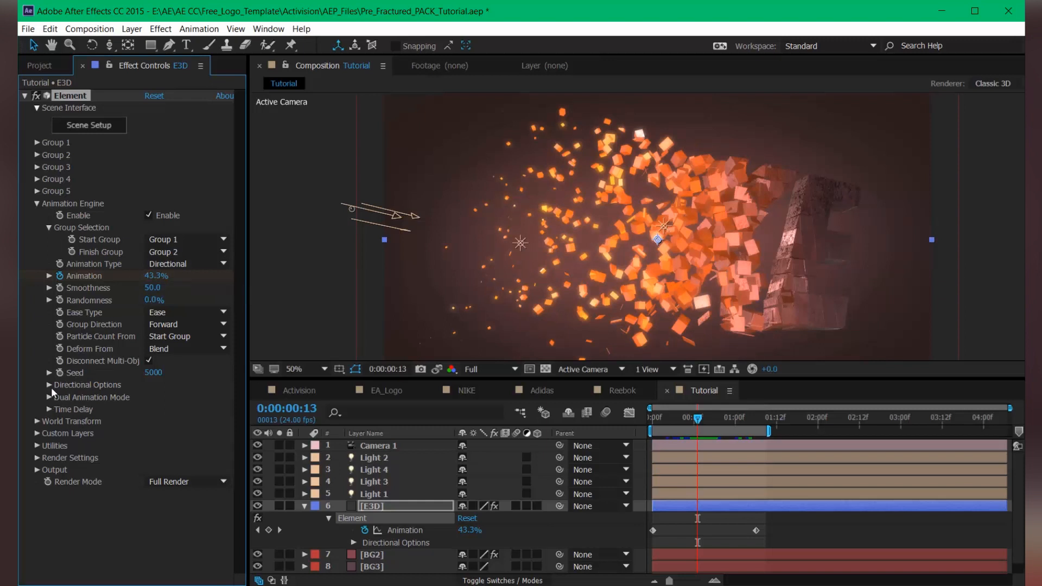
pyautogui.click(49, 385)
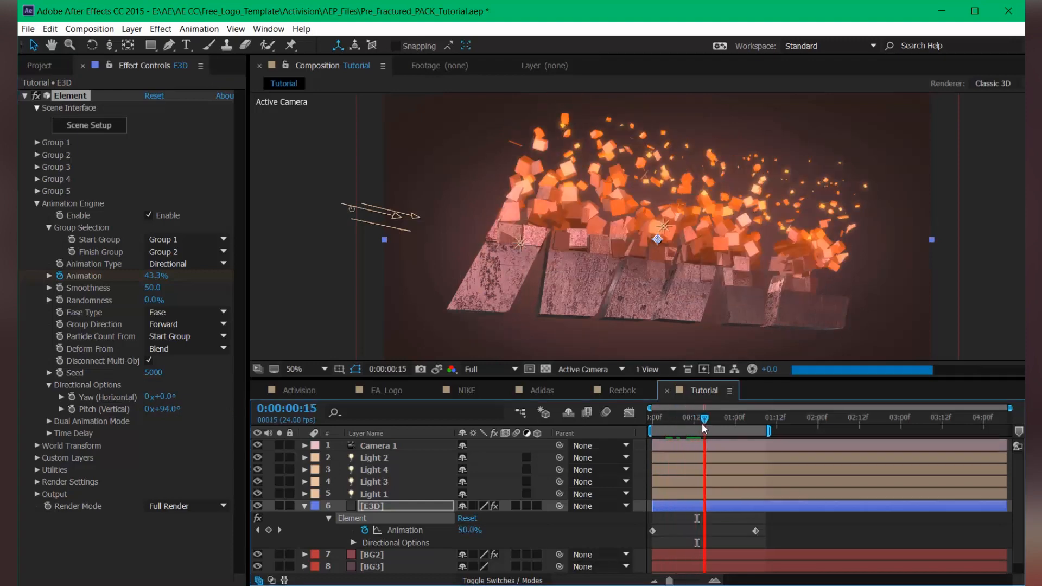
pyautogui.moveTo(704, 417); pyautogui.dragTo(727, 416)
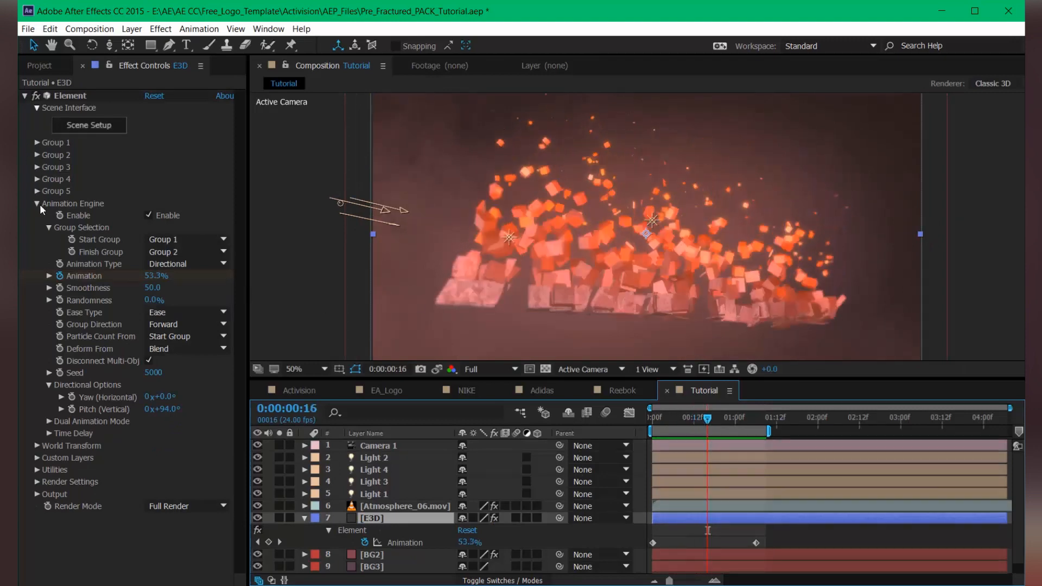
# Duplicate the Element effect as Element 2 and enter its Scene Setup
pyautogui.click(36, 203)
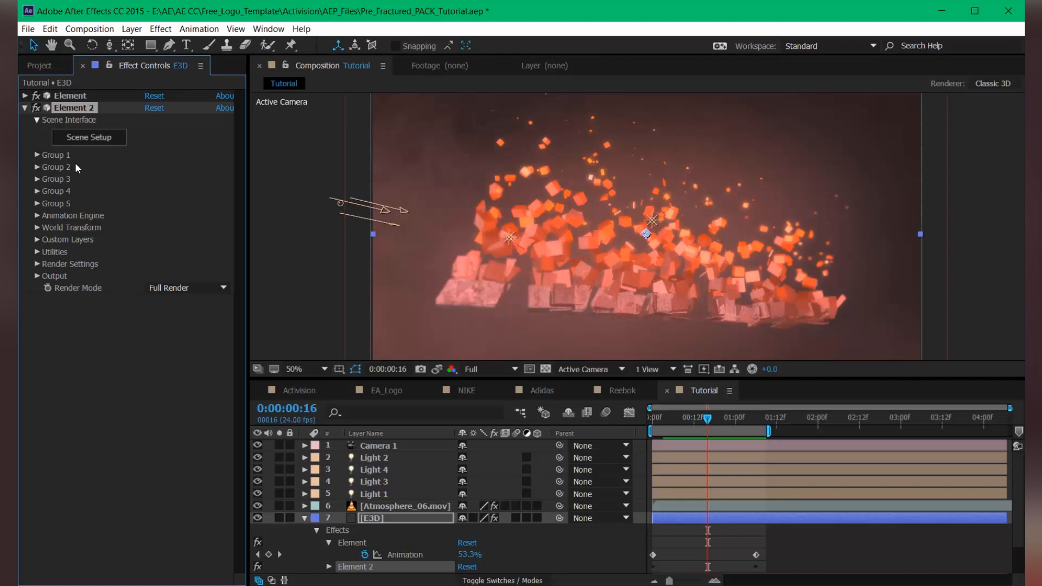
pyautogui.moveTo(88, 140)
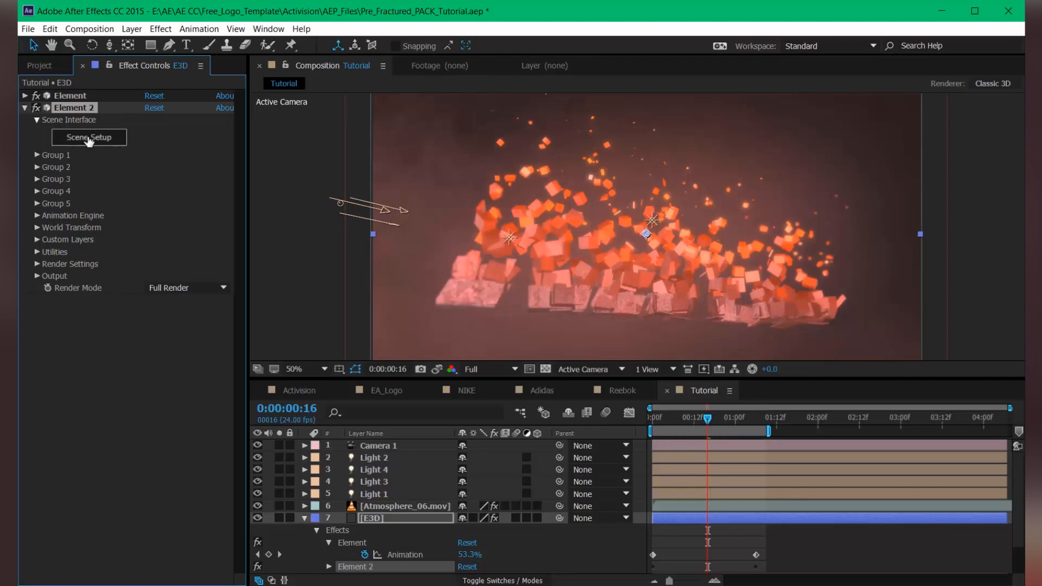
pyautogui.click(88, 137)
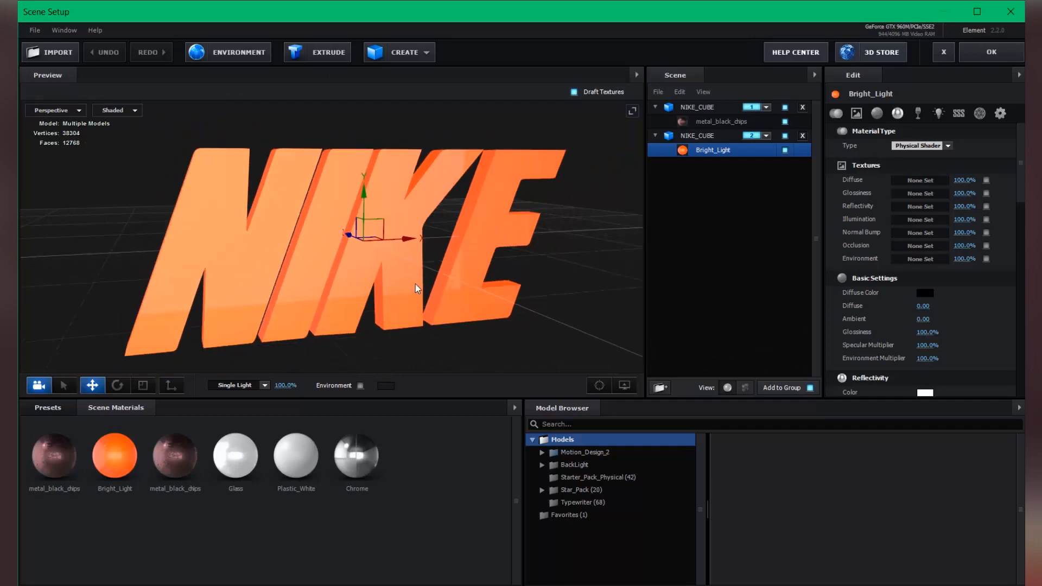
# Replace the NIKE_CUBE model with LOGO_CUBE.obj and apply the scene back to the composition
pyautogui.rightClick(697, 107)
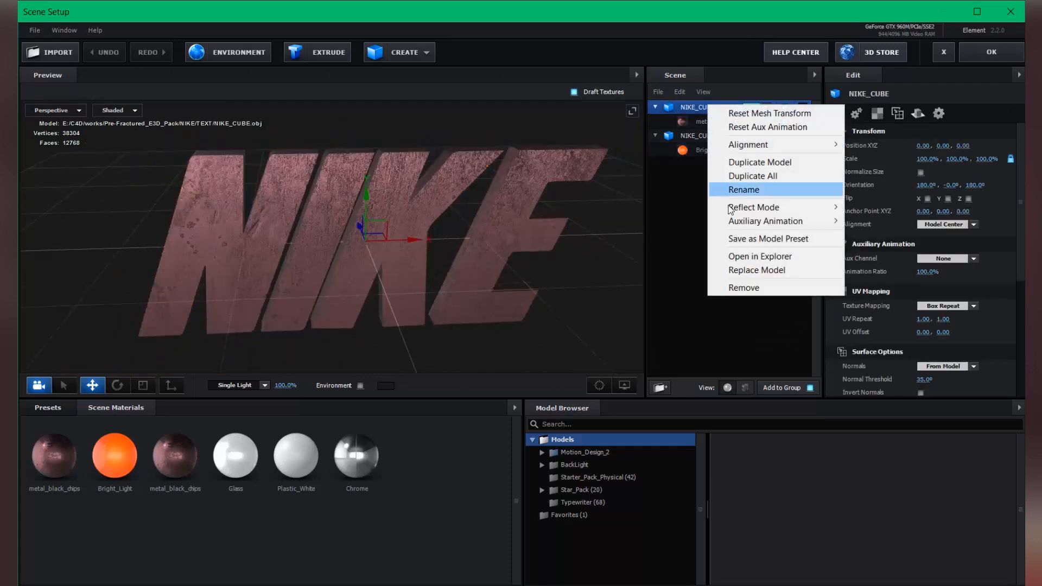
pyautogui.moveTo(738, 273)
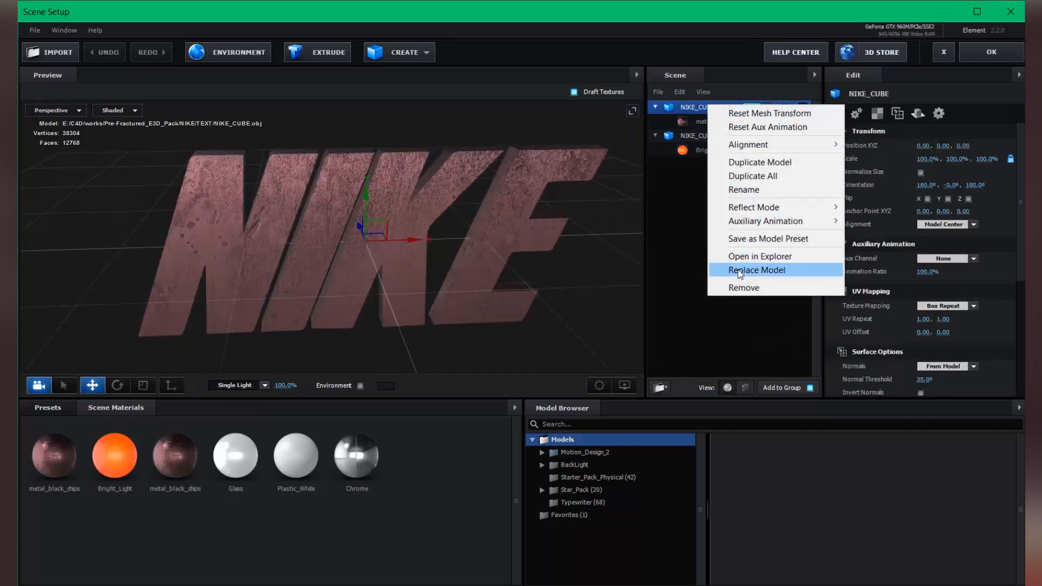
pyautogui.click(756, 271)
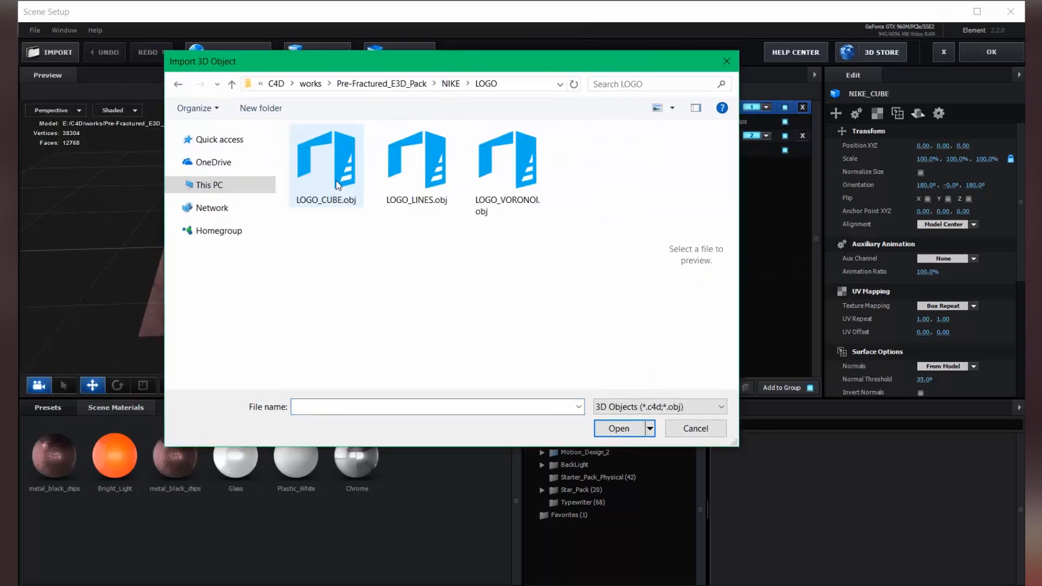
pyautogui.moveTo(308, 198)
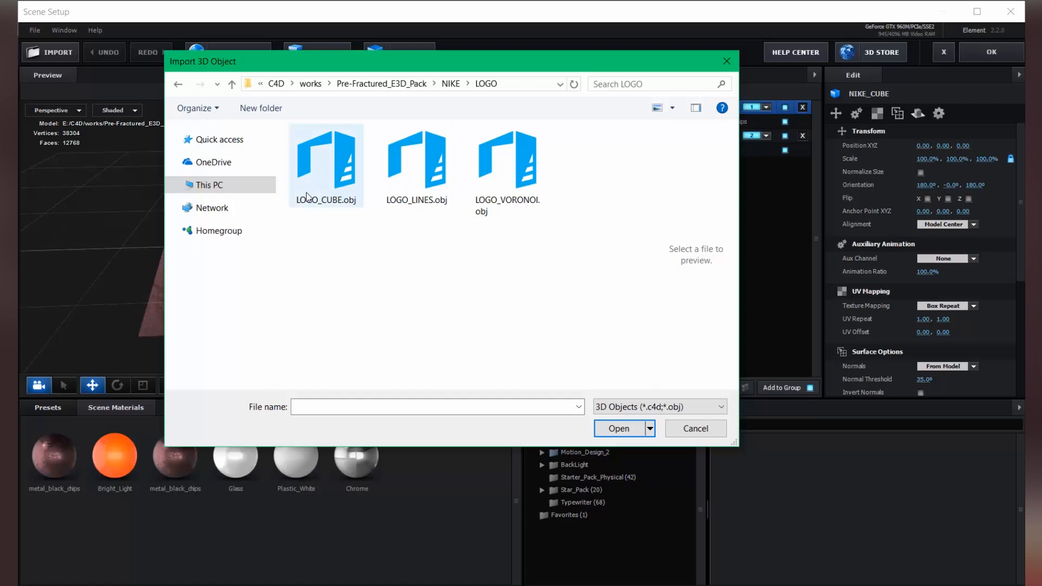
pyautogui.doubleClick(325, 159)
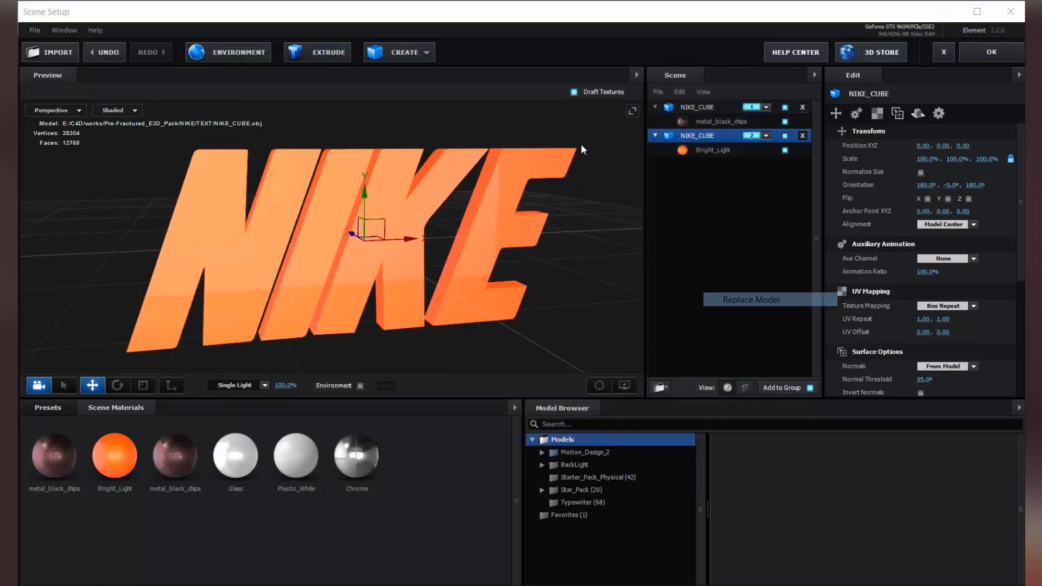
pyautogui.click(751, 299)
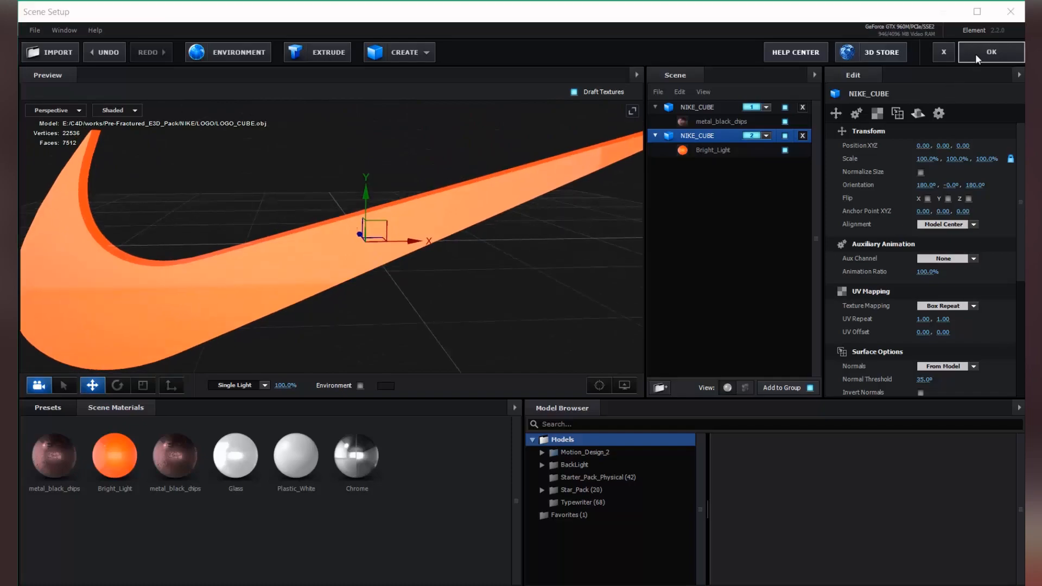
pyautogui.click(990, 52)
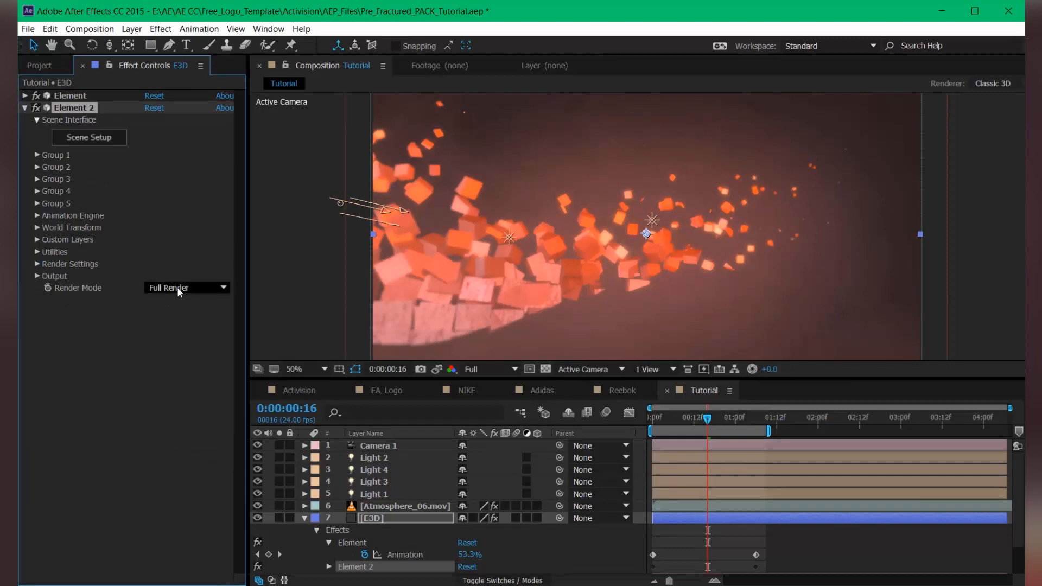
# Set Element 2's Render Mode to Unified and scrub its World Position XY to -20, 395
pyautogui.click(186, 287)
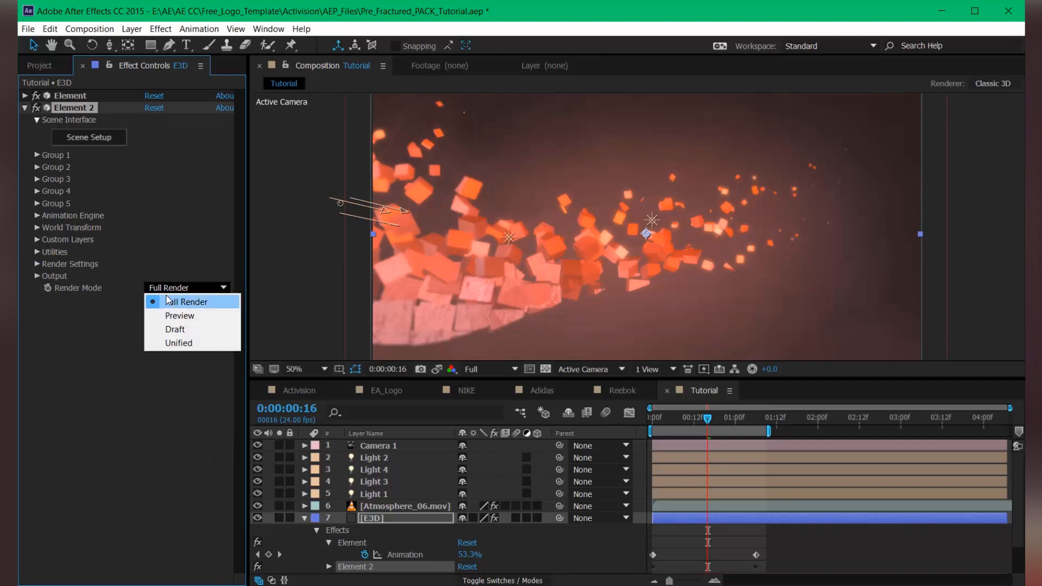
pyautogui.click(178, 343)
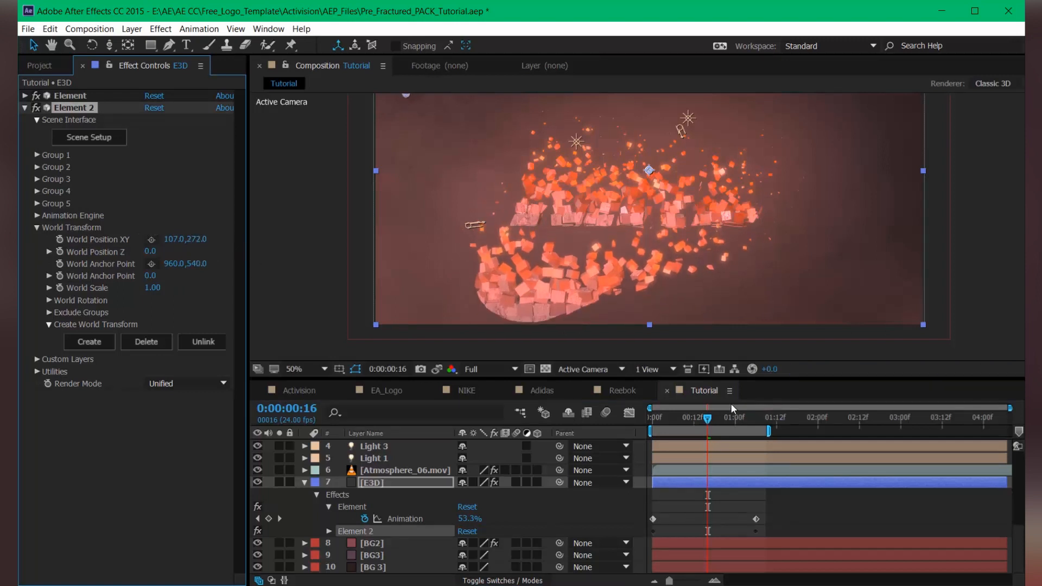
pyautogui.moveTo(707, 417); pyautogui.dragTo(655, 417)
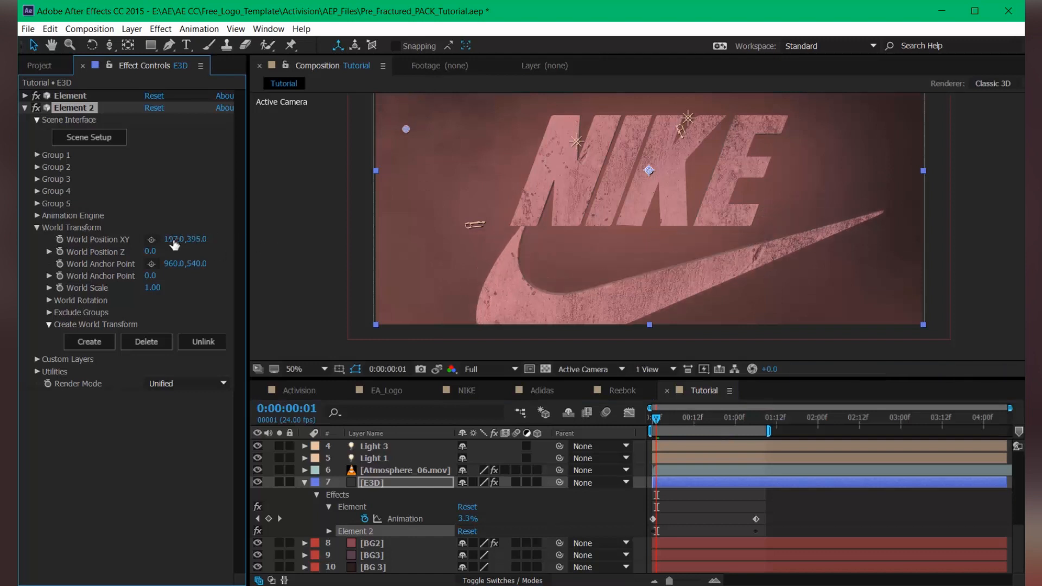
pyautogui.moveTo(185, 239); pyautogui.dragTo(174, 239)
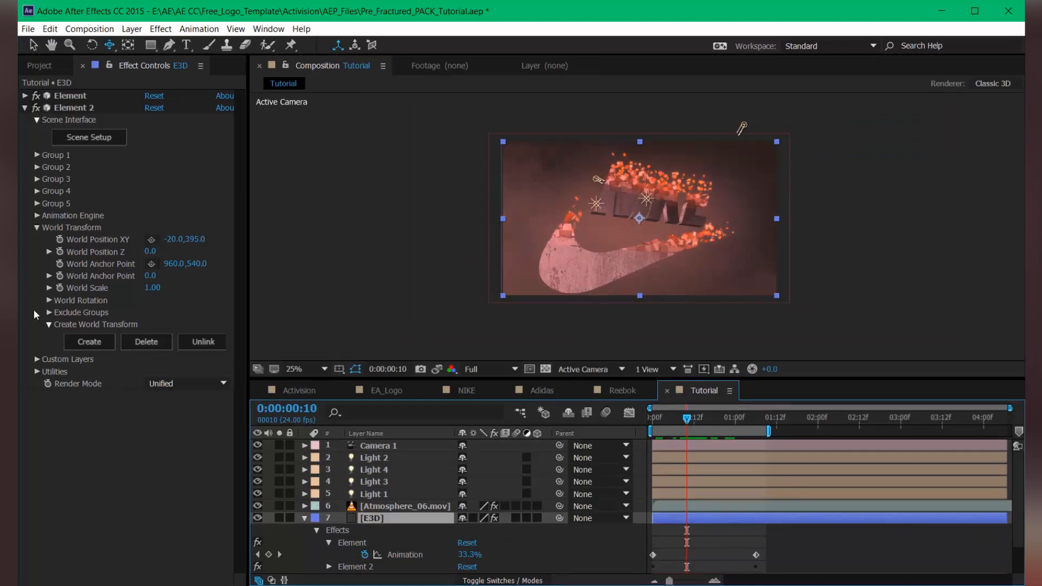
pyautogui.click(25, 107)
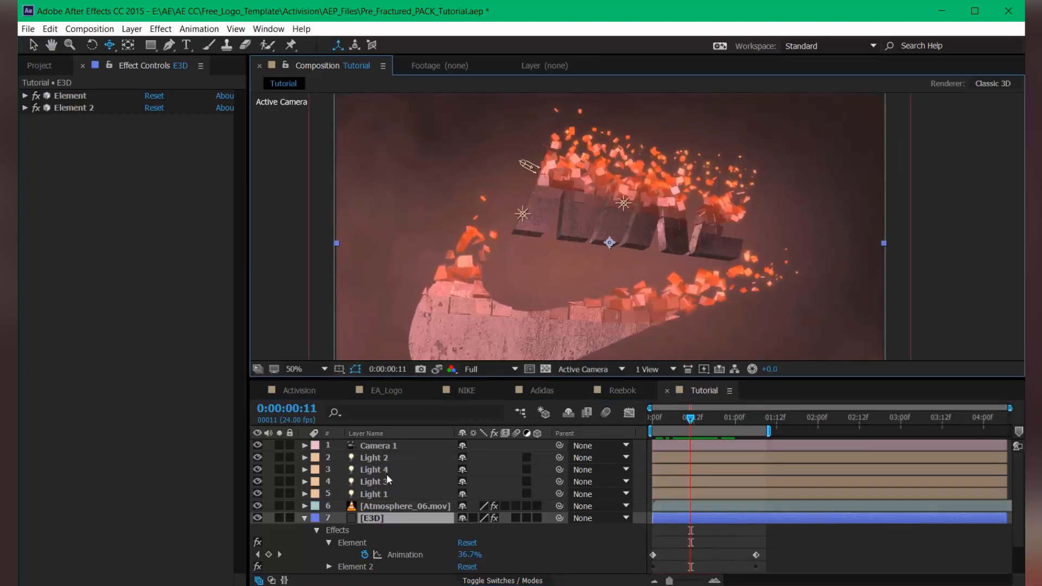
# Enable Camera 1's Depth of Field and scrub Focus Distance up to about 1148 pixels
pyautogui.click(294, 369)
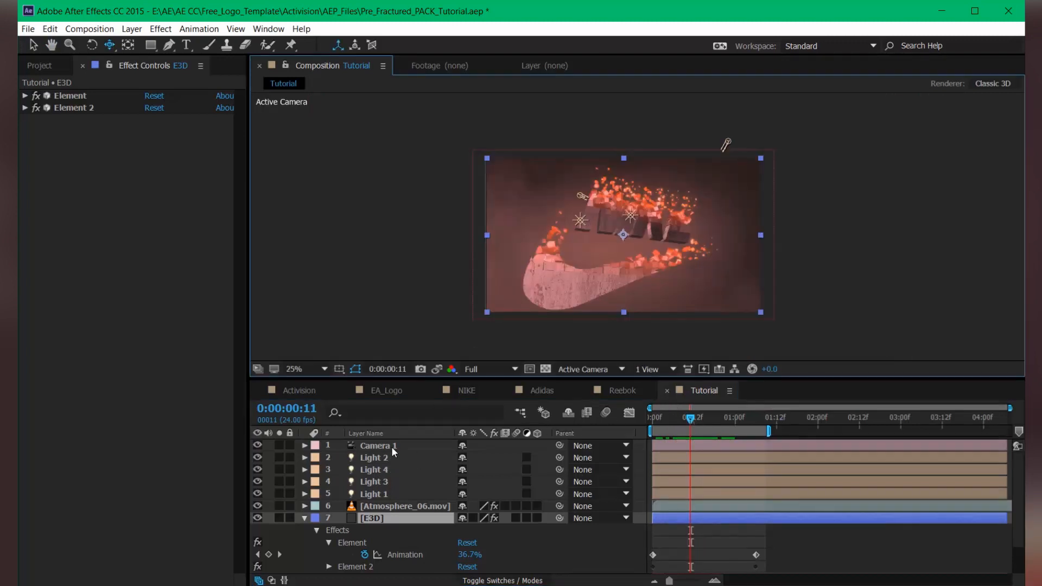
pyautogui.click(378, 446)
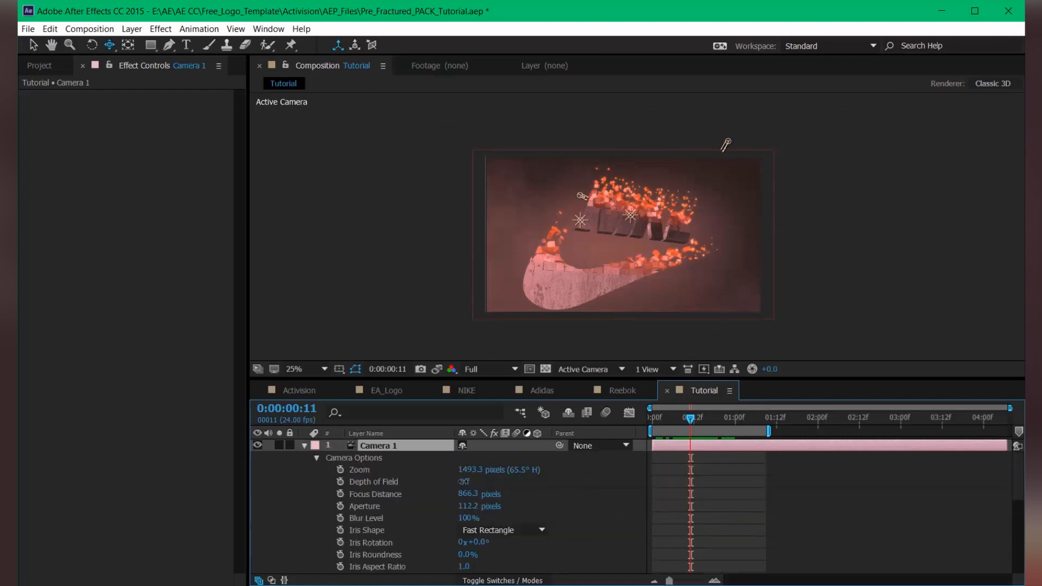
pyautogui.doubleClick(378, 445)
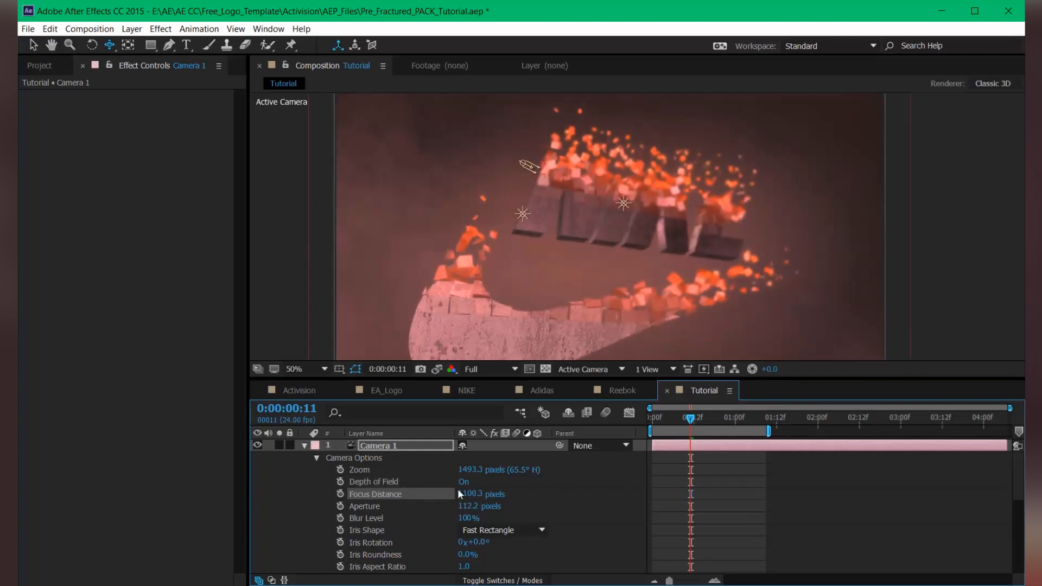
pyautogui.moveTo(472, 494); pyautogui.dragTo(488, 494)
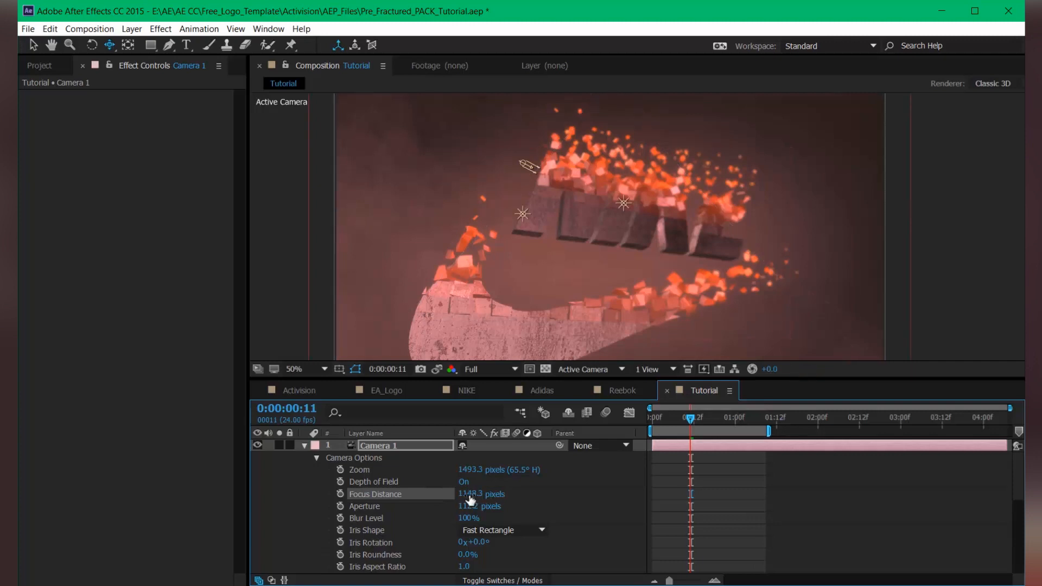
pyautogui.moveTo(470, 494); pyautogui.dragTo(485, 494)
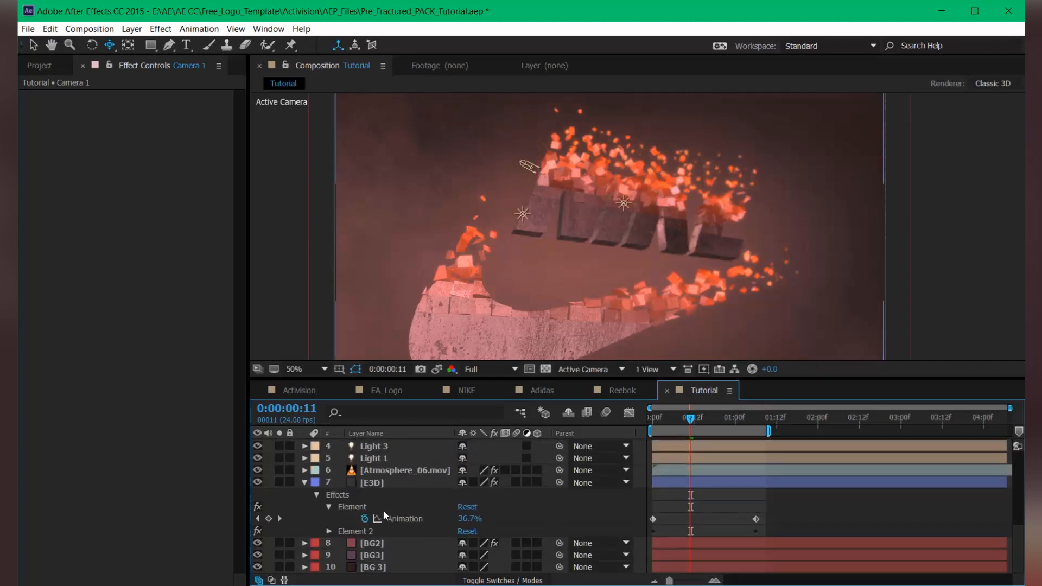
# Set Element 2's World Scale to 0.95 and save the project with Ctrl+S
pyautogui.click(370, 482)
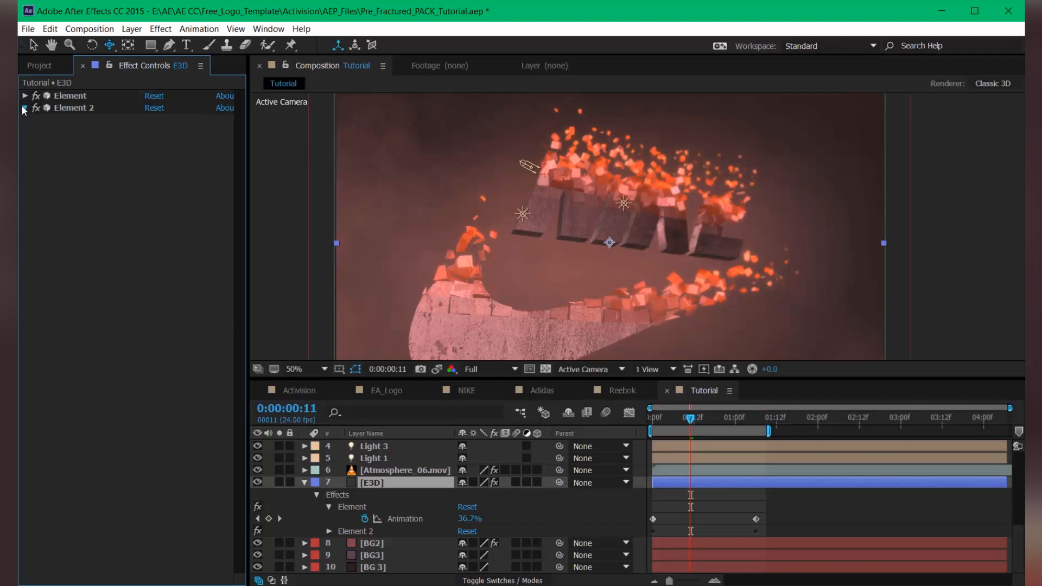
pyautogui.click(25, 108)
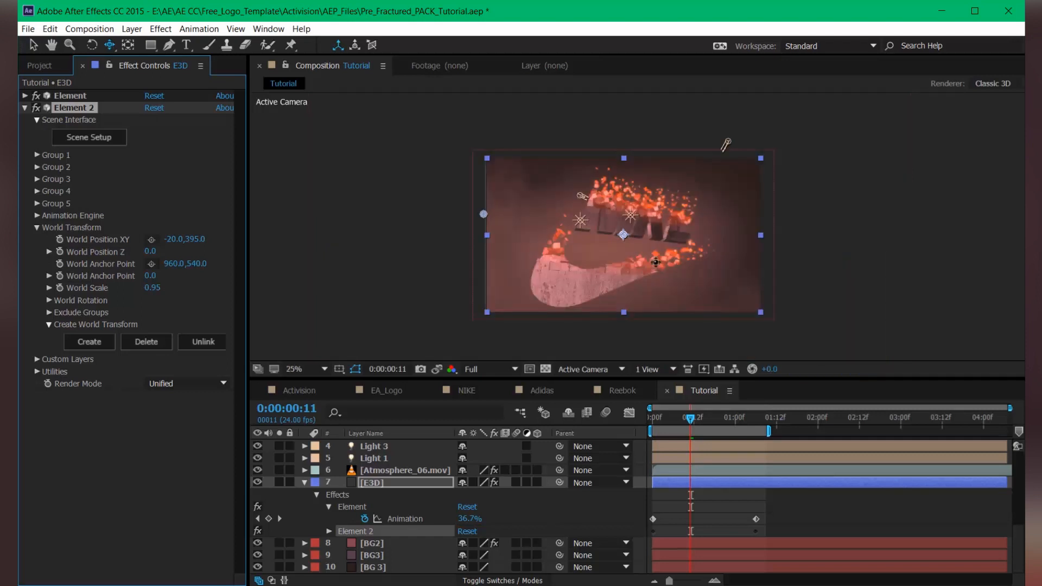
pyautogui.click(294, 369)
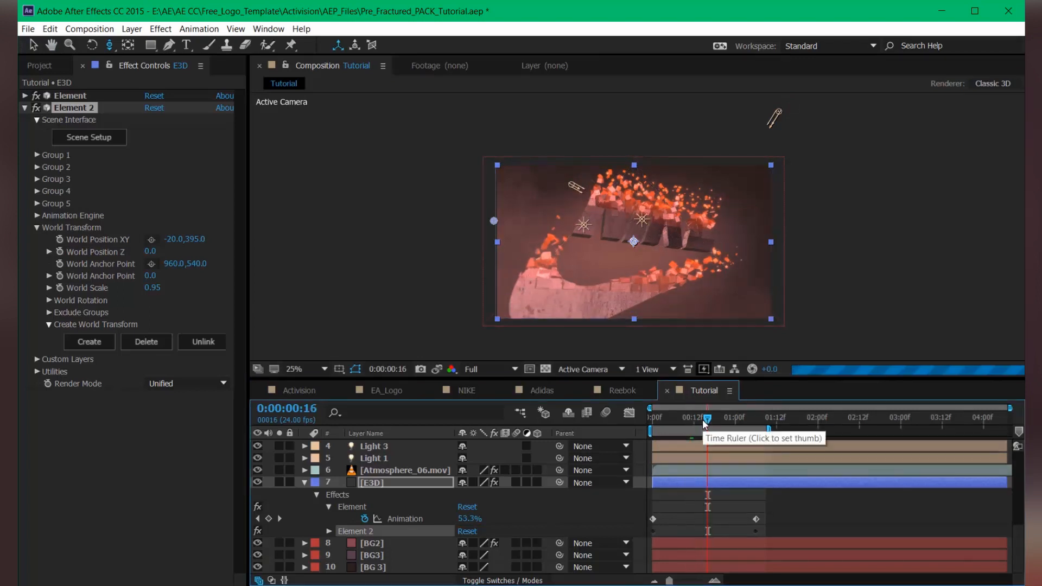
pyautogui.press('ctrl+s')
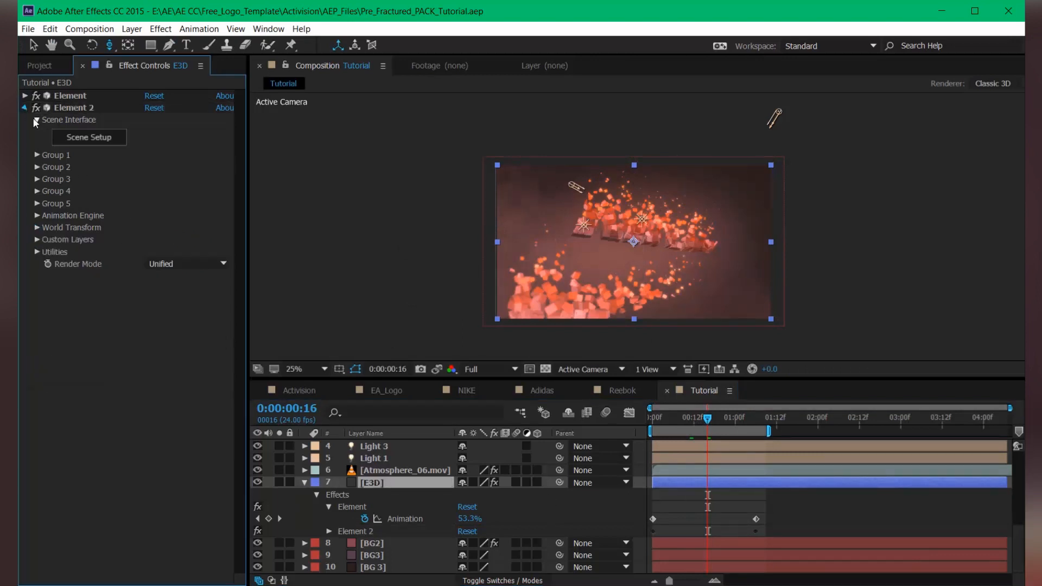
# Collapse Element 2 and reveal the first Element effect's settings
pyautogui.click(24, 107)
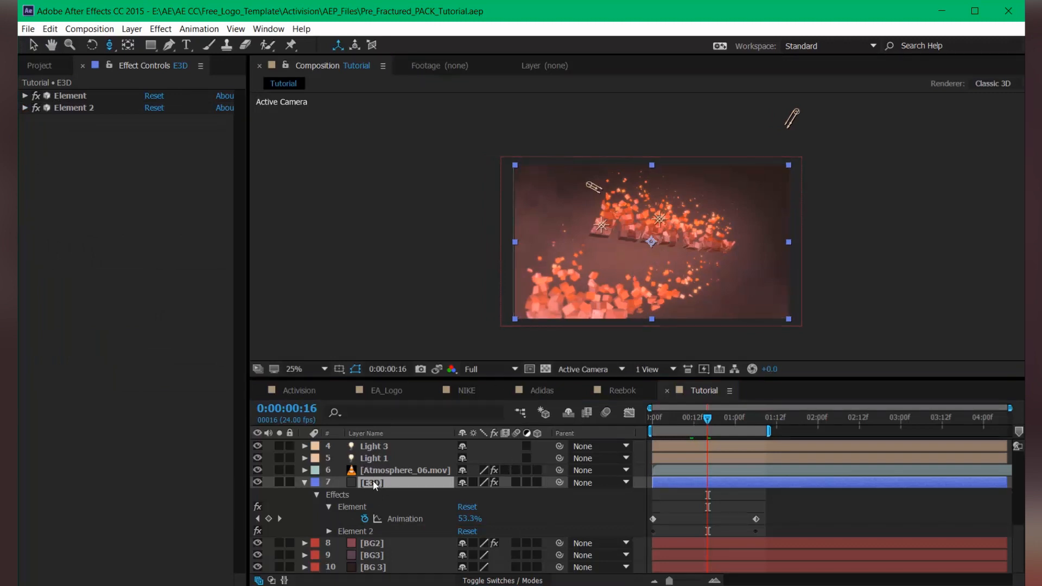
pyautogui.click(25, 96)
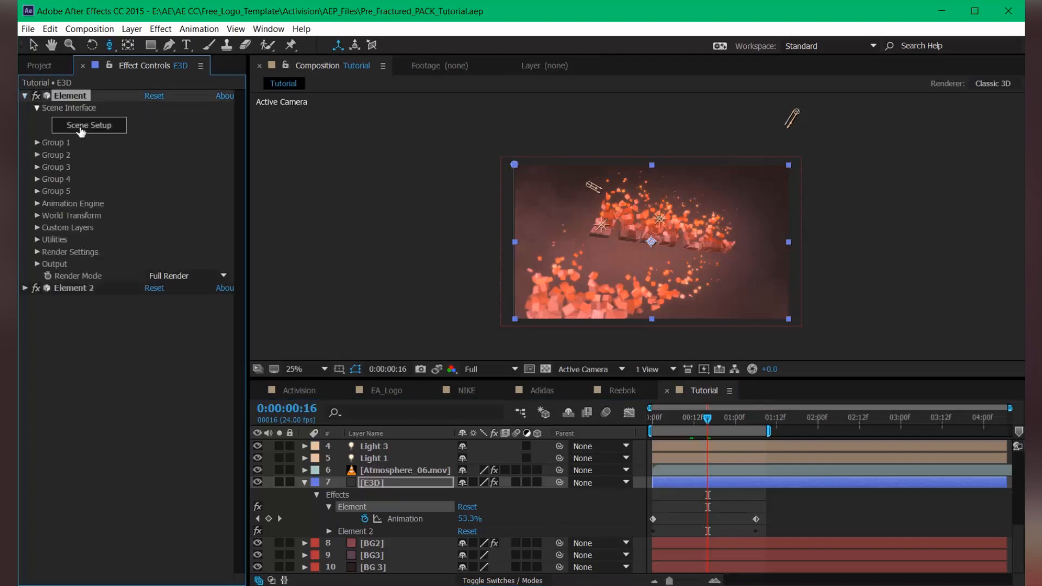
# Via Scene Setup, replace the NIKE text model with another pre-fractured OBJ from the TEXT folder
pyautogui.click(87, 125)
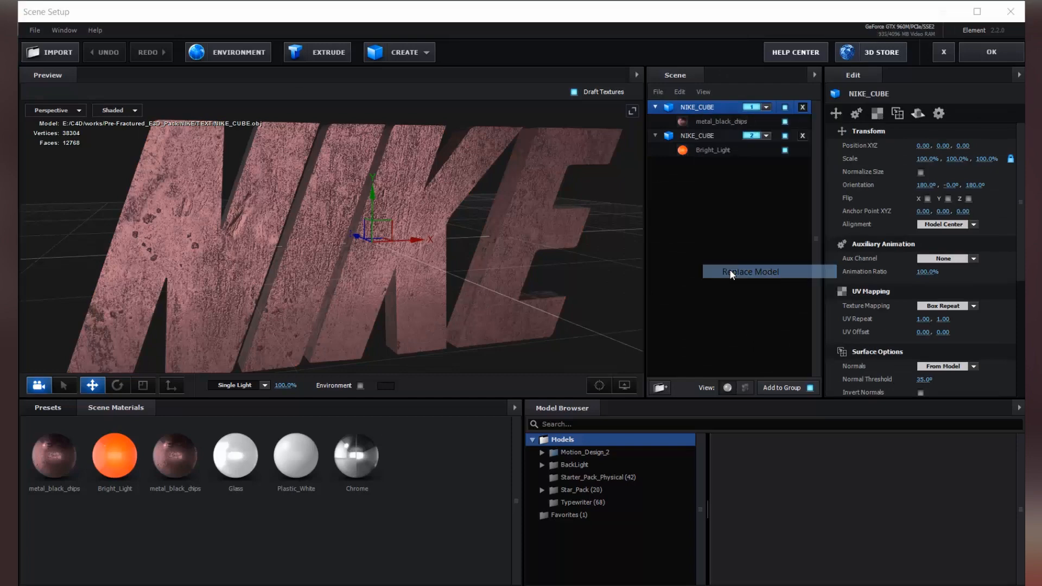
pyautogui.click(751, 272)
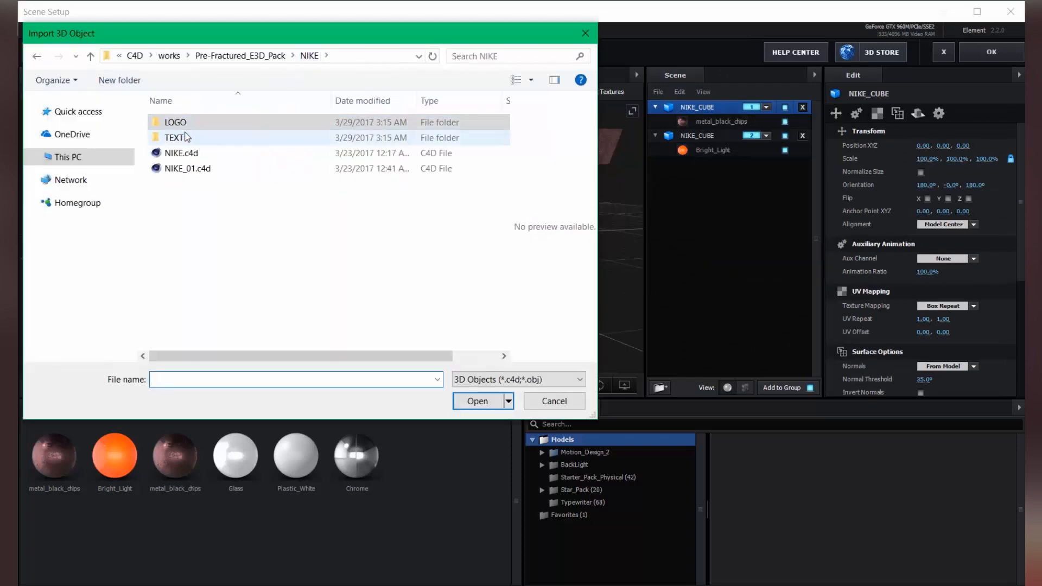
pyautogui.doubleClick(175, 138)
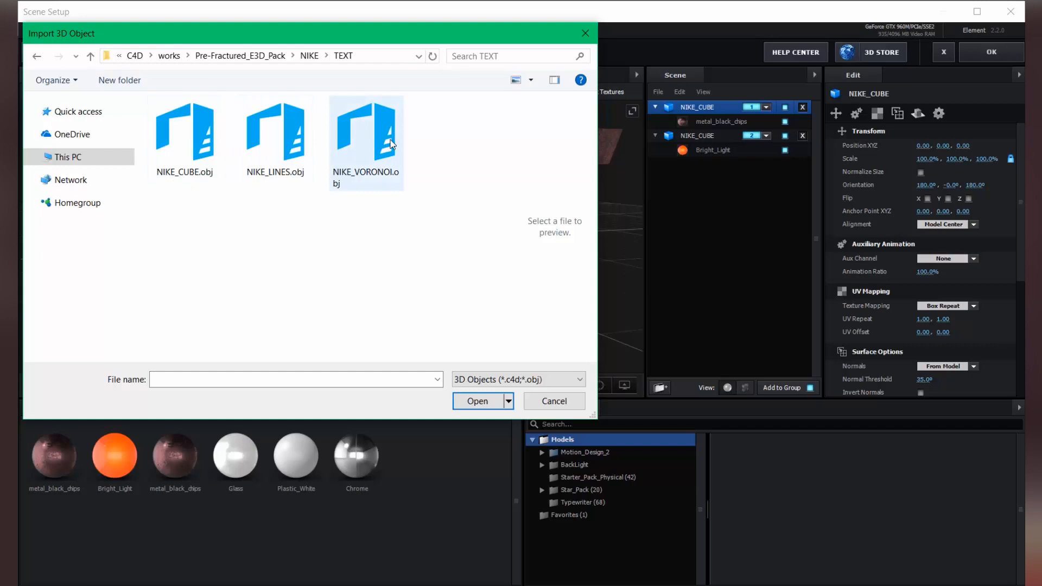
pyautogui.click(274, 130)
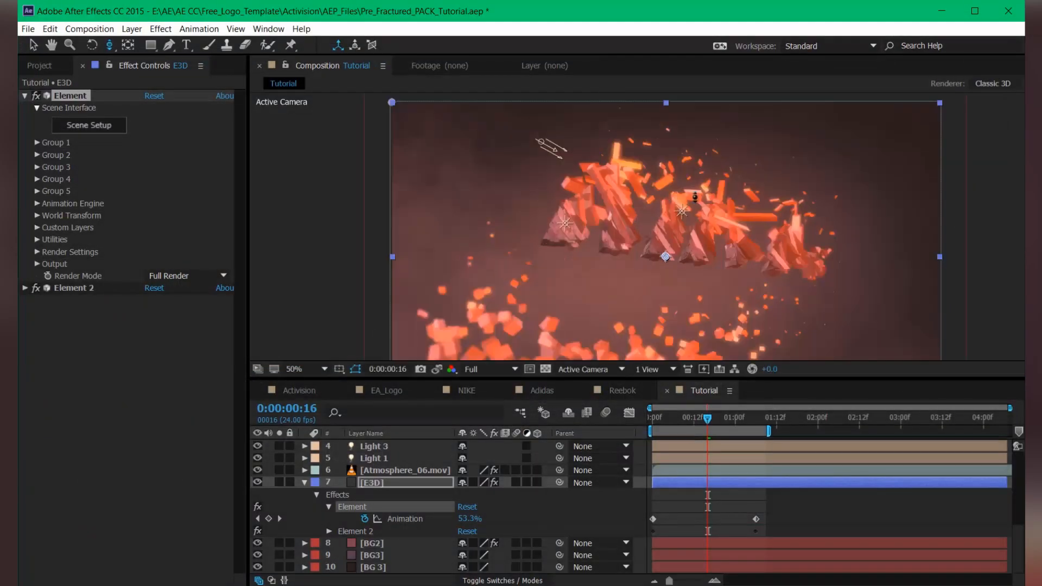
# Scrub back to frame 8 of the shard shatter and collapse the first Element effect
pyautogui.moveTo(704, 419); pyautogui.dragTo(683, 419)
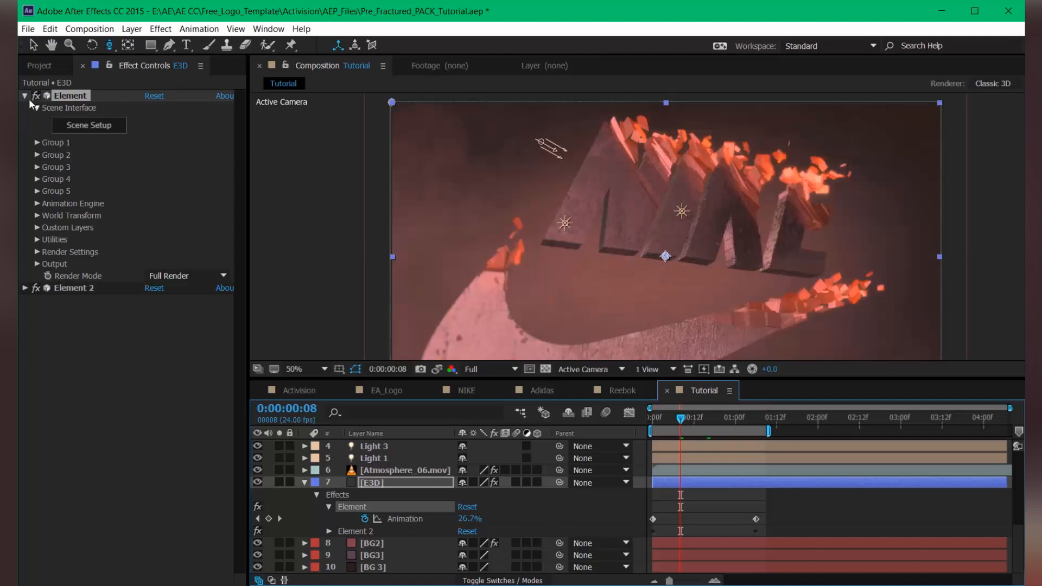
pyautogui.click(25, 107)
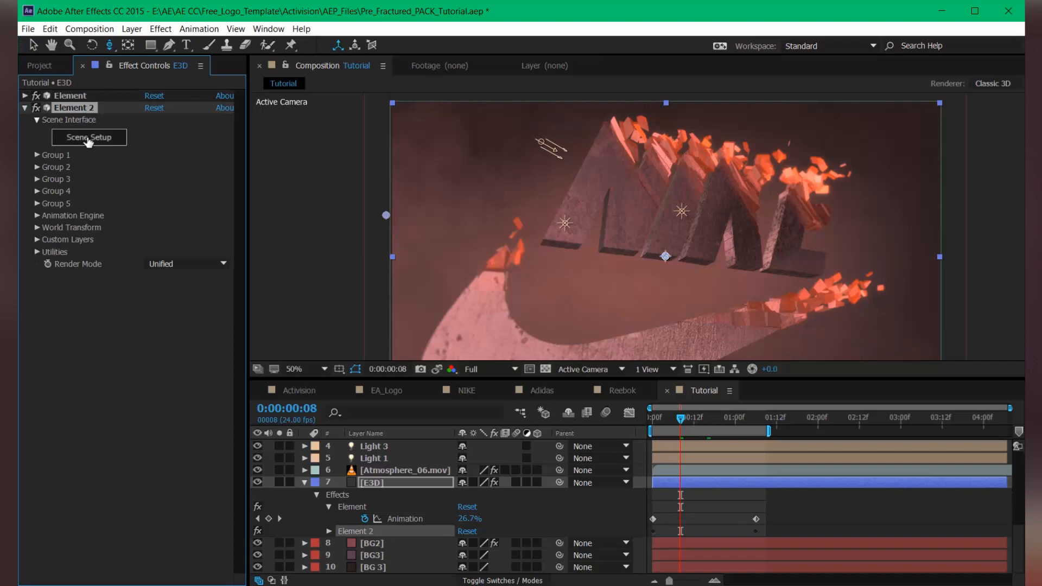
# Replace Element 2's swoosh with LOGO_LINES.obj, confirm, and scrub to preview the line fragments
pyautogui.click(88, 137)
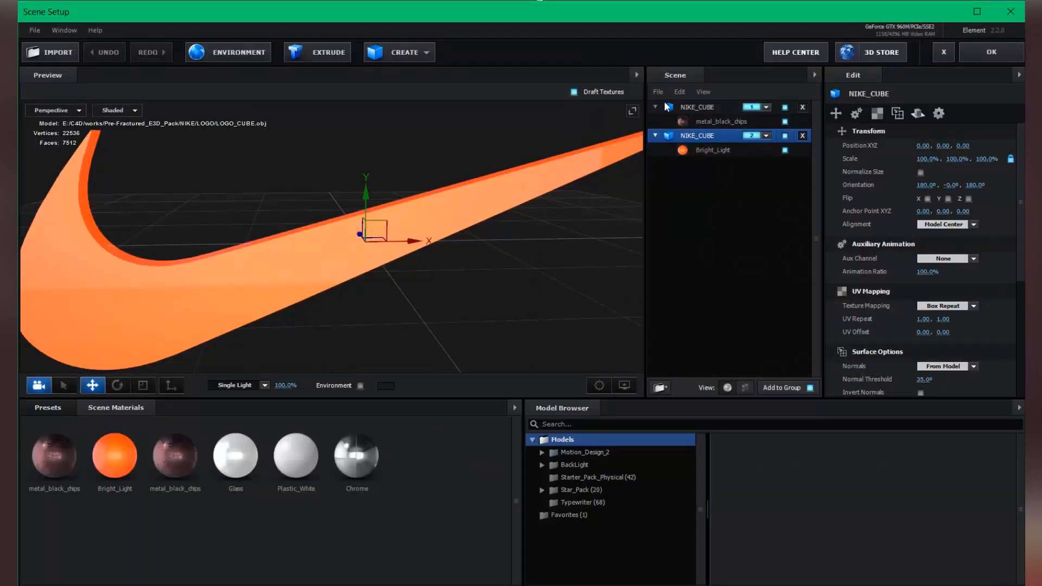
pyautogui.click(50, 52)
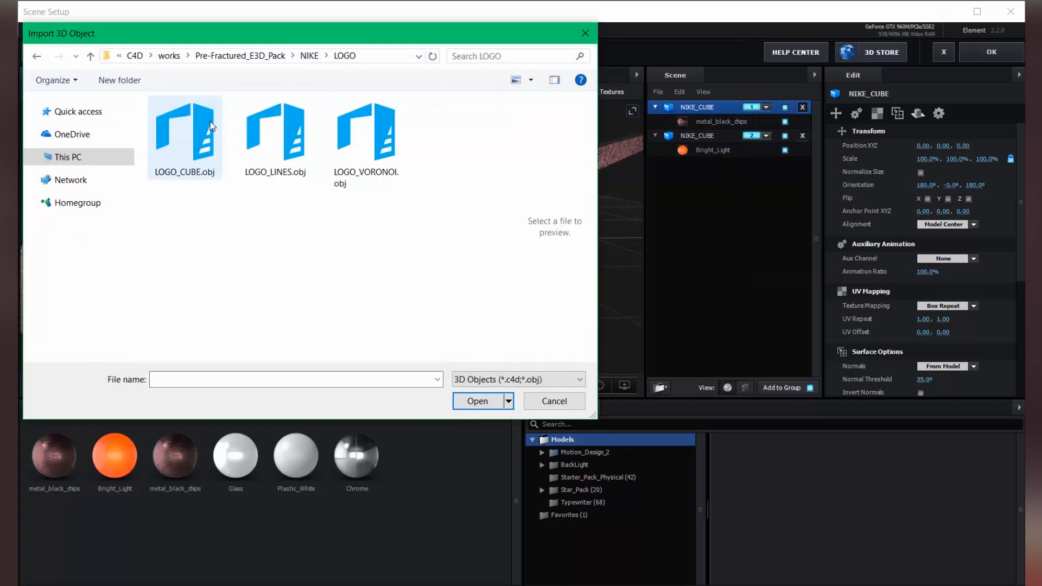
pyautogui.doubleClick(274, 132)
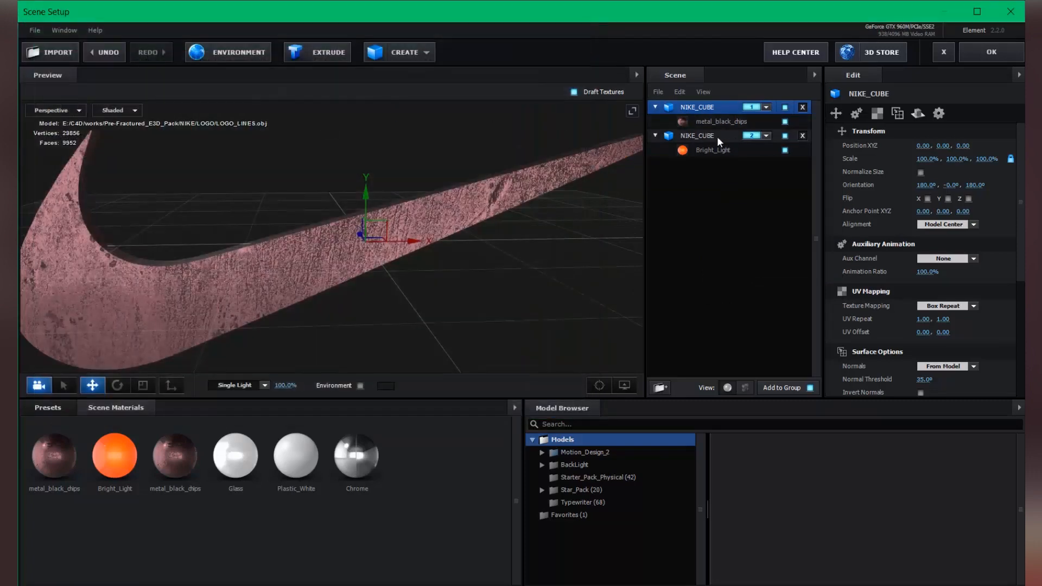
pyautogui.click(49, 52)
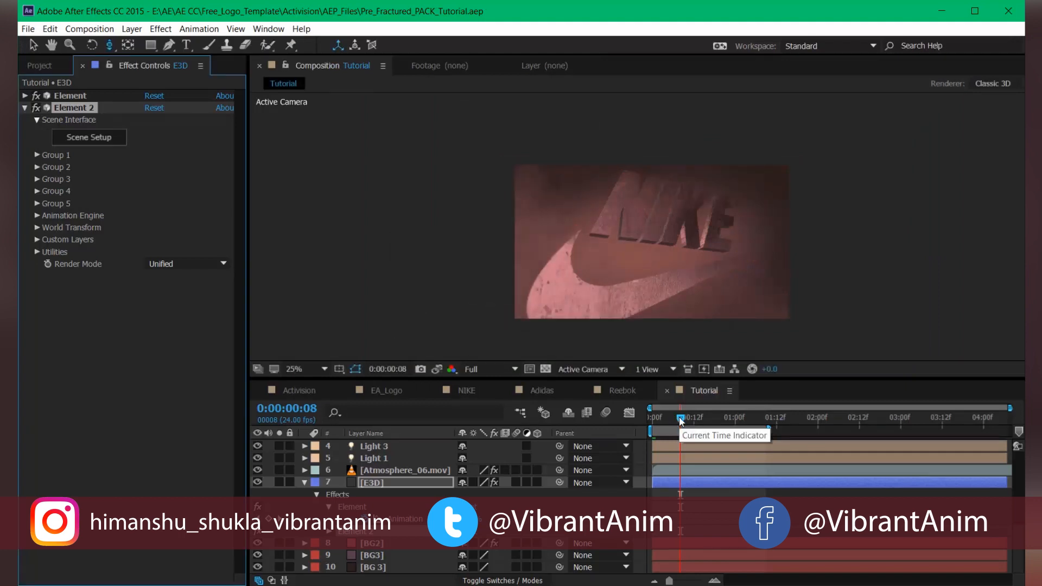
pyautogui.moveTo(680, 417); pyautogui.dragTo(721, 417)
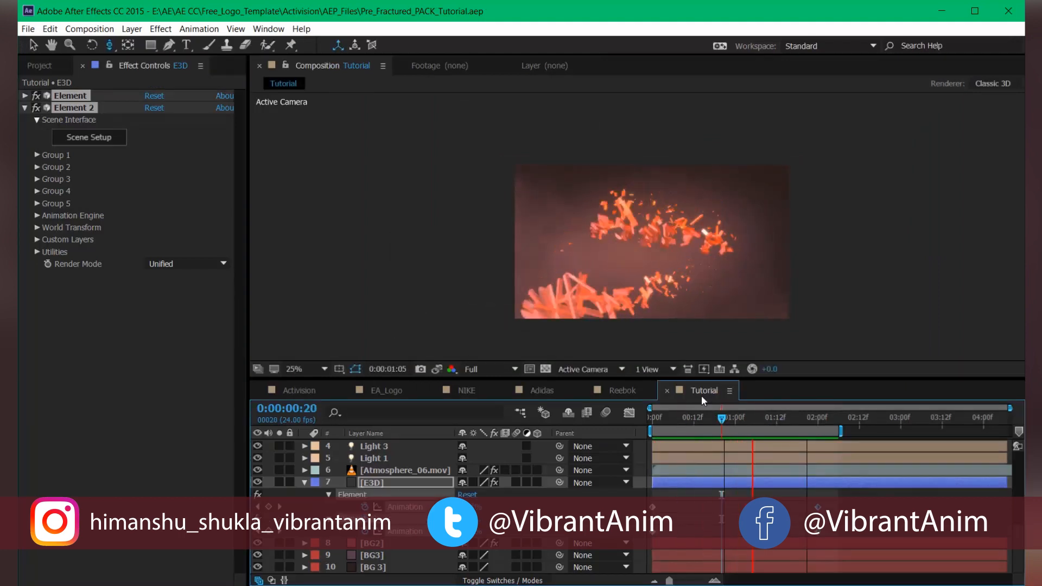